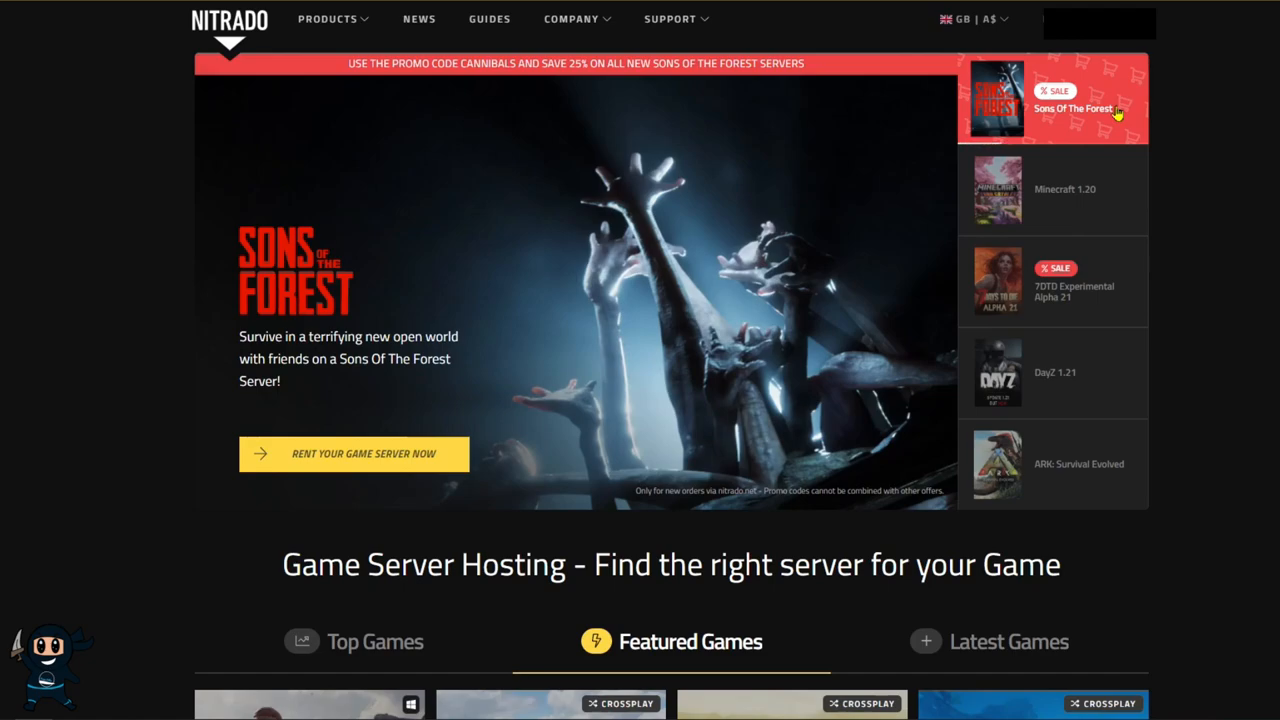
{"action": "mouse_move", "coordinate": [340, 25]}
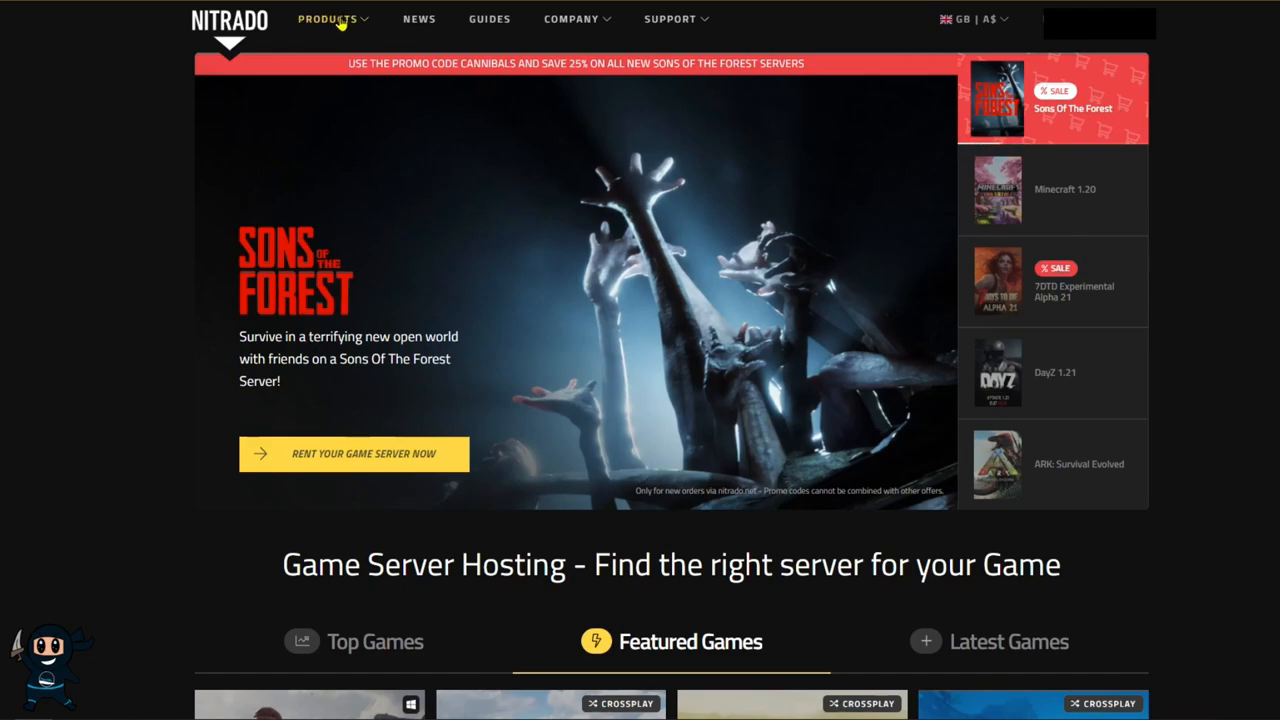
Search the Gameserver catalogue for Sons of the Forest and open its rental offer.
{"action": "left_click", "coordinate": [332, 19]}
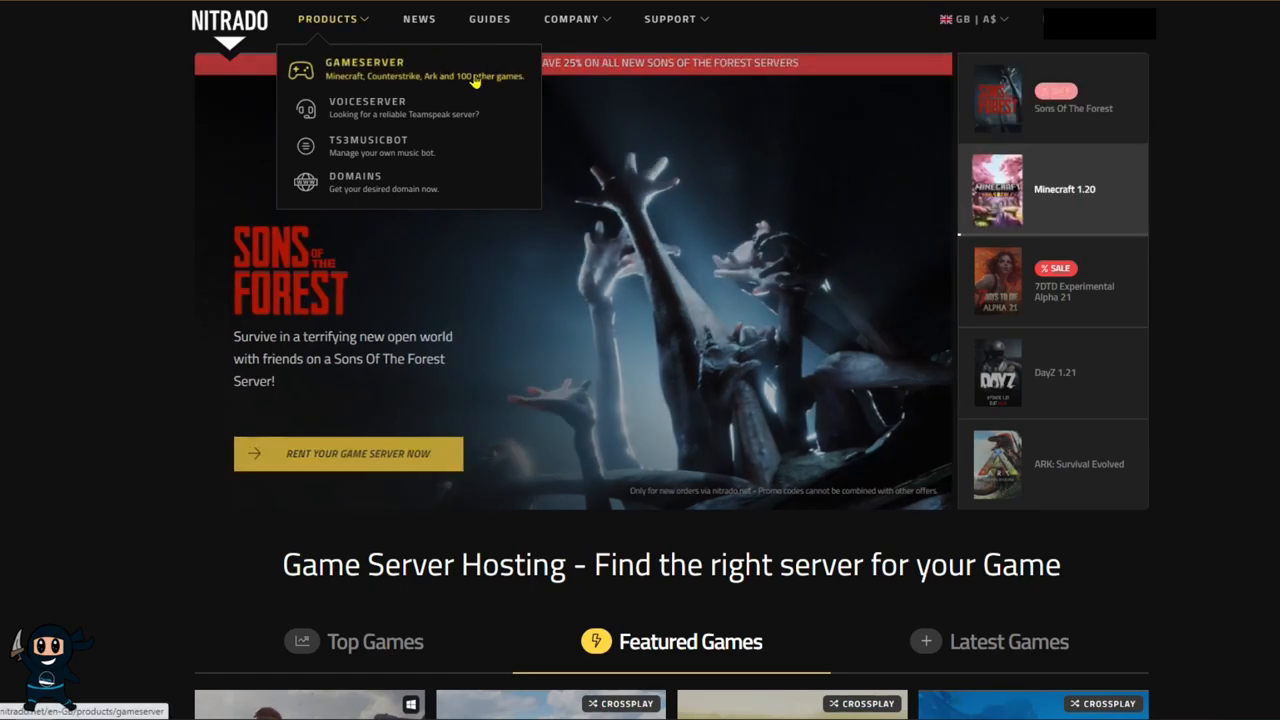
{"action": "left_click", "coordinate": [369, 58]}
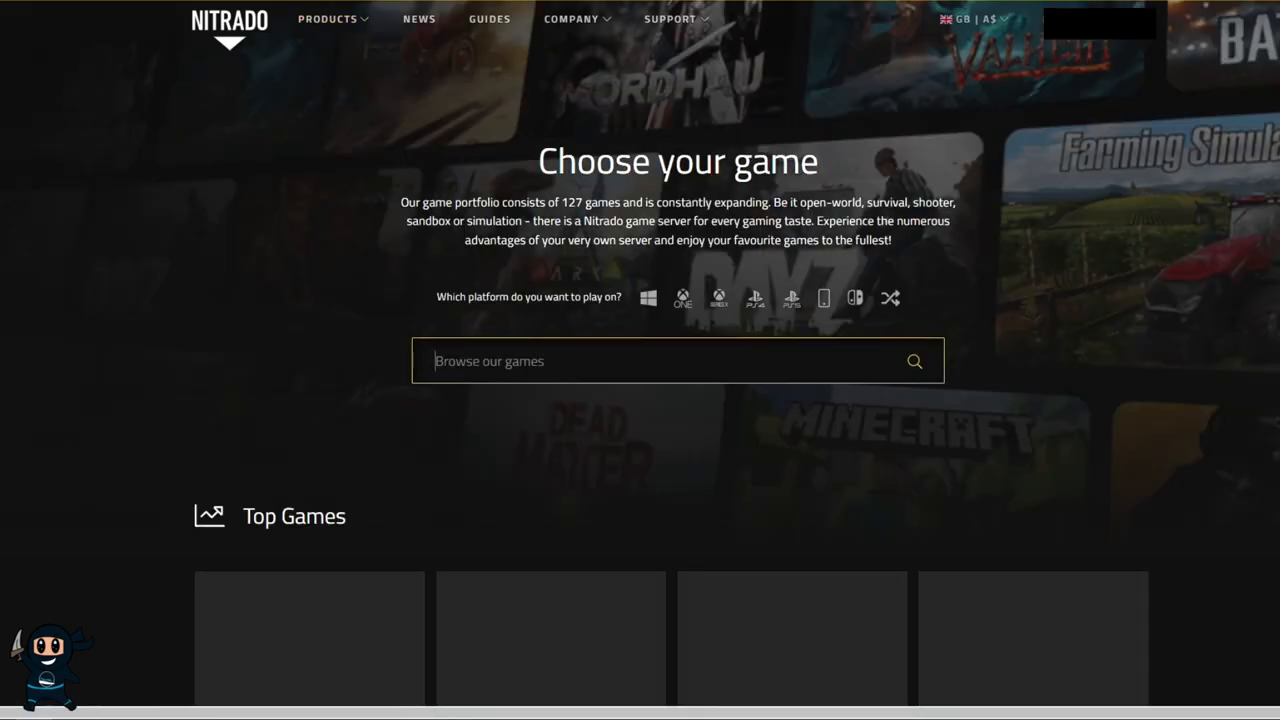
{"action": "type", "text": "Sons of the"}
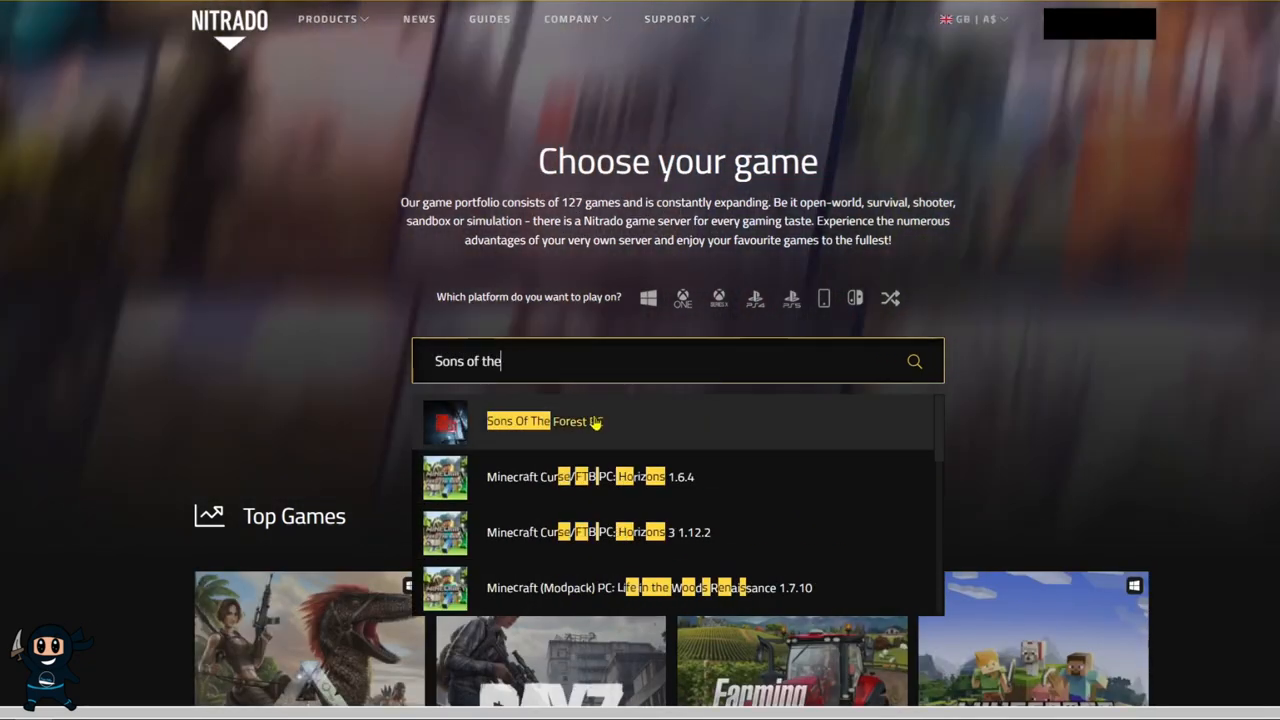
{"action": "left_click", "coordinate": [543, 422]}
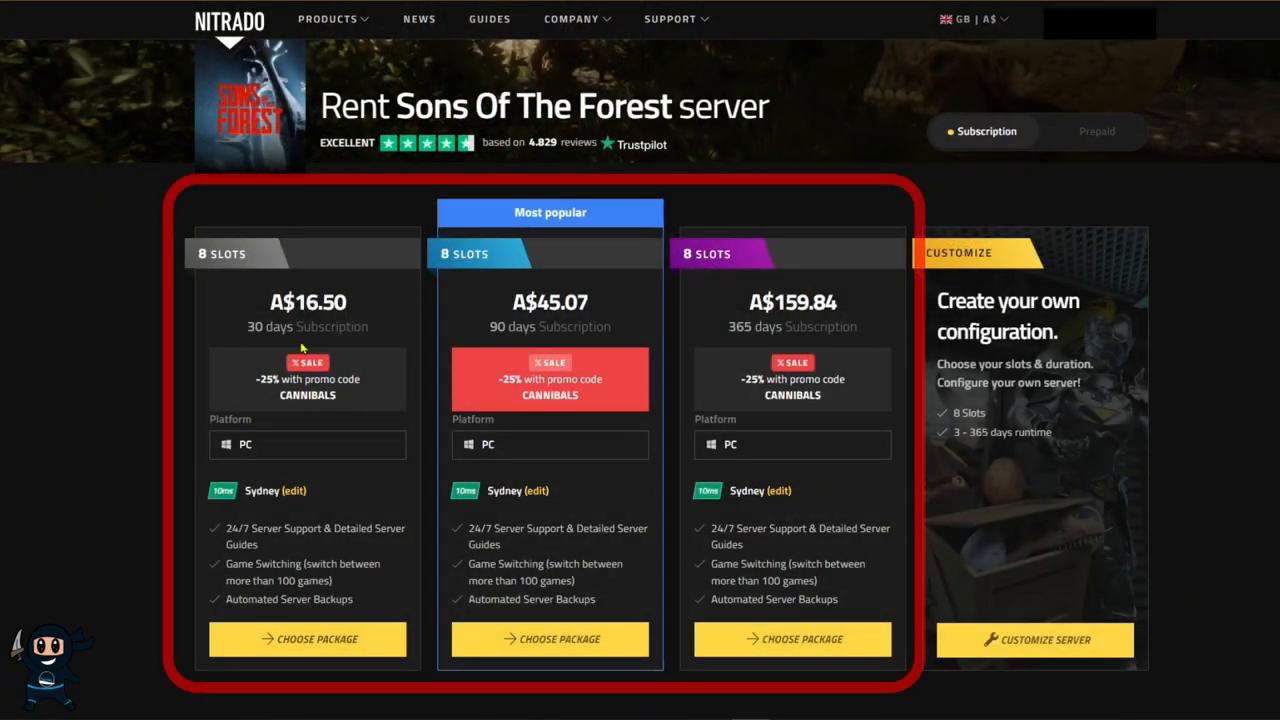
{"action": "mouse_move", "coordinate": [758, 490]}
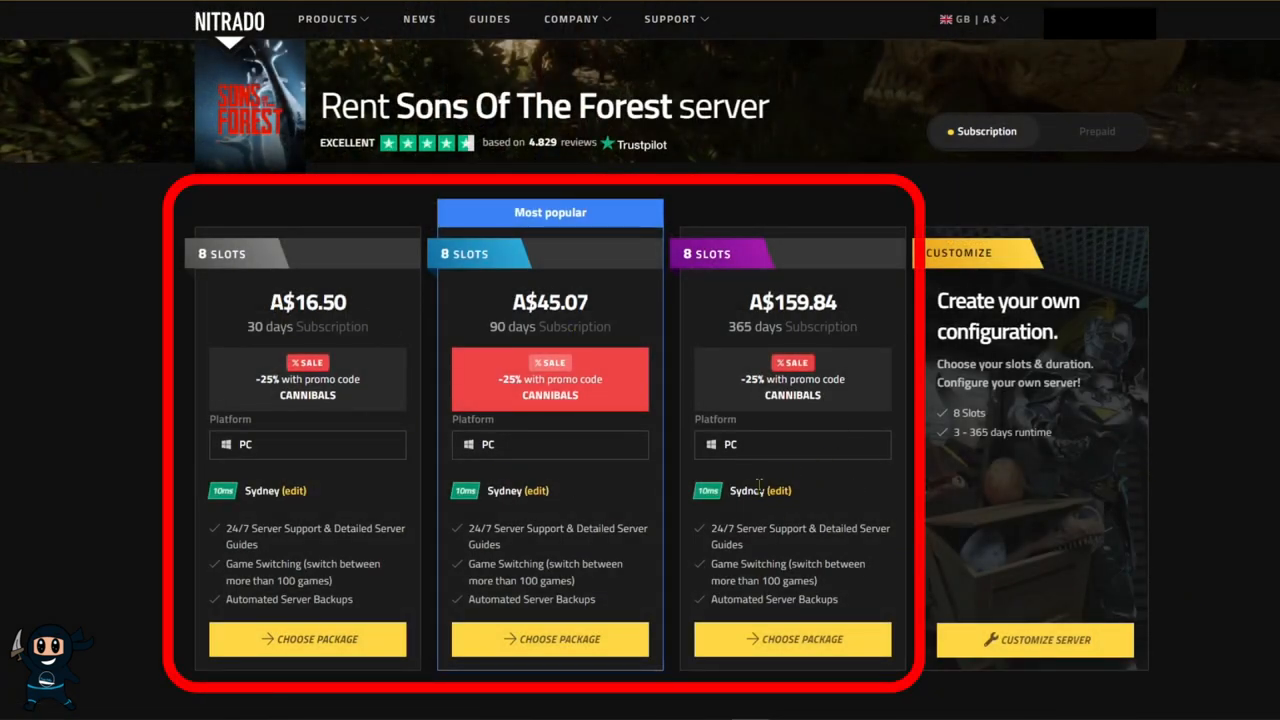
Edit the 90-day package's Sydney server location to reveal its location dropdown.
{"action": "left_click", "coordinate": [548, 490]}
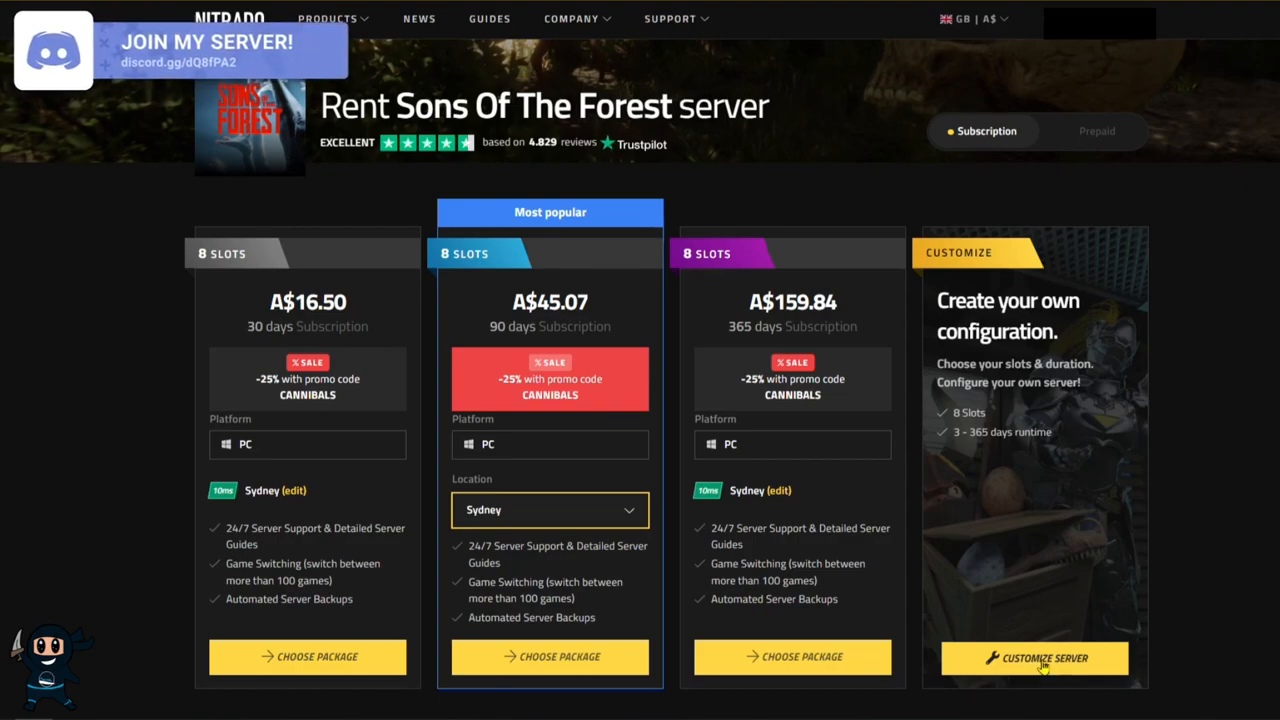
View a custom configuration of 30 days, 8 slots, PC and Sydney hosting at A$16.50.
{"action": "left_click", "coordinate": [1036, 656]}
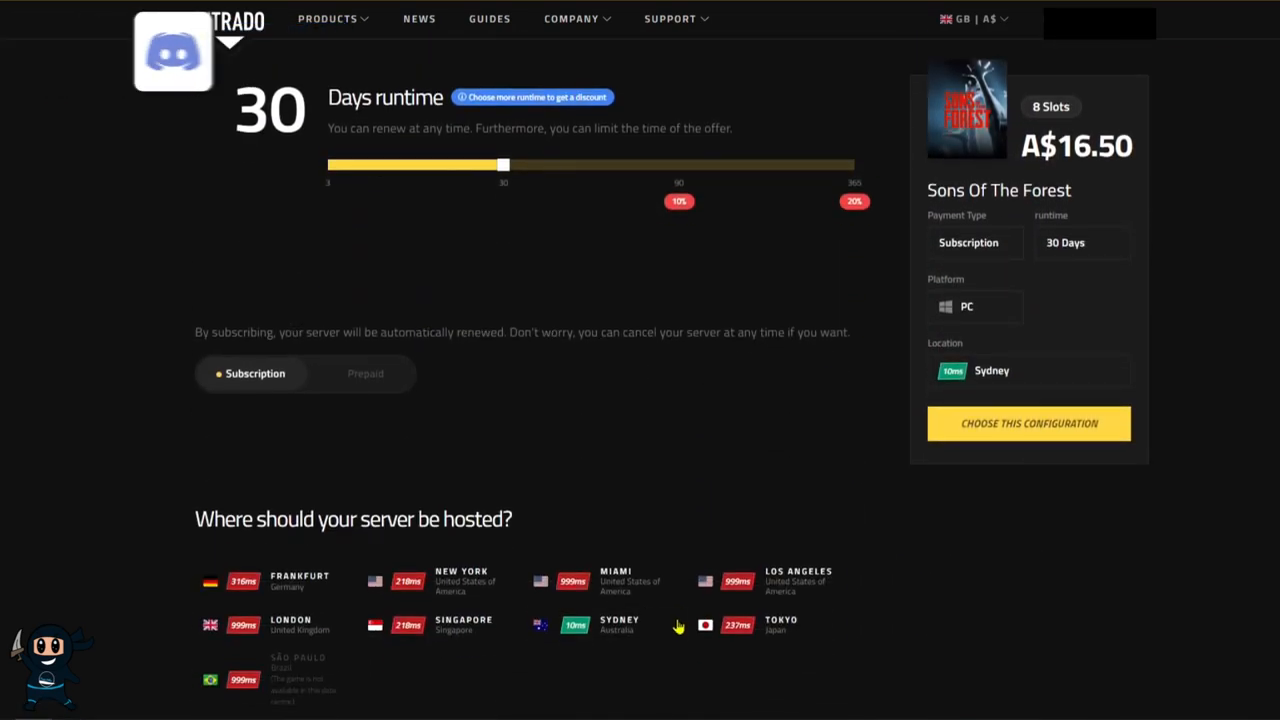
{"action": "scroll", "scroll_direction": "down", "scroll_amount": 3}
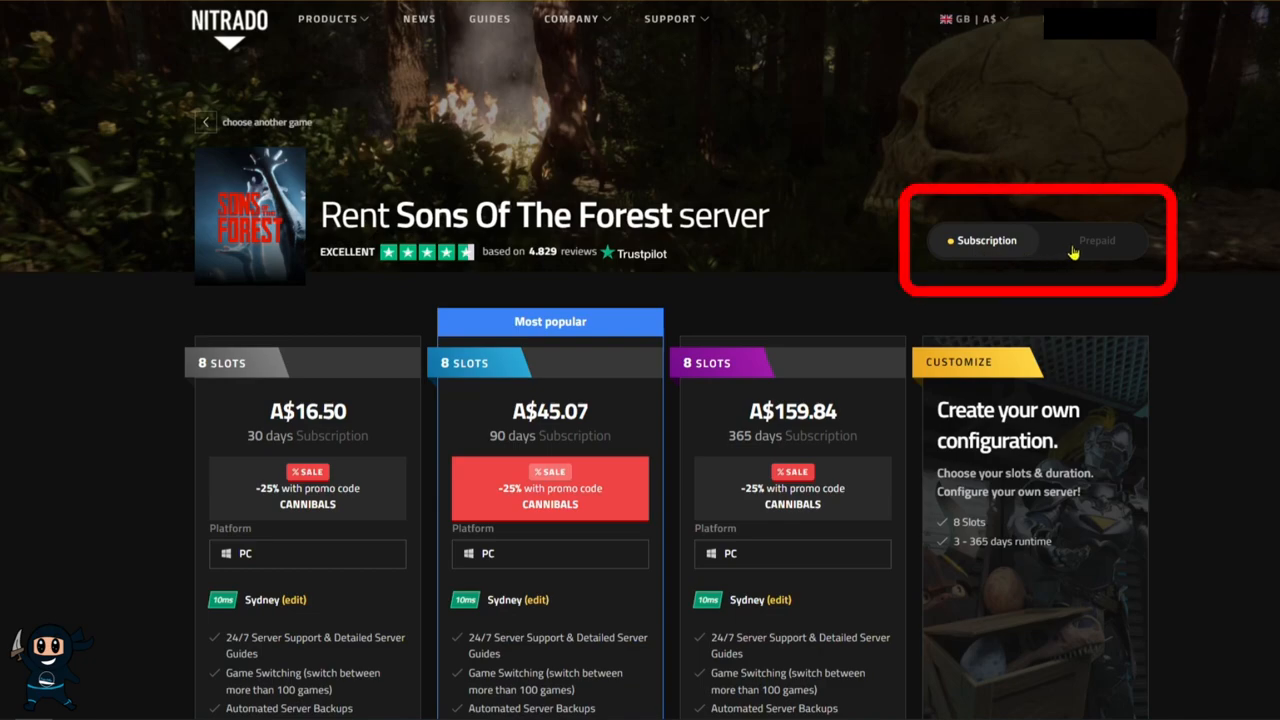
{"action": "mouse_move", "coordinate": [1060, 252]}
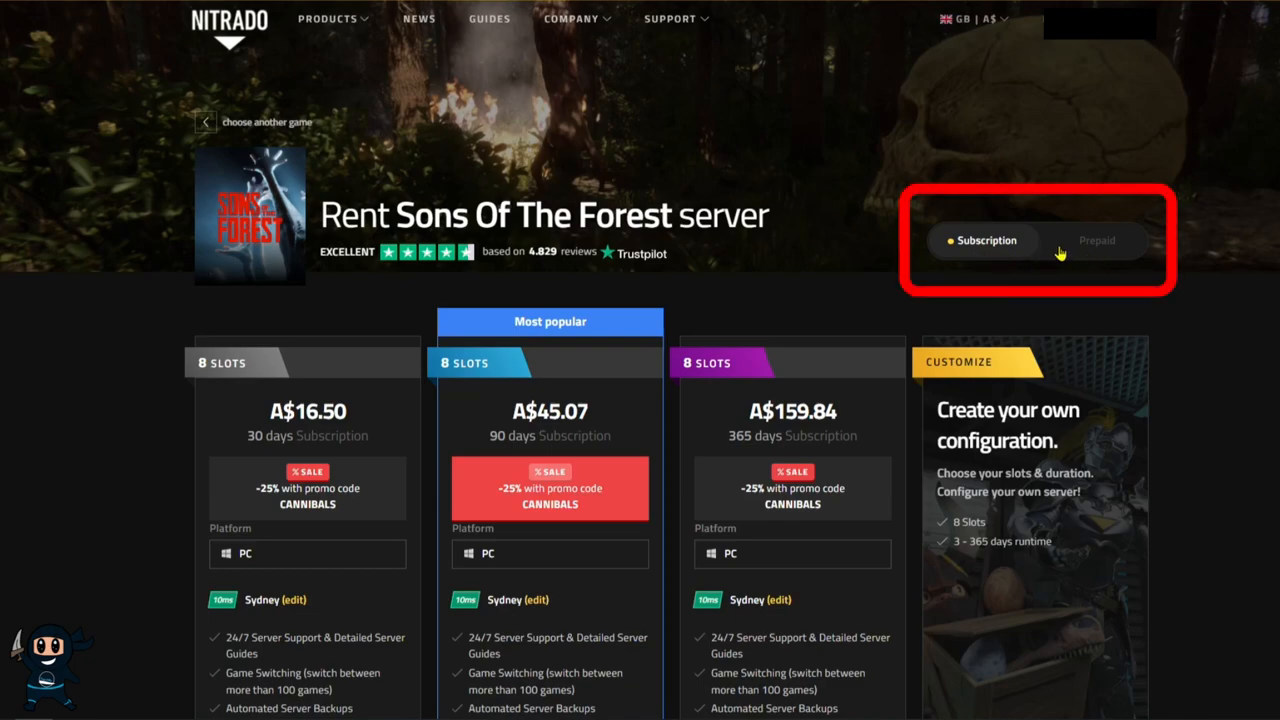
{"action": "left_click", "coordinate": [1096, 241]}
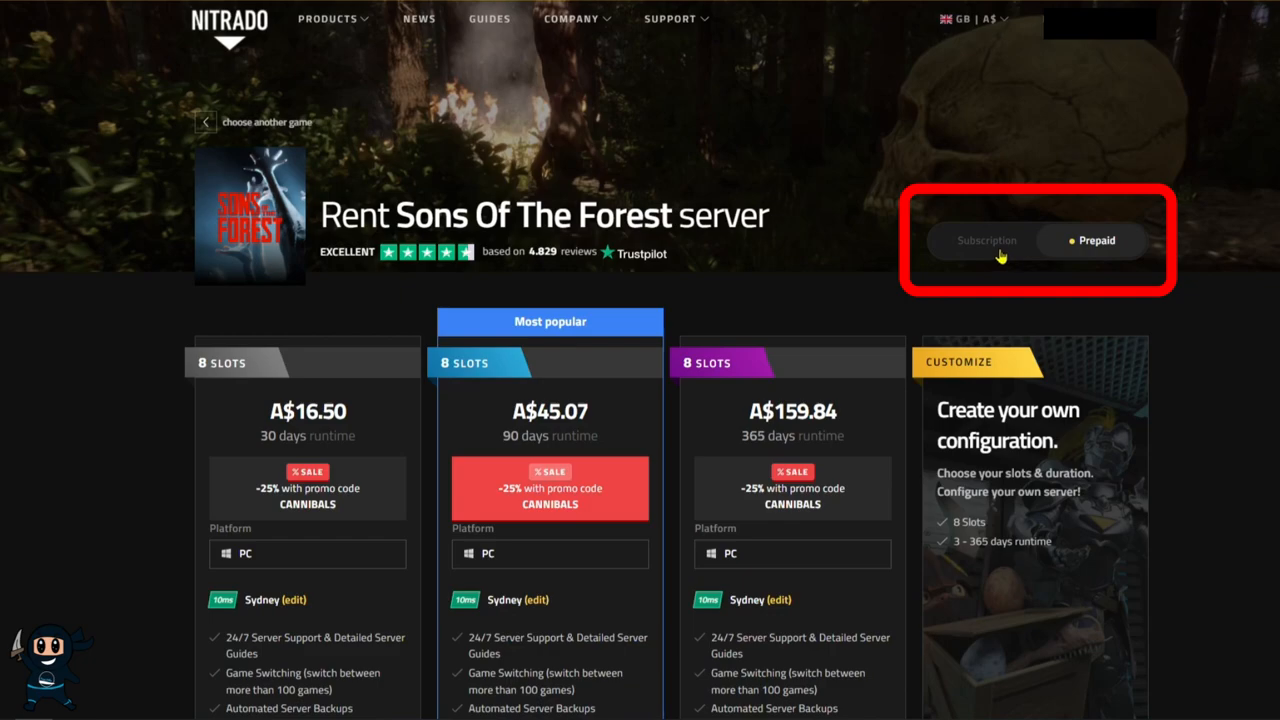
{"action": "left_click", "coordinate": [986, 240]}
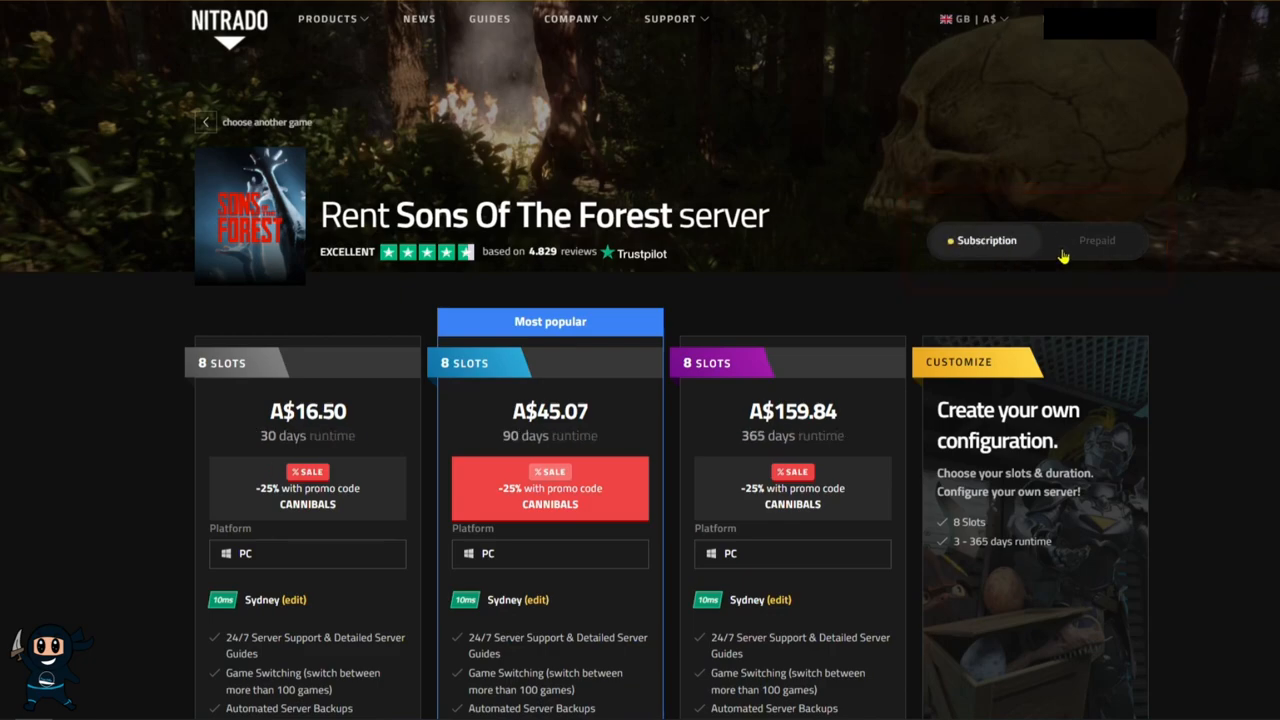
{"action": "scroll", "scroll_direction": "down", "scroll_amount": 3}
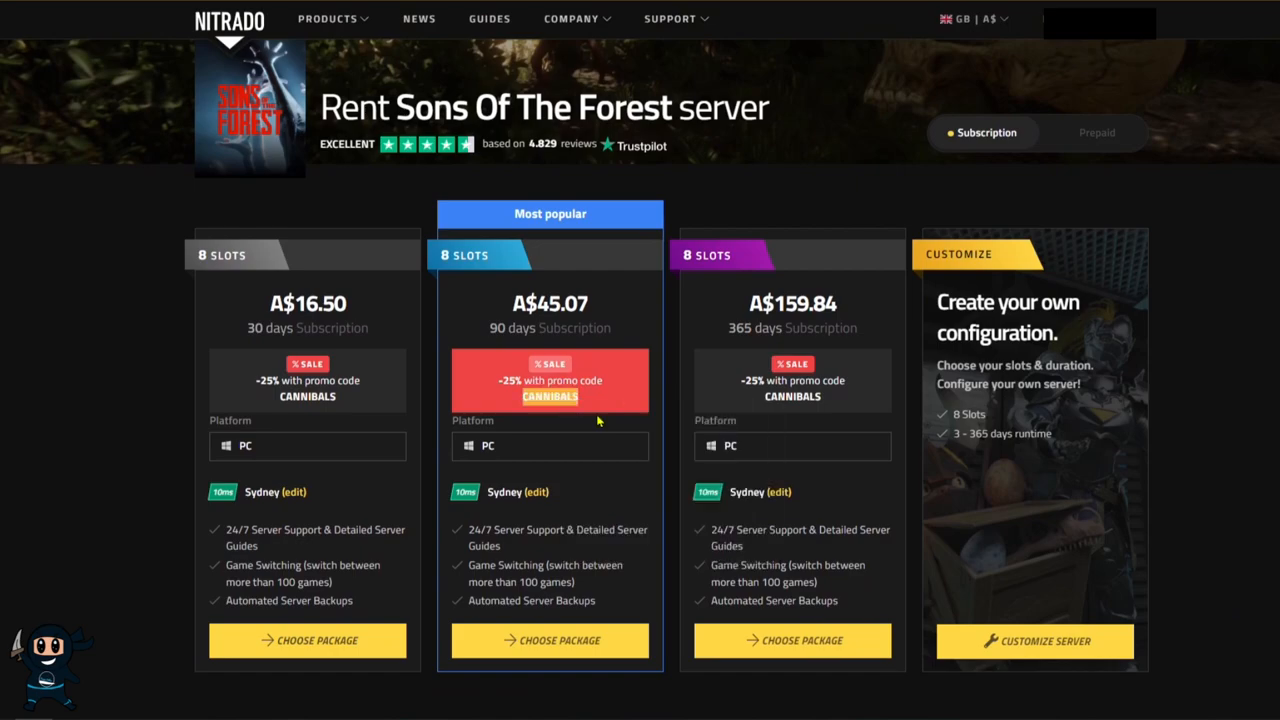
{"action": "mouse_move", "coordinate": [620, 404]}
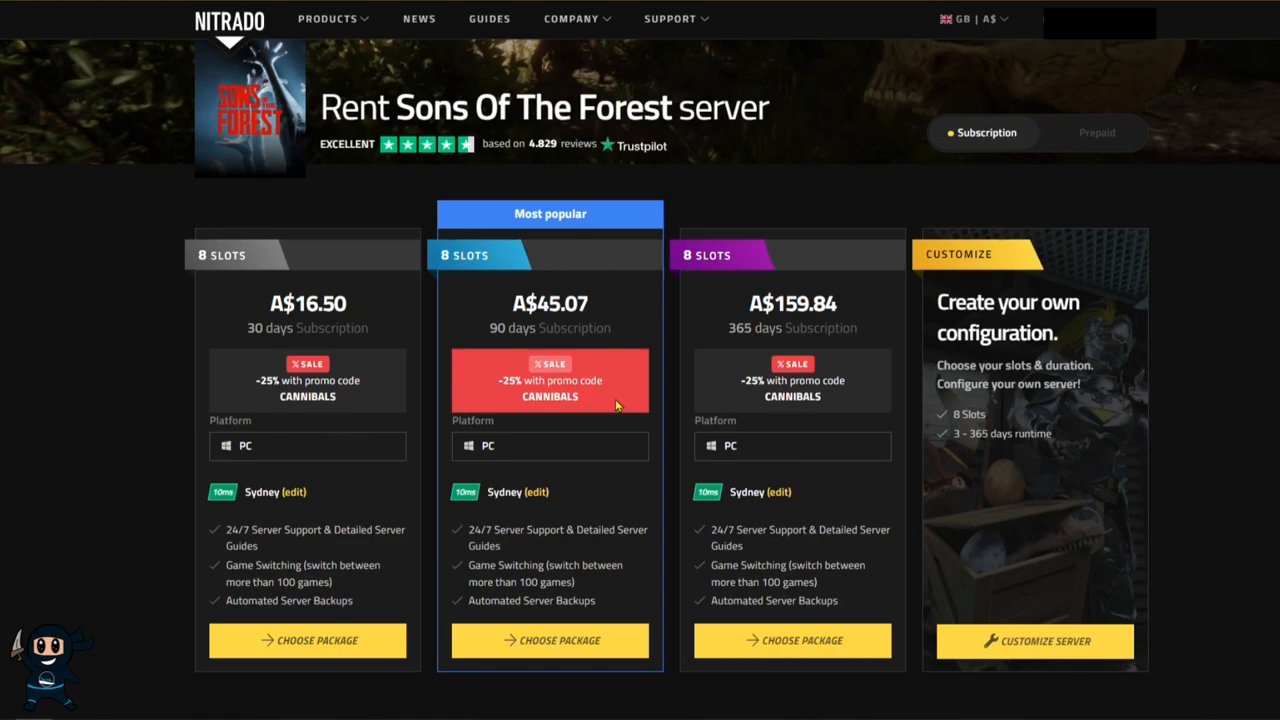
{"action": "mouse_move", "coordinate": [605, 409]}
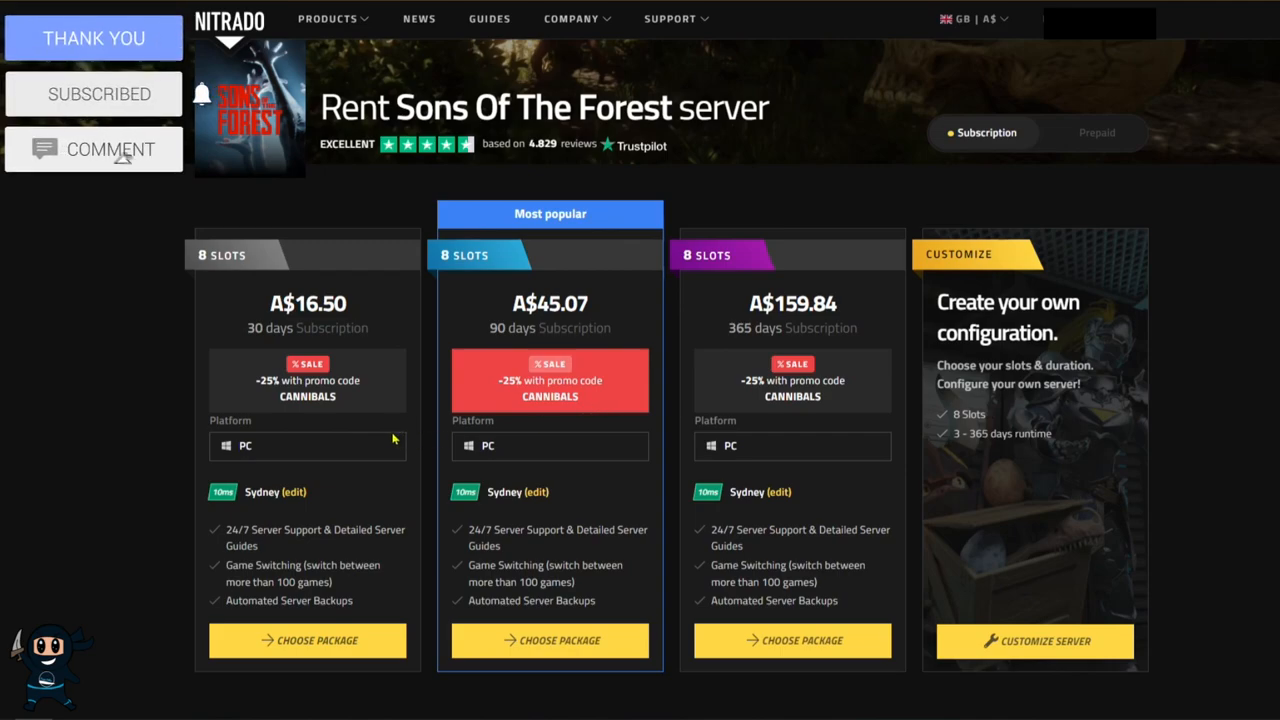
{"action": "left_click", "coordinate": [92, 149]}
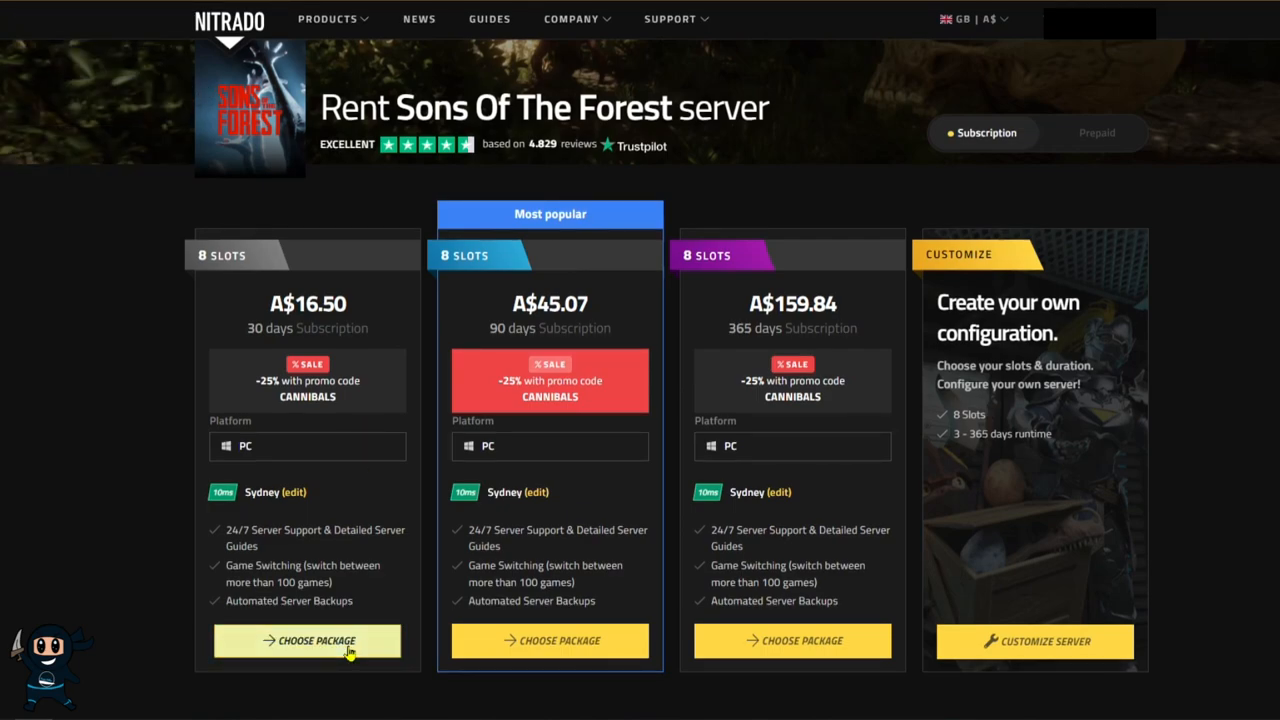
Order the 30-day 8-slot package and redeem promo code CANNIBALS, bringing it to A$12.38.
{"action": "left_click", "coordinate": [307, 641]}
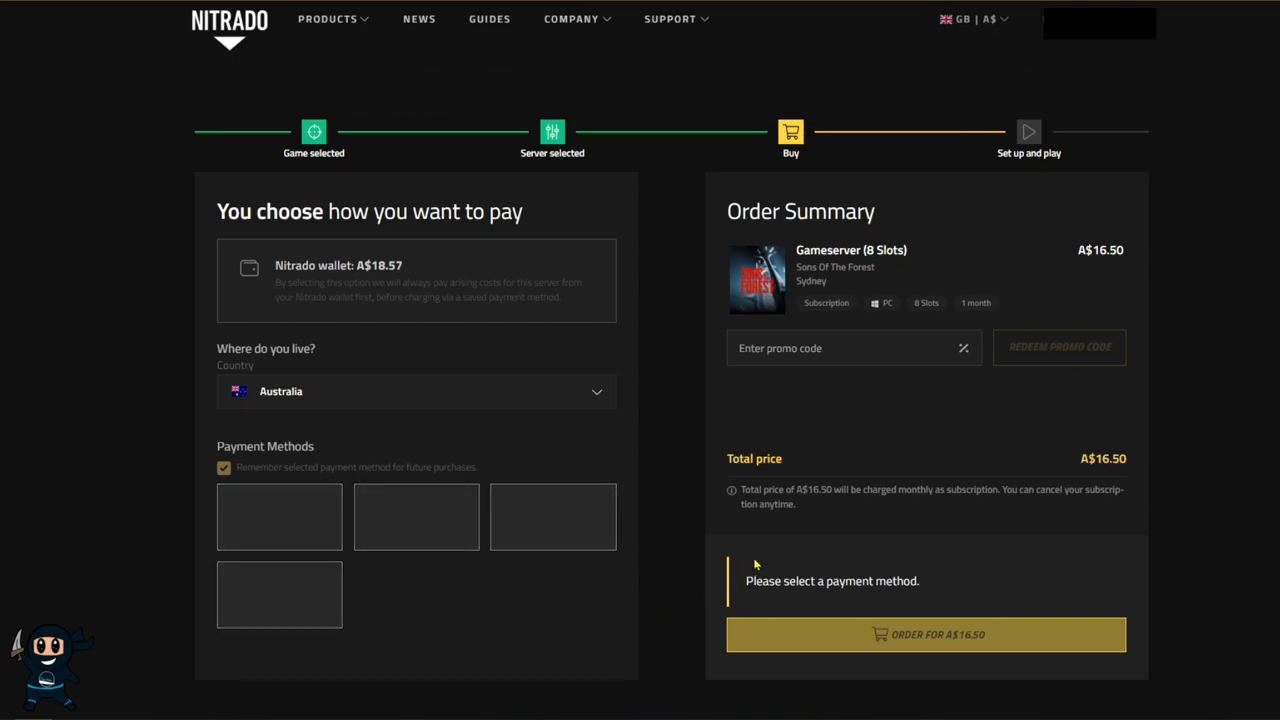
{"action": "left_click", "coordinate": [838, 348]}
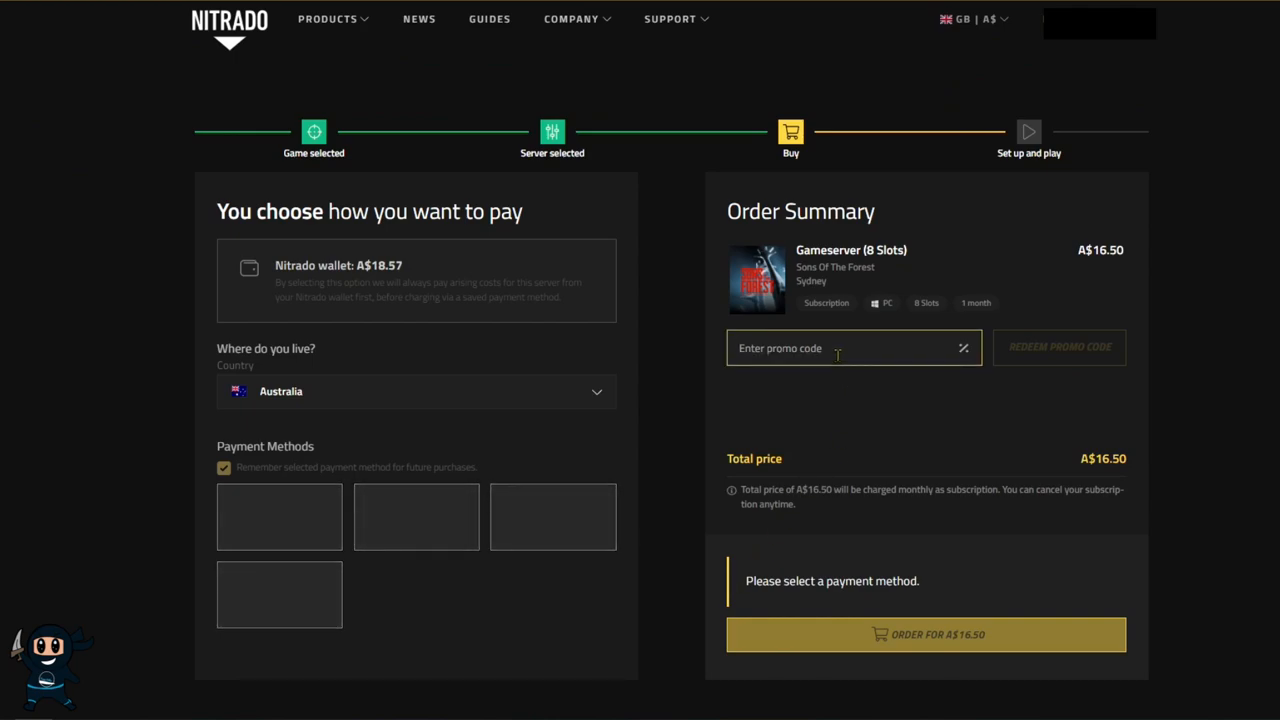
{"action": "type", "text": "CANNIBALS"}
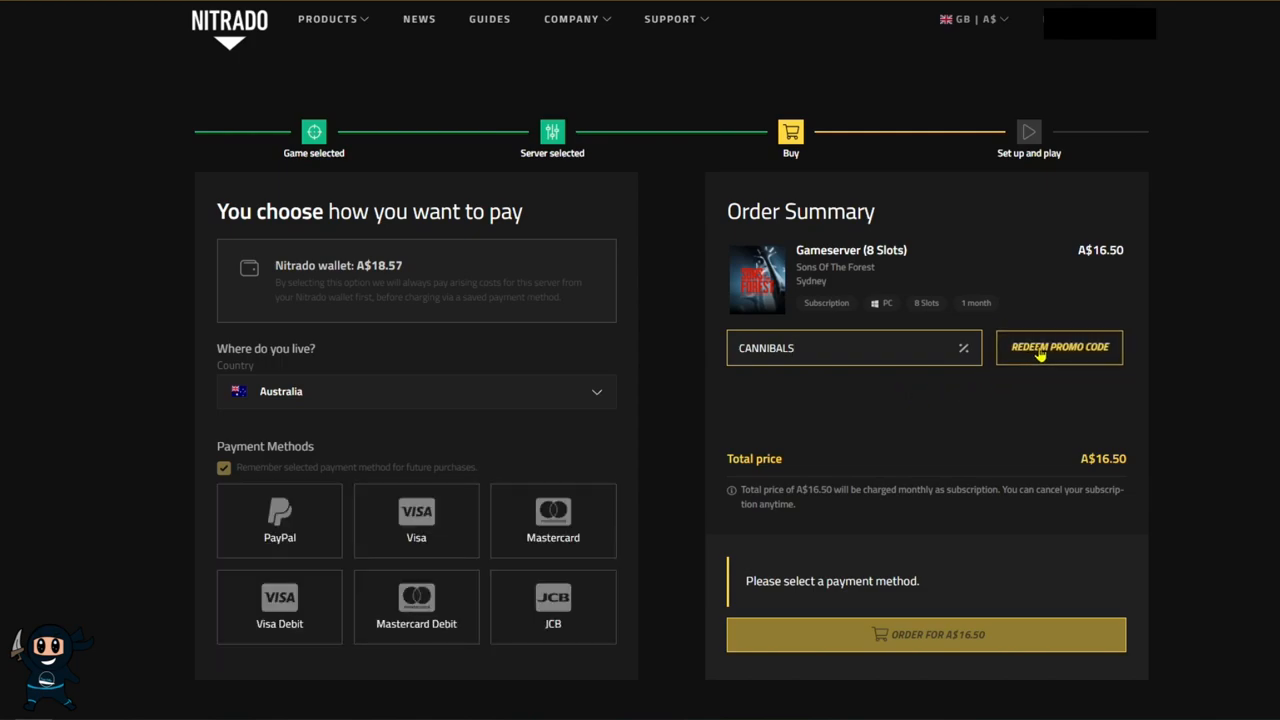
{"action": "left_click", "coordinate": [1059, 347]}
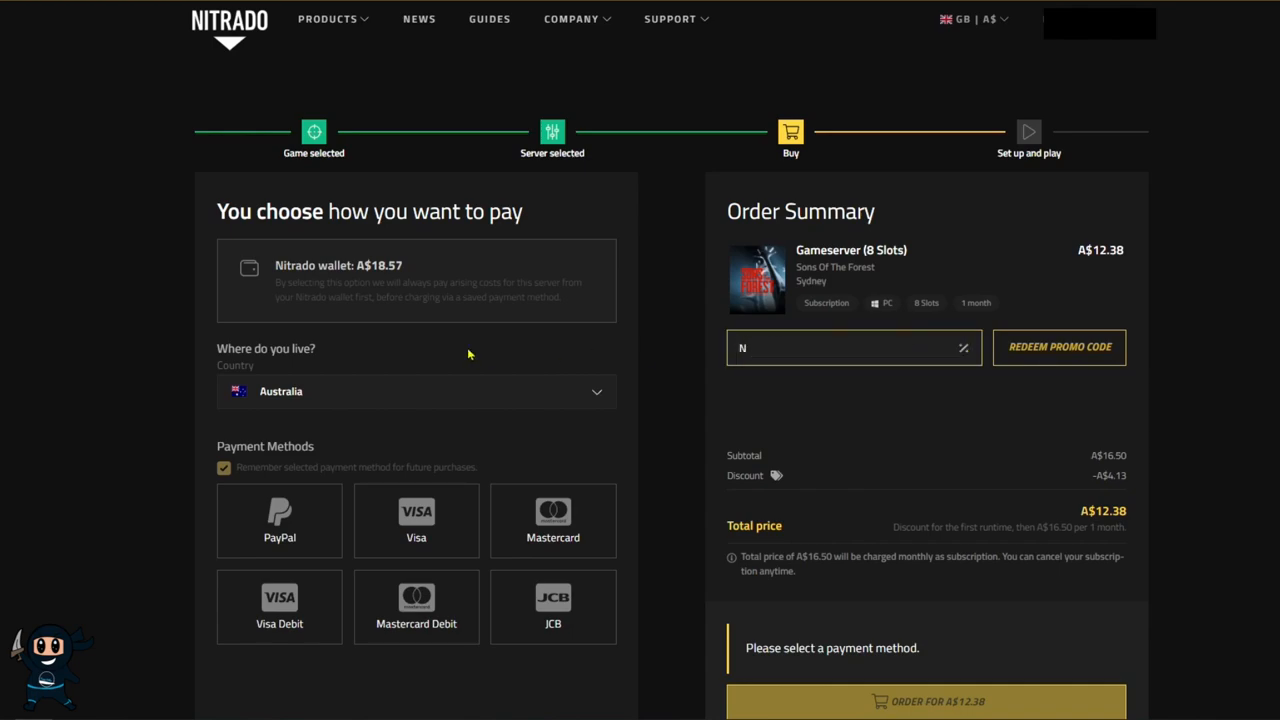
Try redeeming promo code ninja10 instead, then select the entered code to replace it.
{"action": "type", "text": "ninja10"}
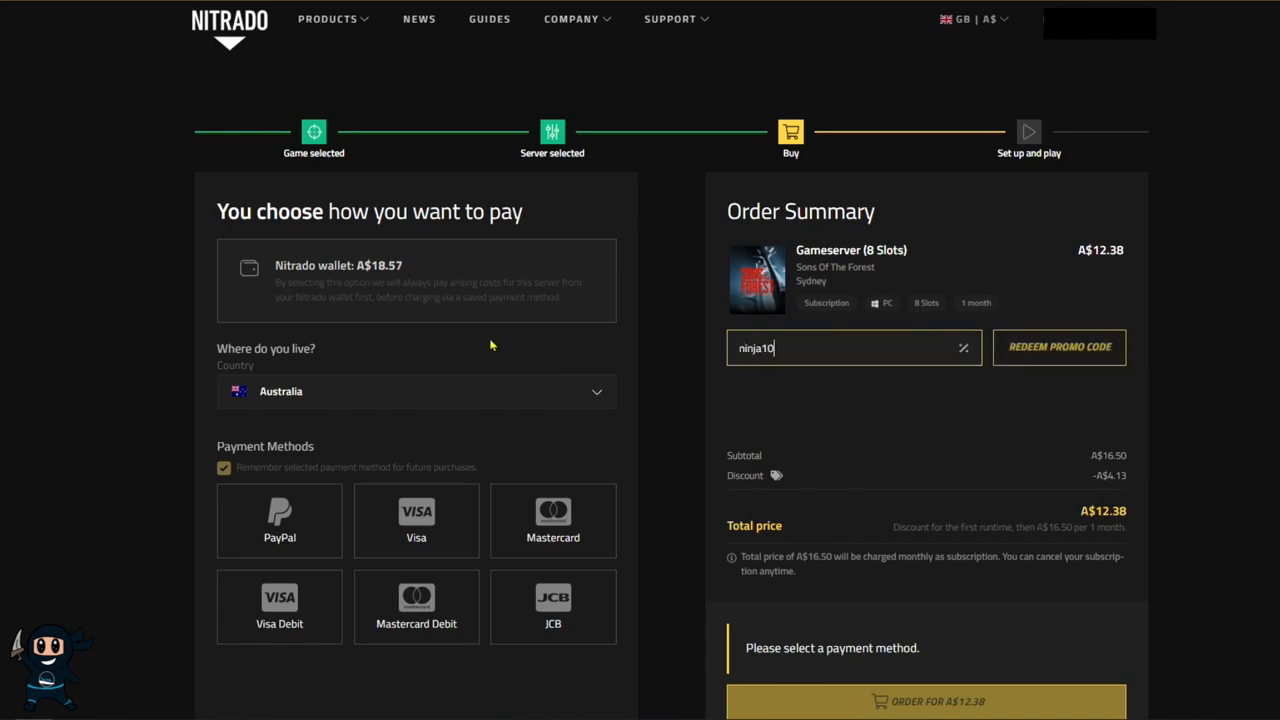
{"action": "left_click", "coordinate": [1059, 347]}
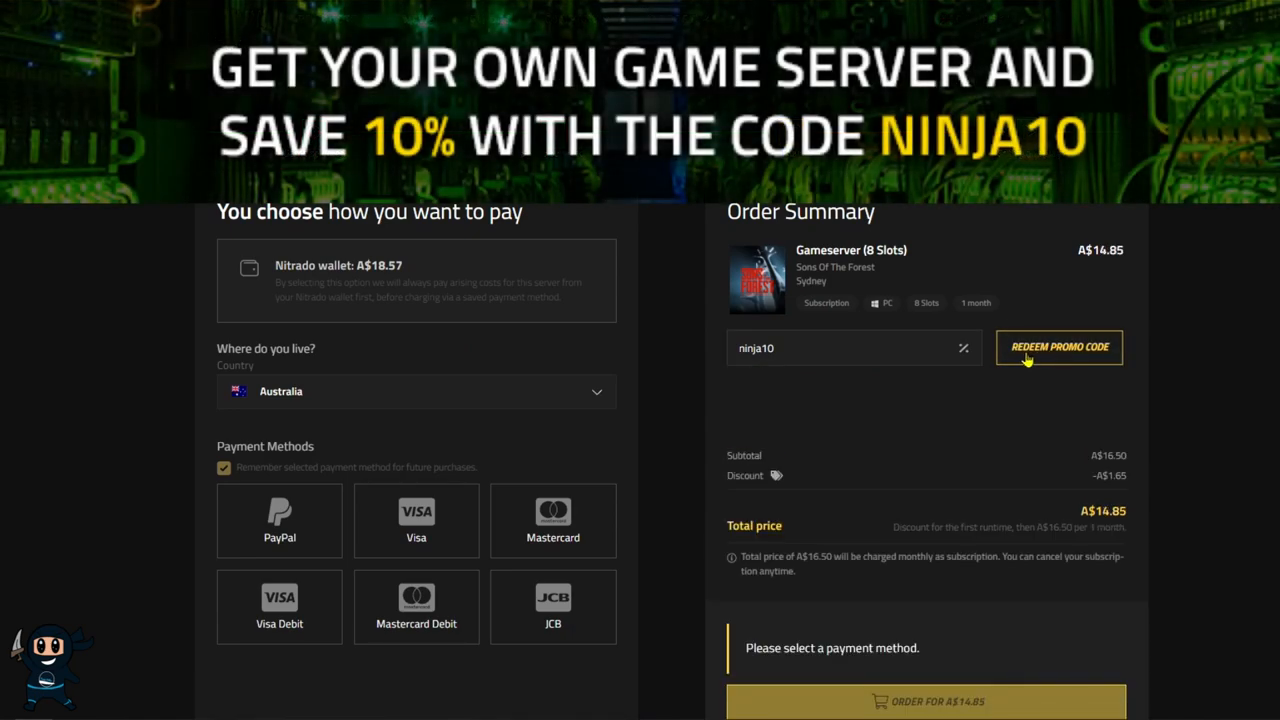
{"action": "double_click", "coordinate": [757, 348]}
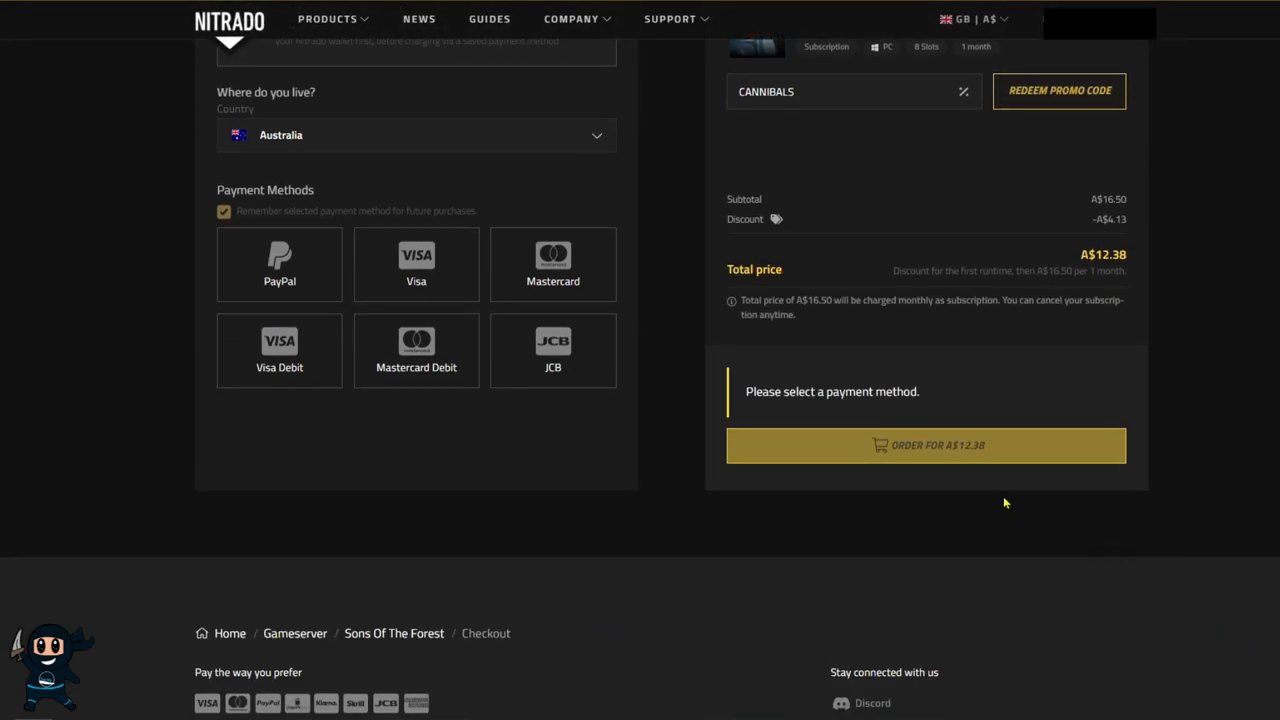
{"action": "left_click", "coordinate": [927, 445]}
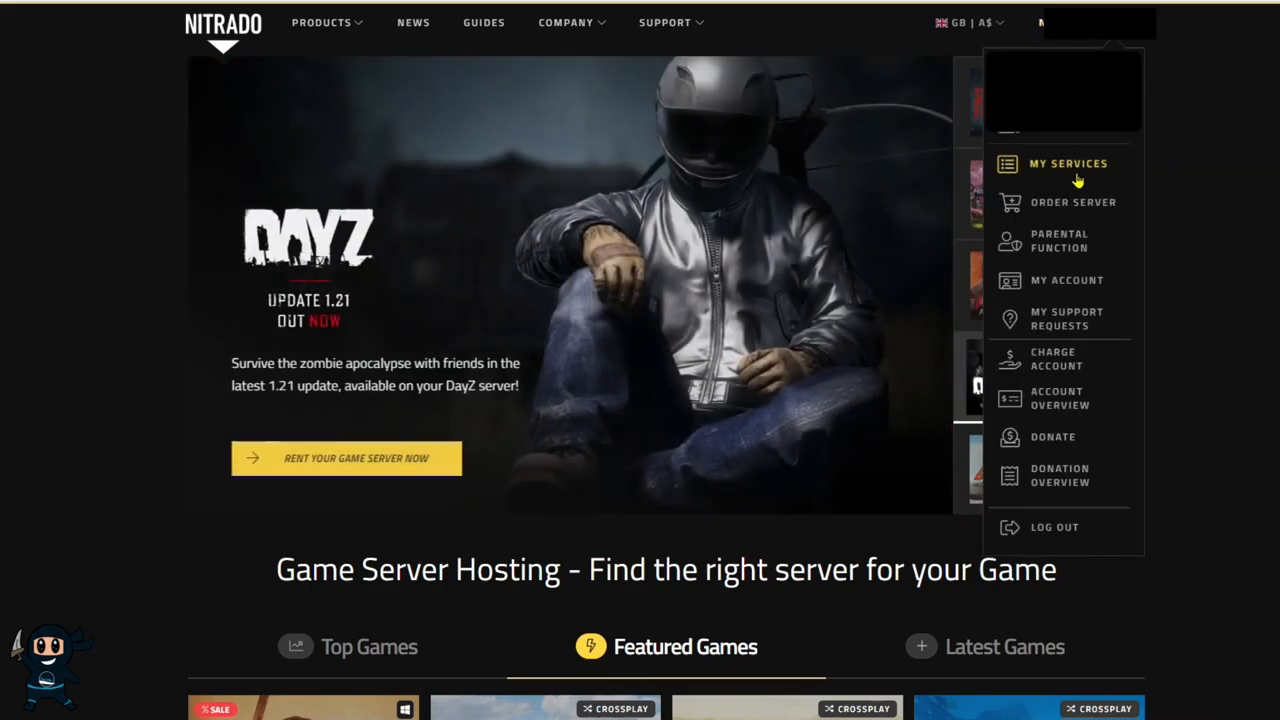
{"action": "mouse_move", "coordinate": [1070, 166]}
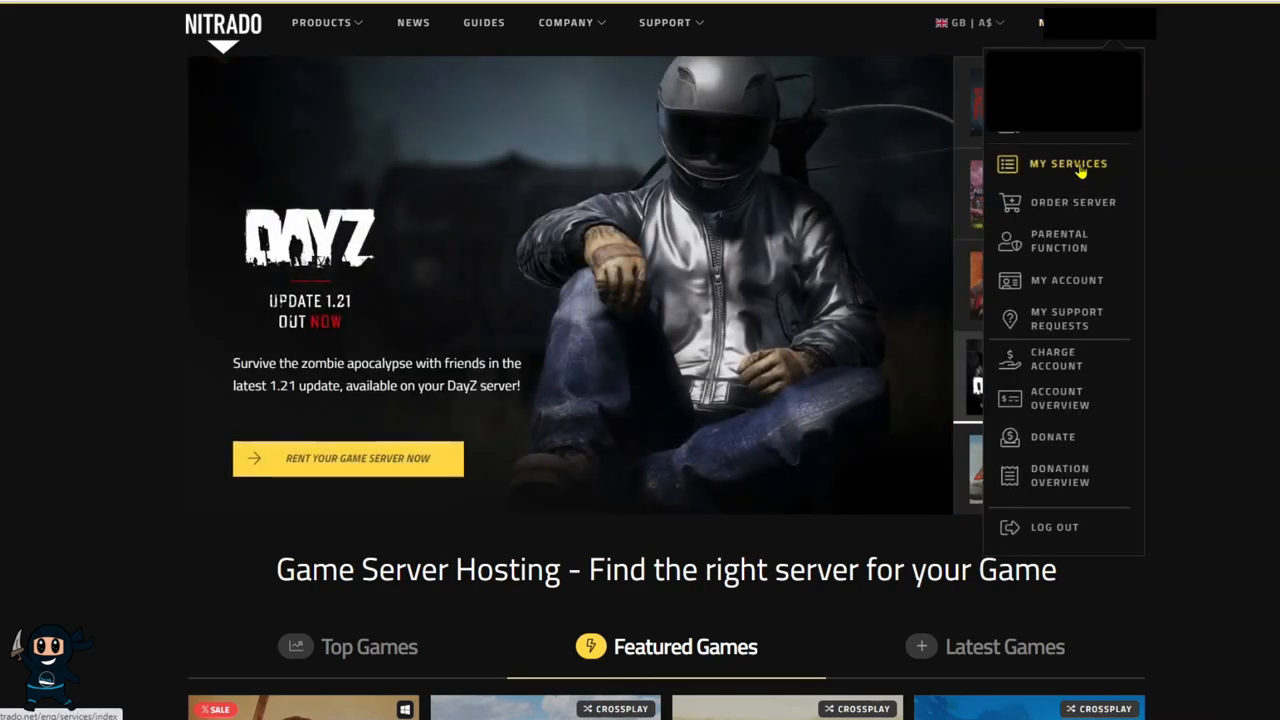
{"action": "mouse_move", "coordinate": [1080, 167]}
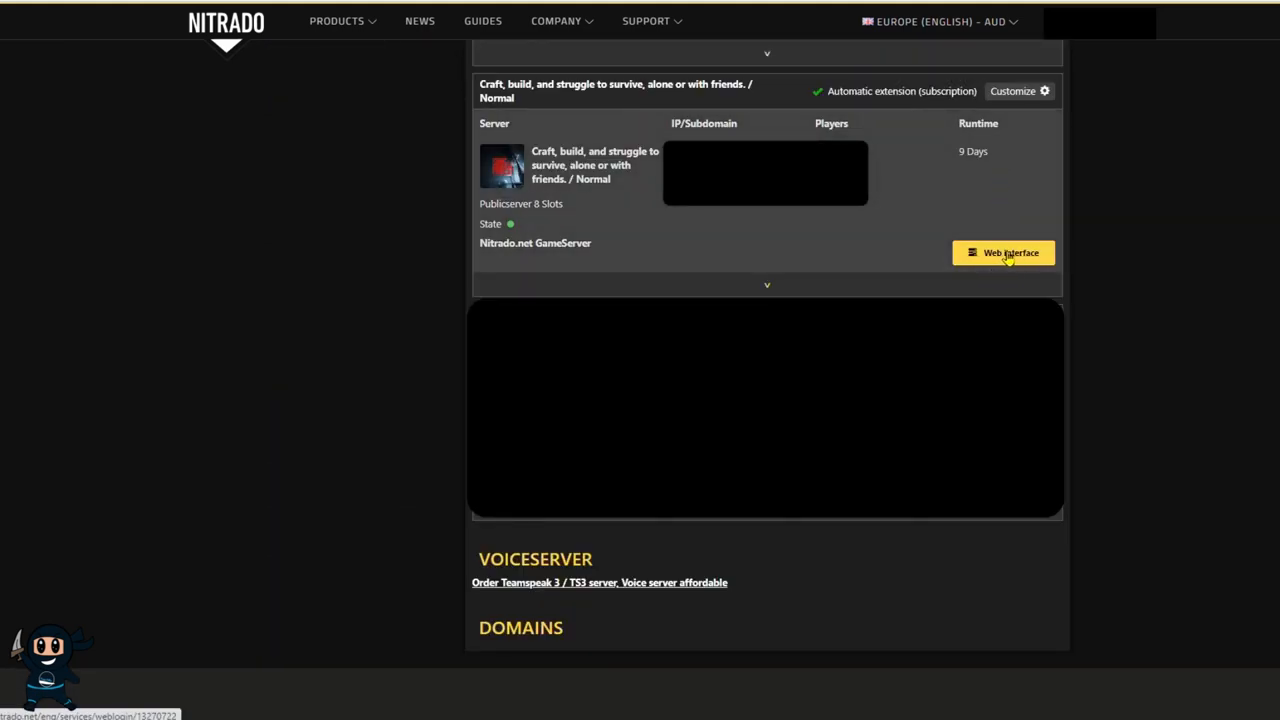
{"action": "mouse_move", "coordinate": [1013, 257]}
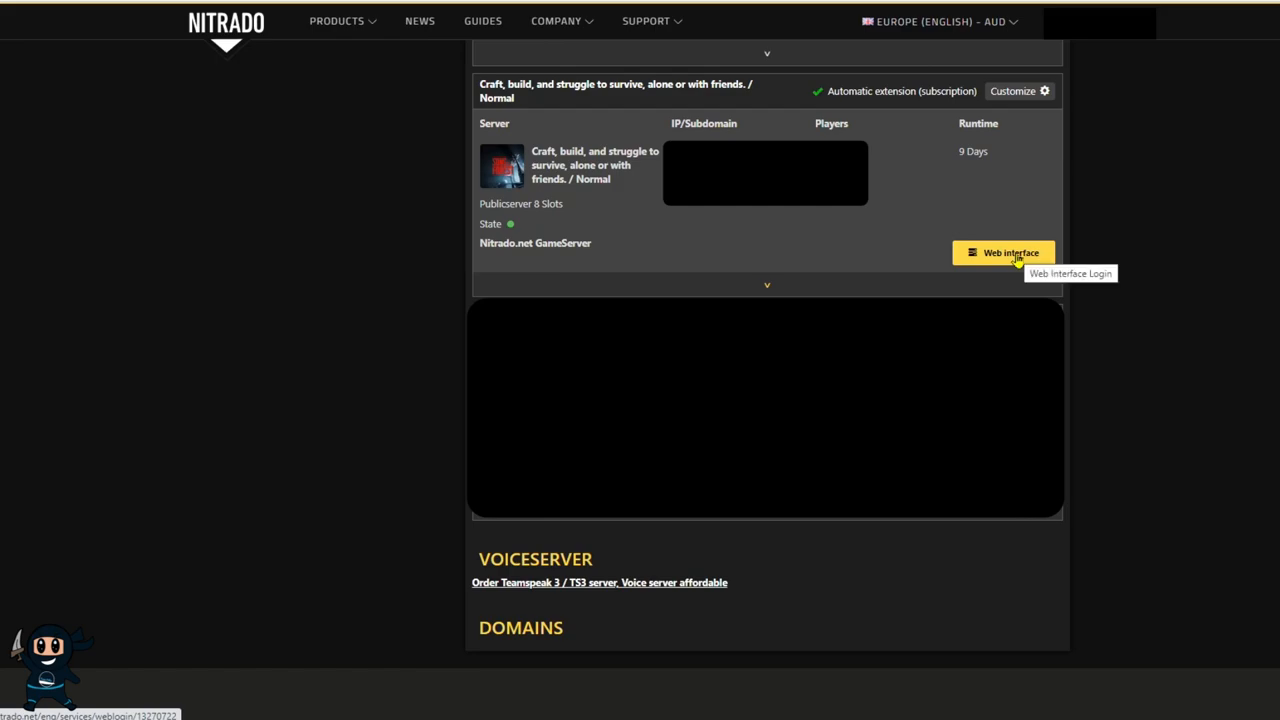
Log into the Sons Of The Forest server's web interface from My Services.
{"action": "left_click", "coordinate": [1003, 252]}
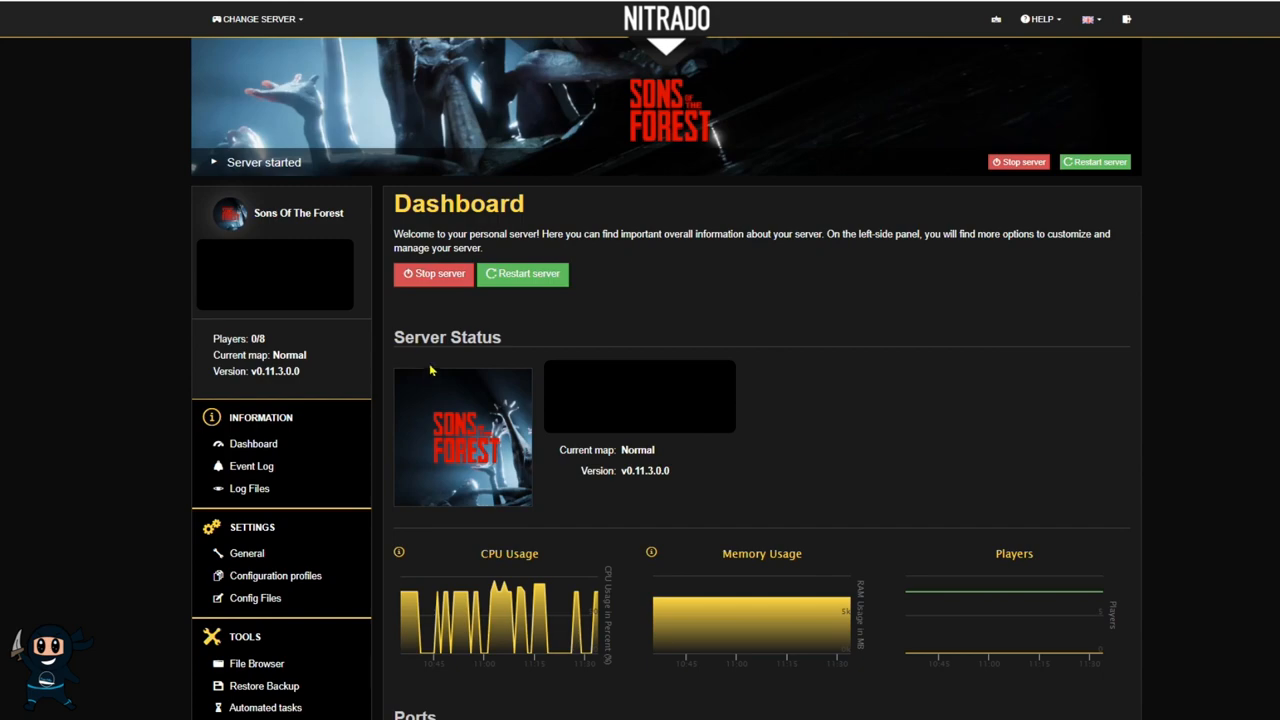
{"action": "mouse_move", "coordinate": [442, 291]}
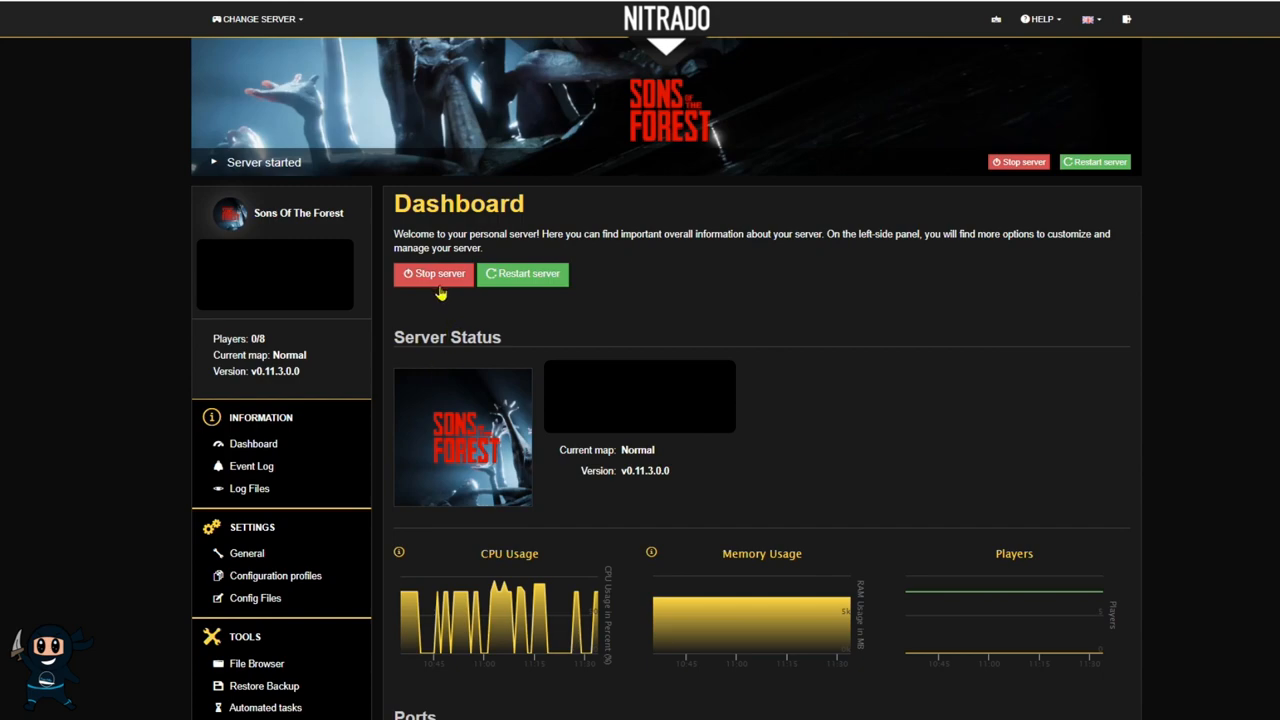
{"action": "mouse_move", "coordinate": [765, 300]}
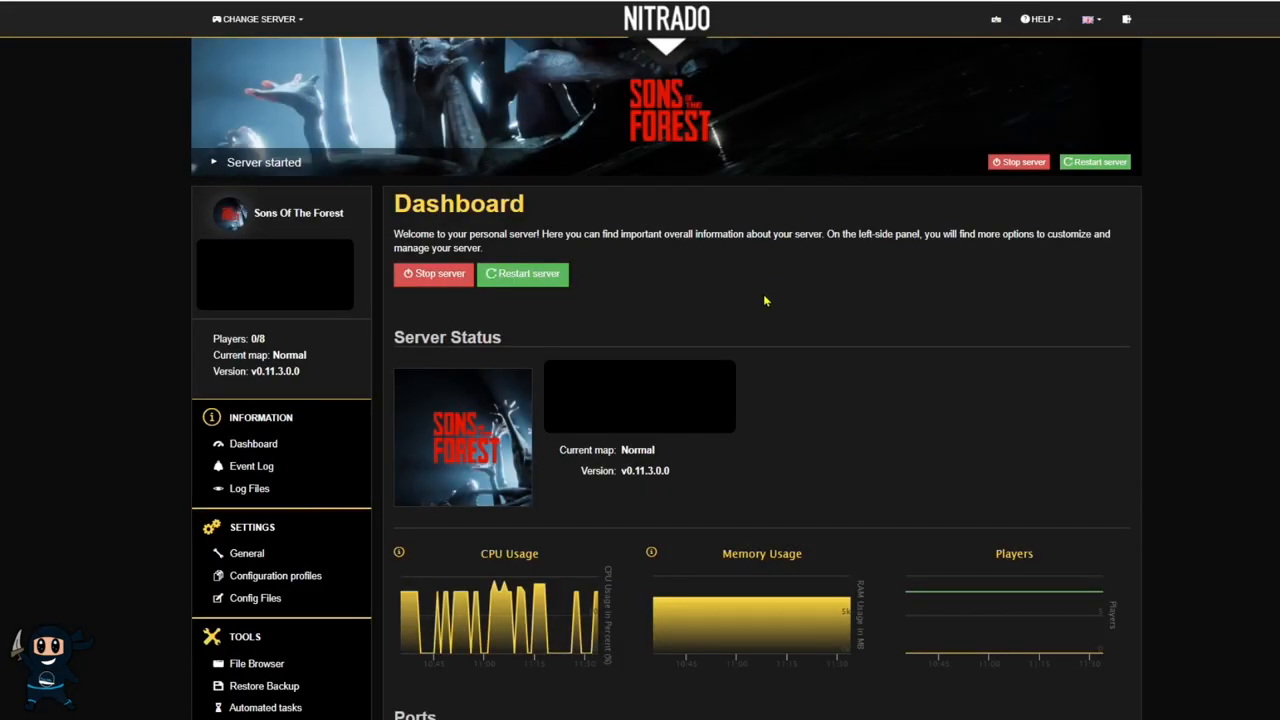
Stop the running Sons Of The Forest server from its dashboard.
{"action": "left_click", "coordinate": [433, 274]}
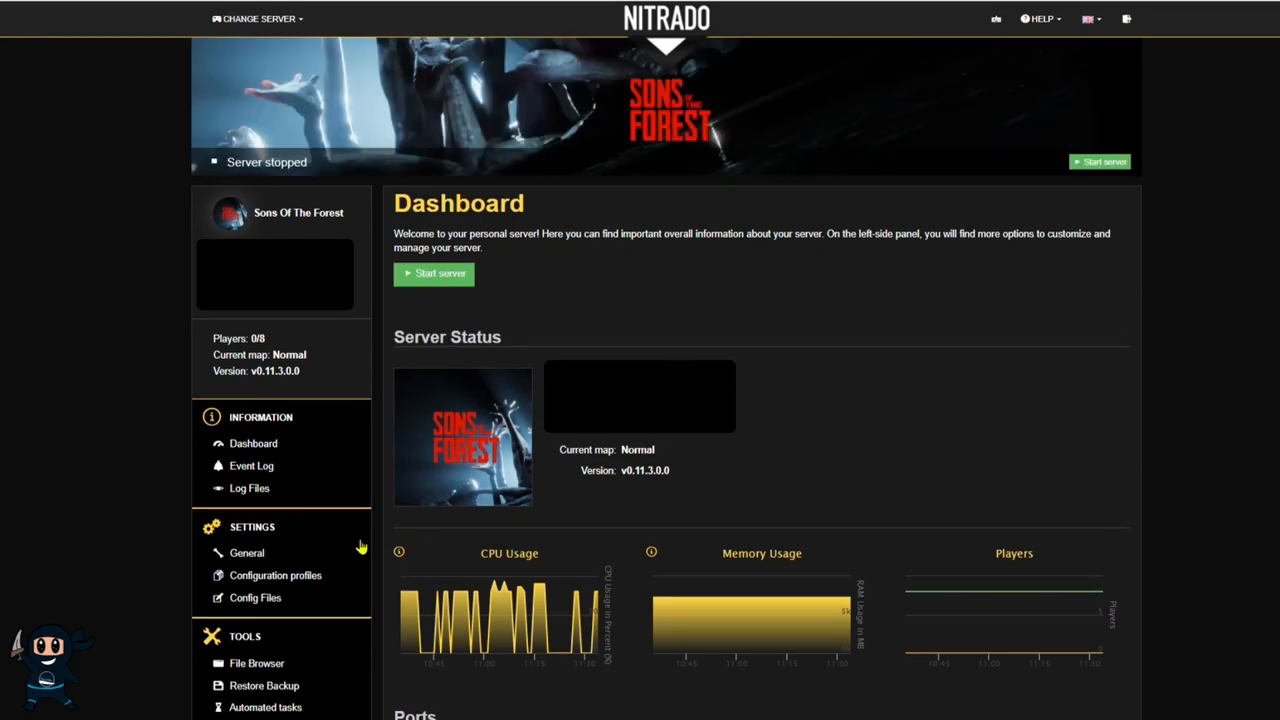
{"action": "mouse_move", "coordinate": [246, 553]}
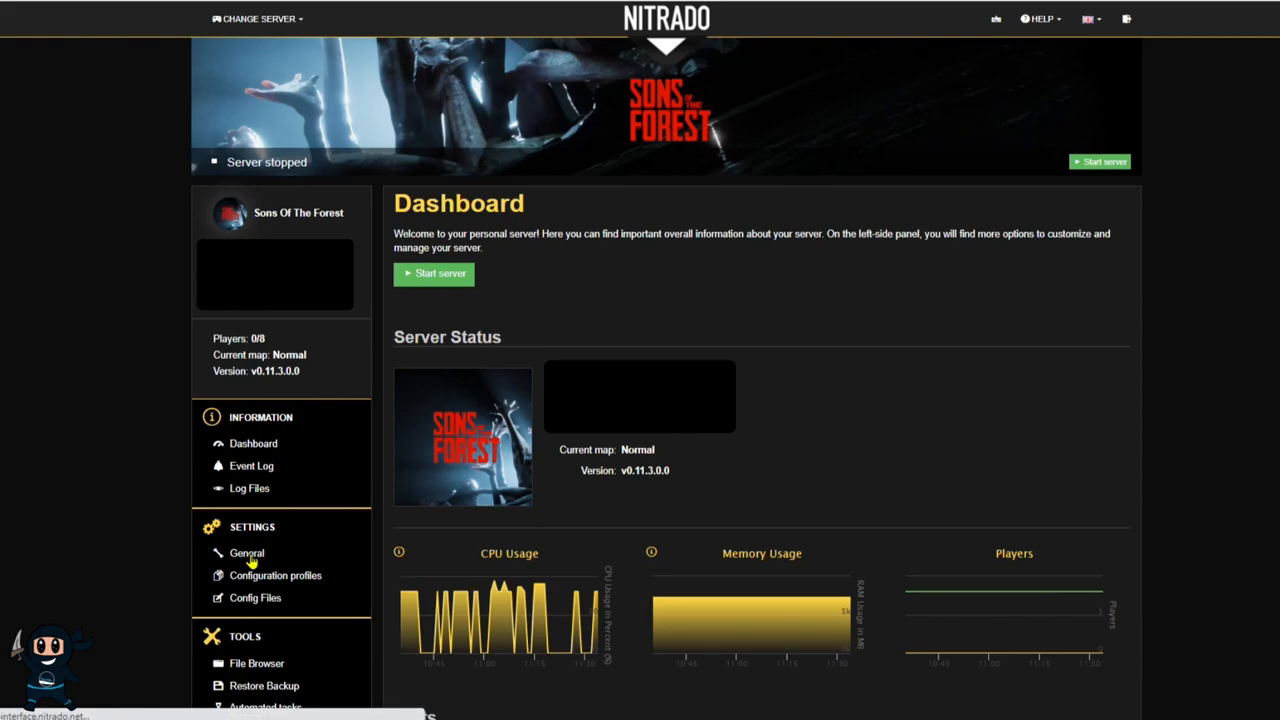
{"action": "left_click", "coordinate": [246, 553]}
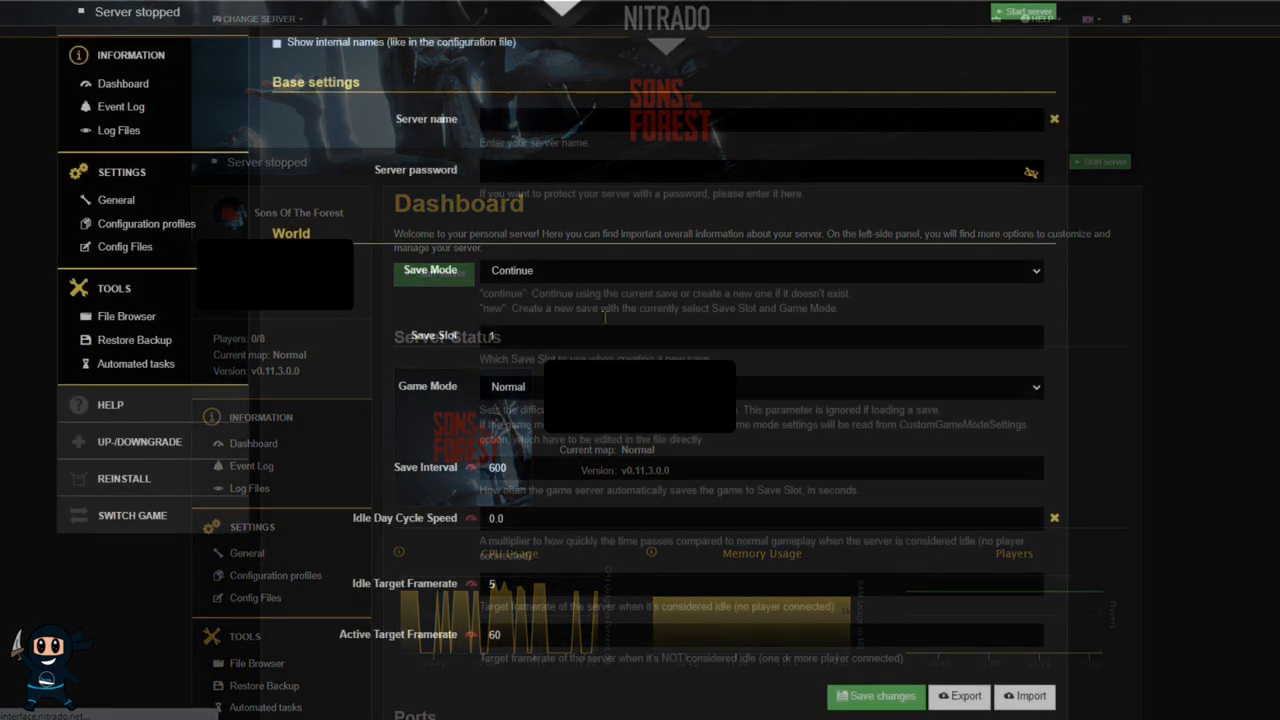
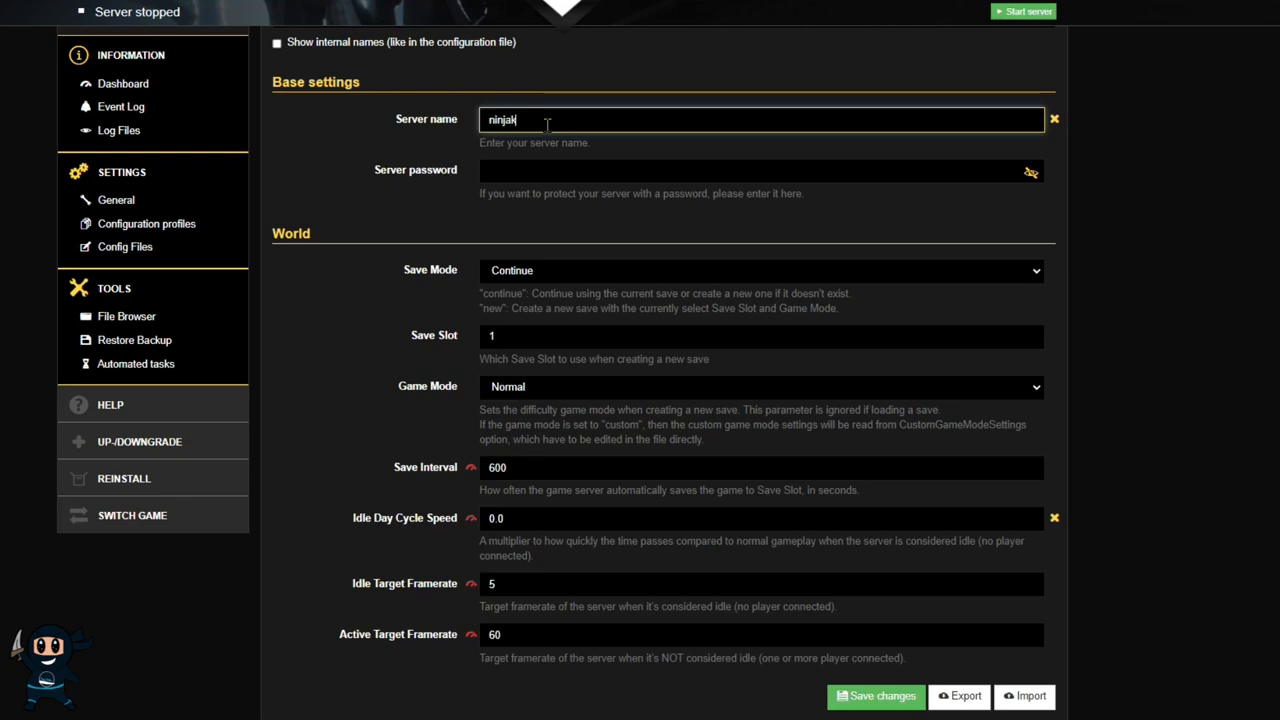
{"action": "left_click", "coordinate": [760, 170]}
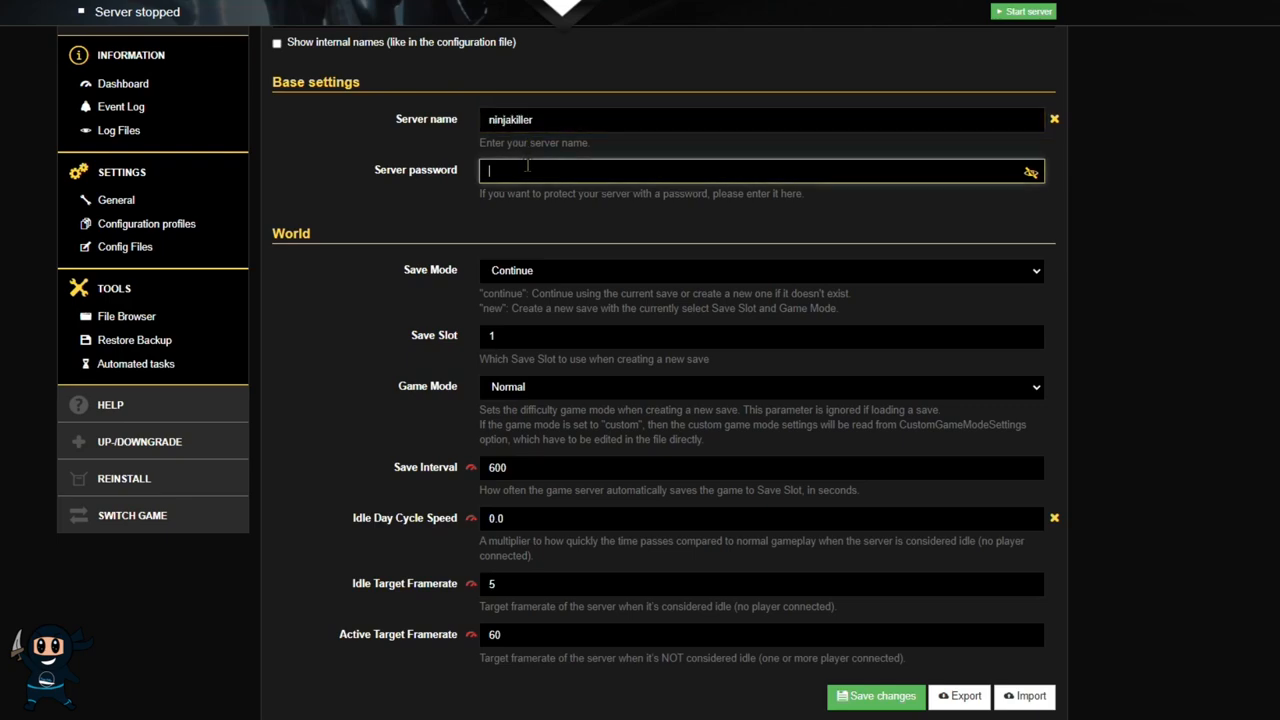
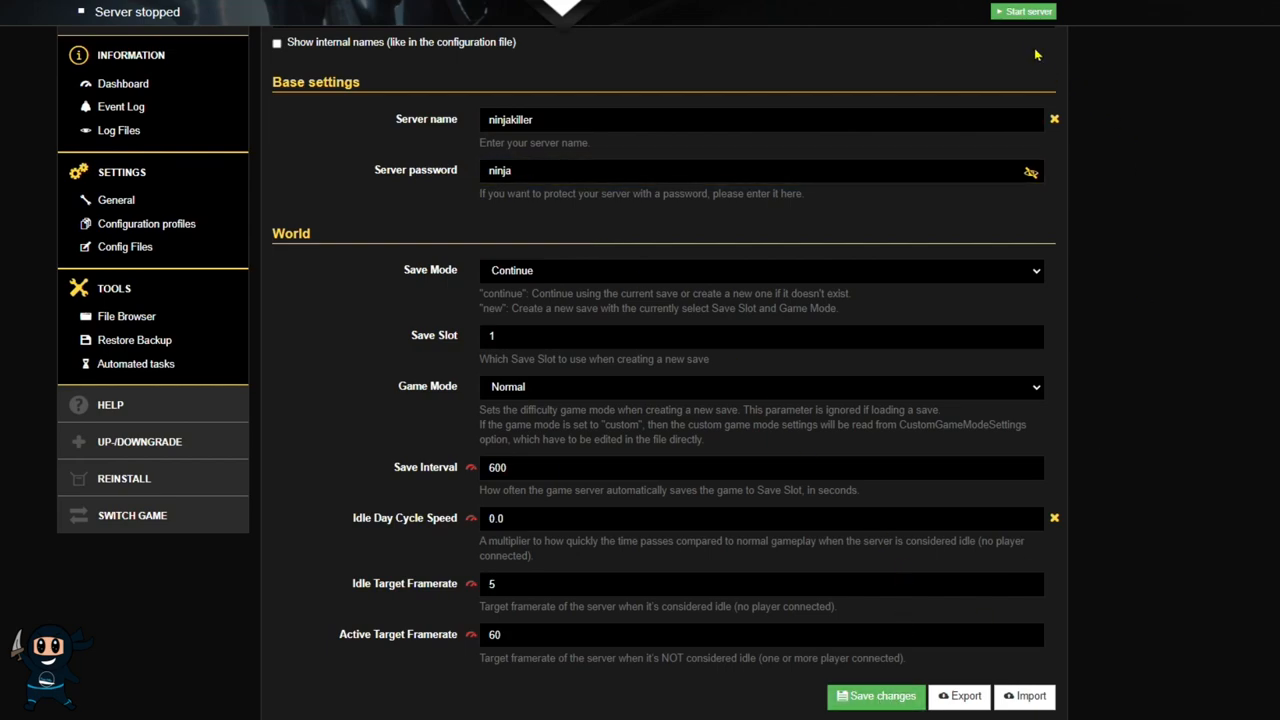
{"action": "mouse_move", "coordinate": [852, 278]}
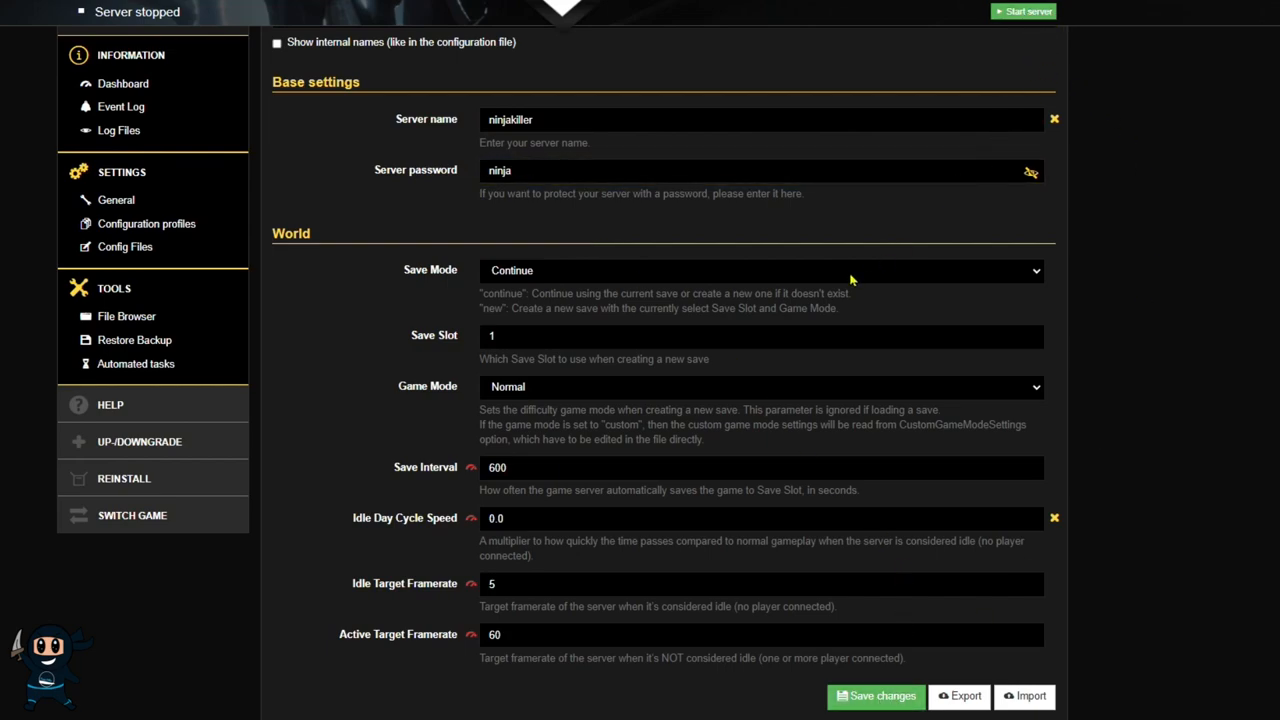
{"action": "mouse_move", "coordinate": [845, 273]}
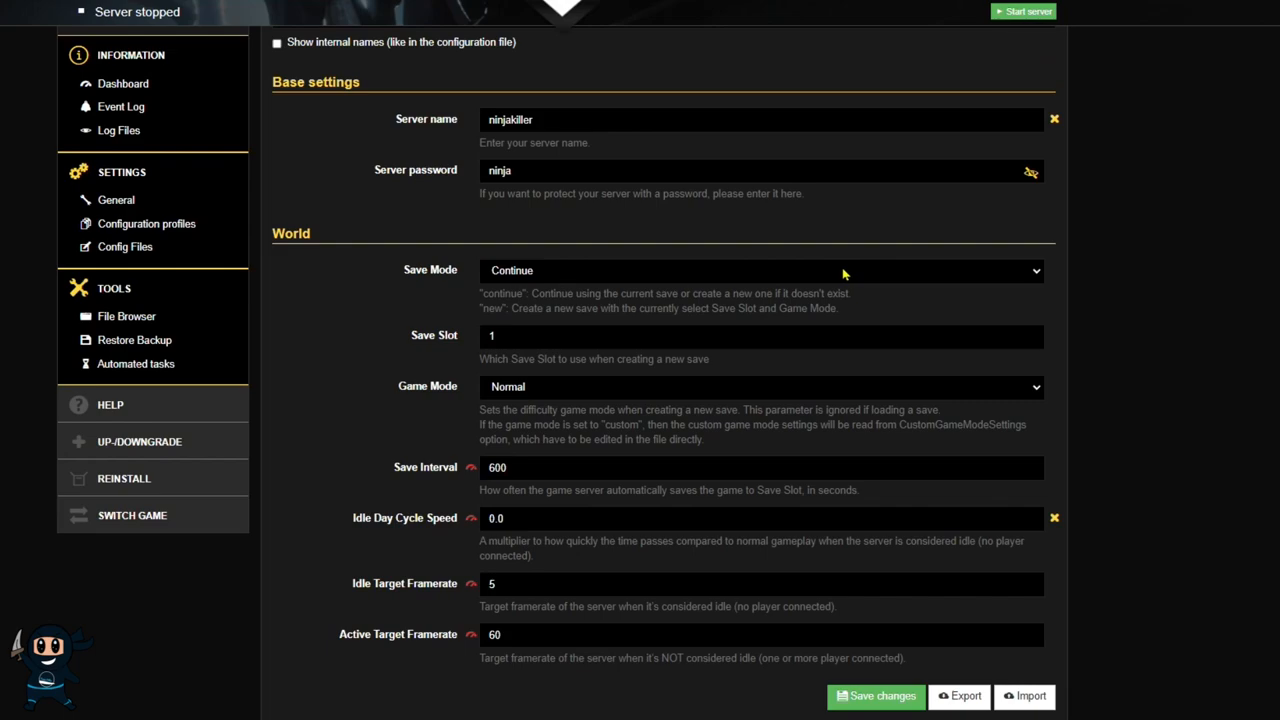
{"action": "mouse_move", "coordinate": [838, 274]}
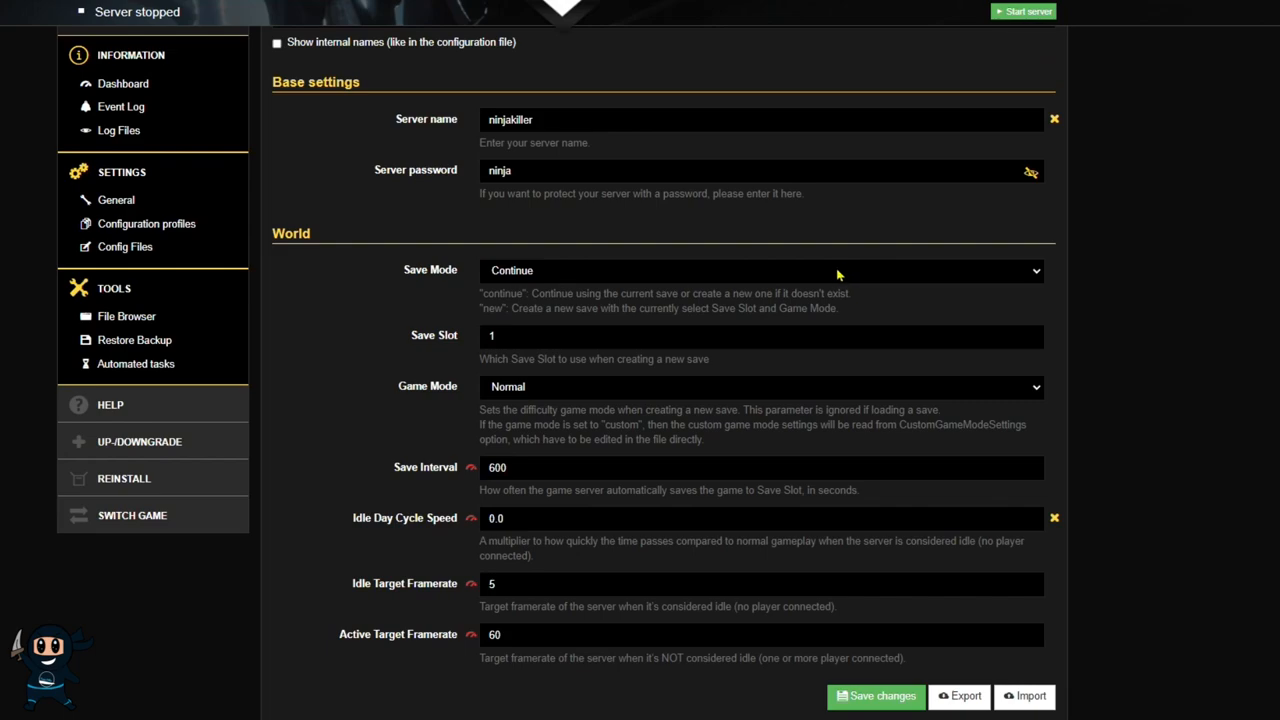
Review the Save Mode options Continue and New, and enter 10 as the Save Slot.
{"action": "left_click", "coordinate": [760, 270]}
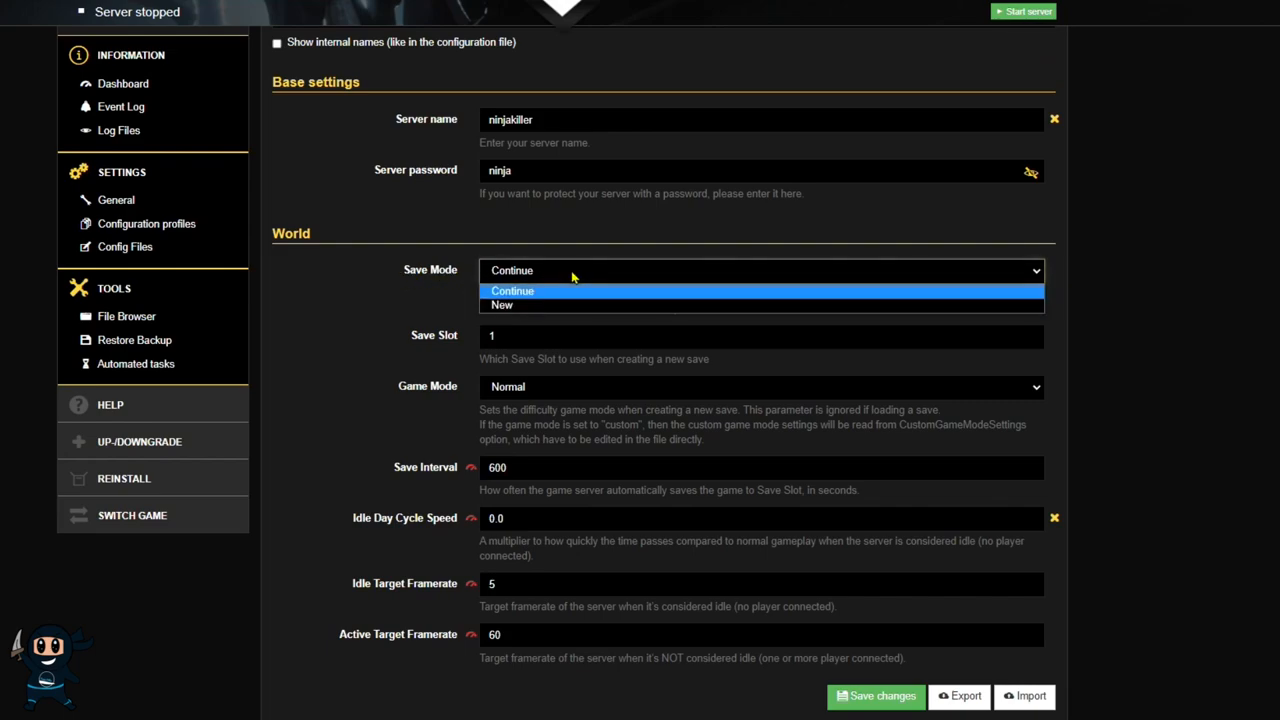
{"action": "mouse_move", "coordinate": [592, 251]}
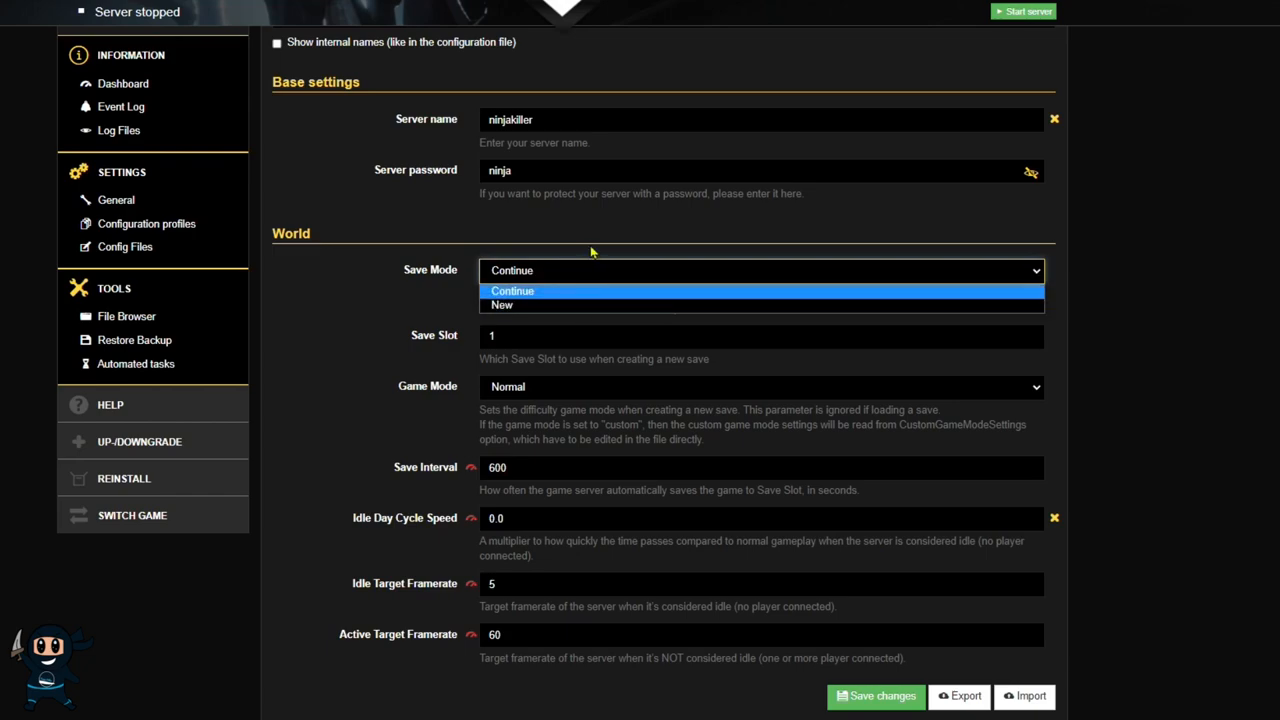
{"action": "left_click", "coordinate": [512, 290]}
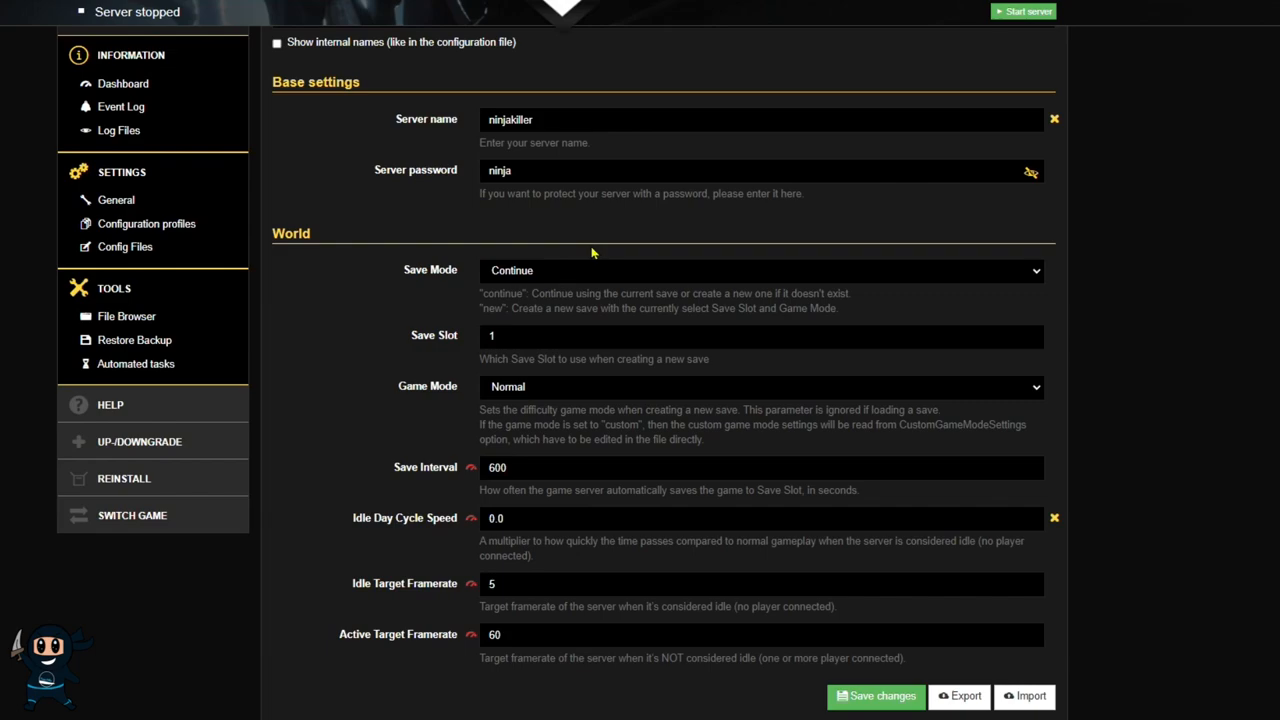
{"action": "mouse_move", "coordinate": [584, 273]}
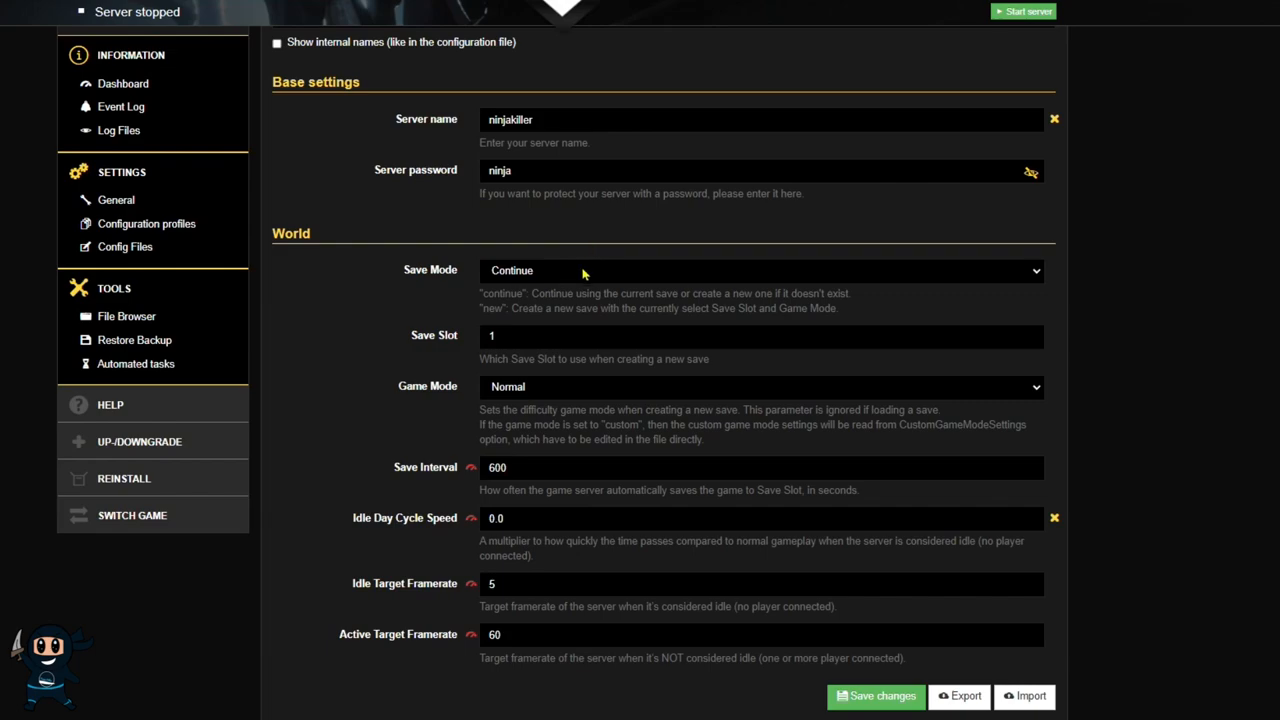
{"action": "mouse_move", "coordinate": [576, 292]}
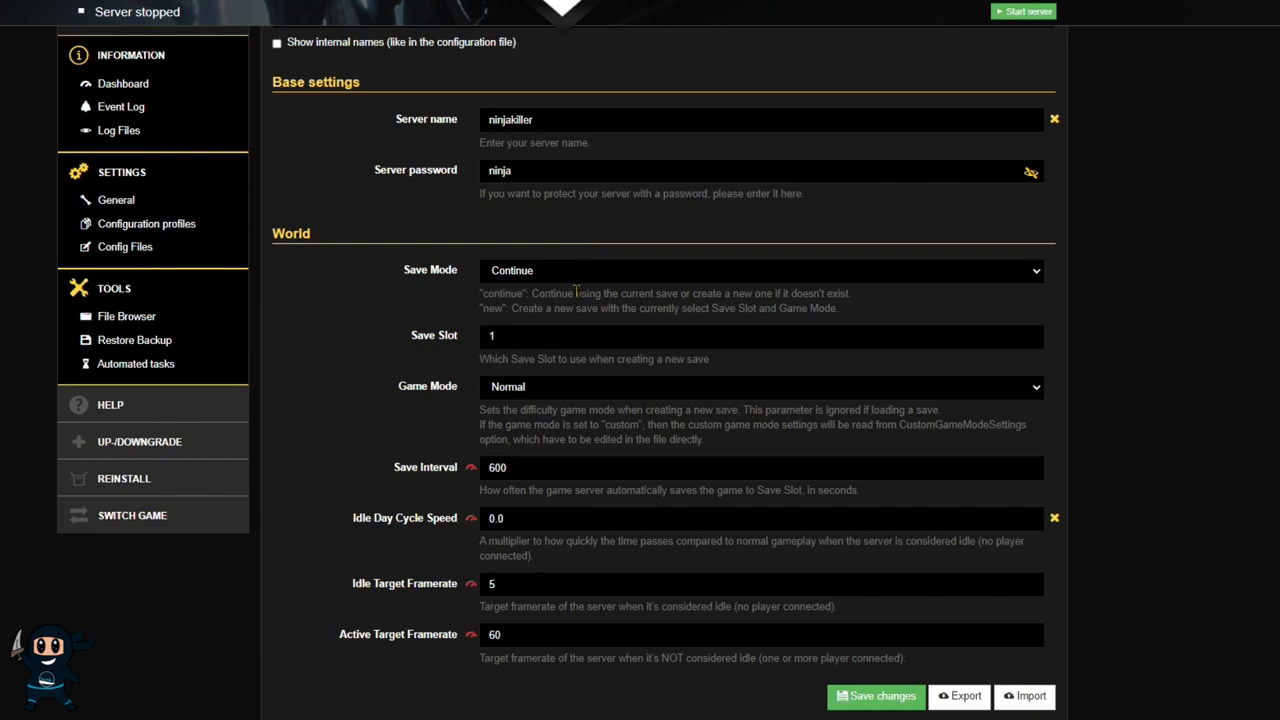
{"action": "left_click", "coordinate": [760, 270]}
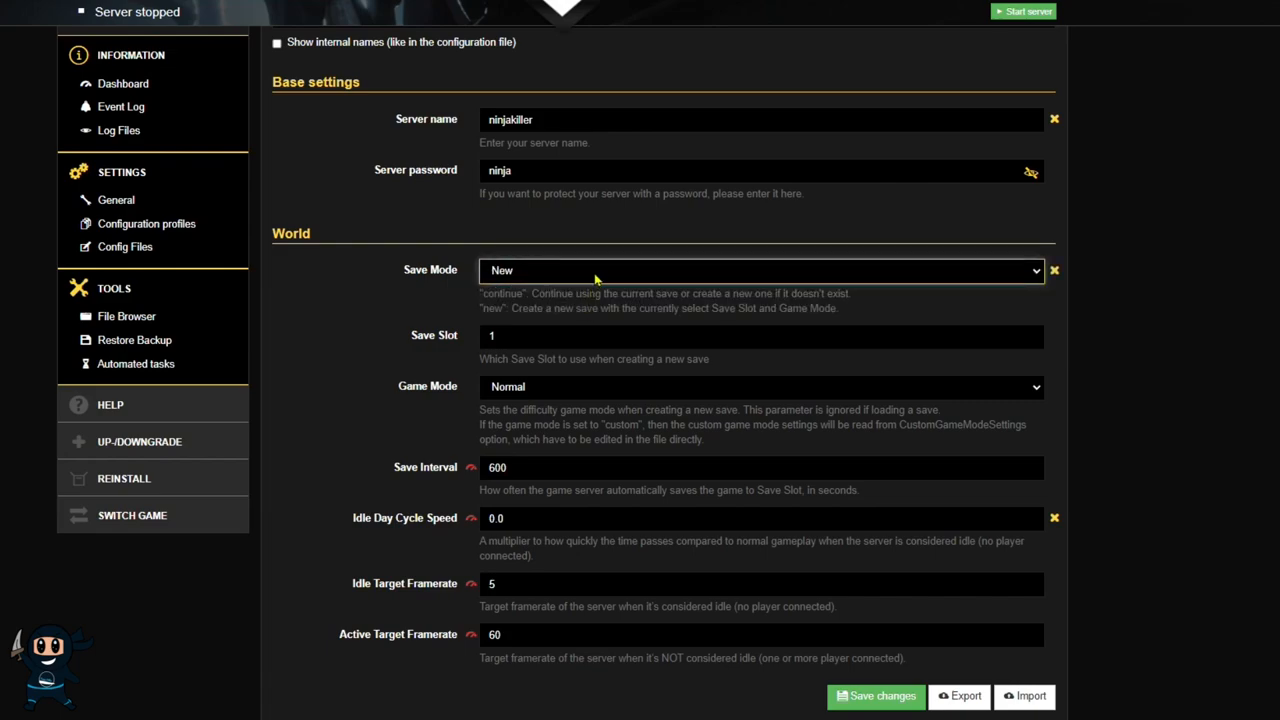
{"action": "left_click", "coordinate": [760, 270]}
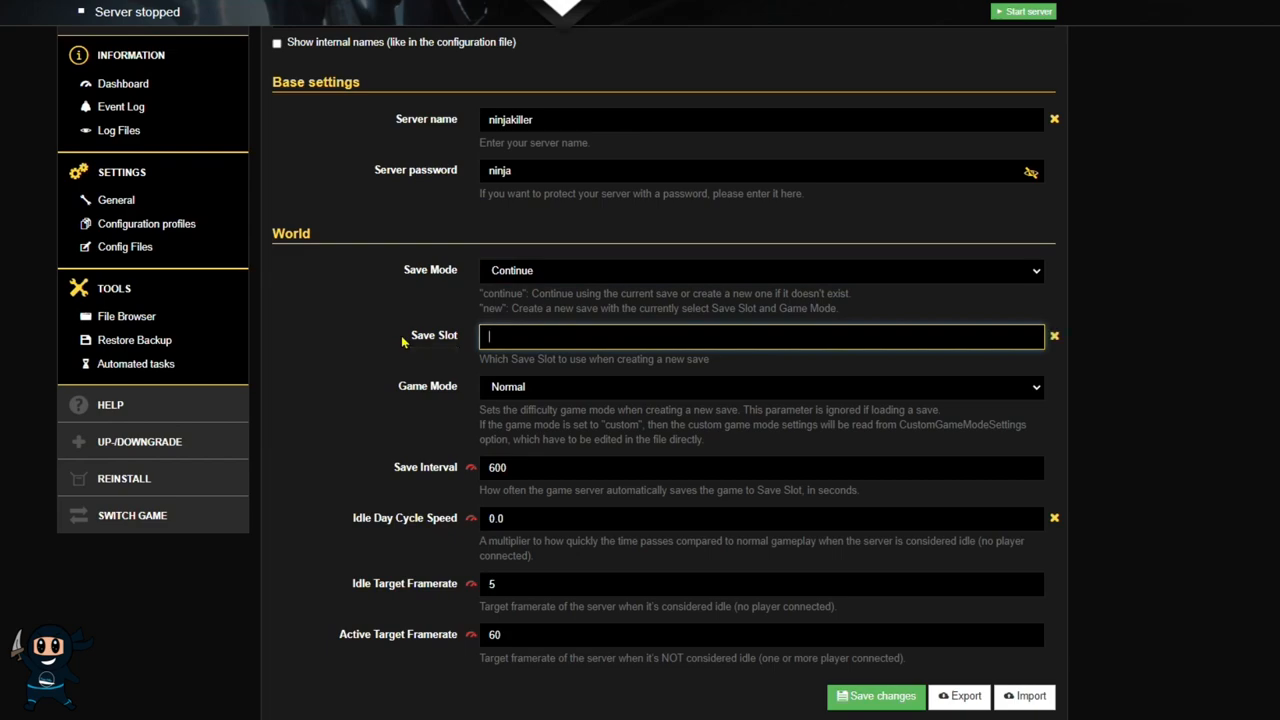
{"action": "type", "text": "10"}
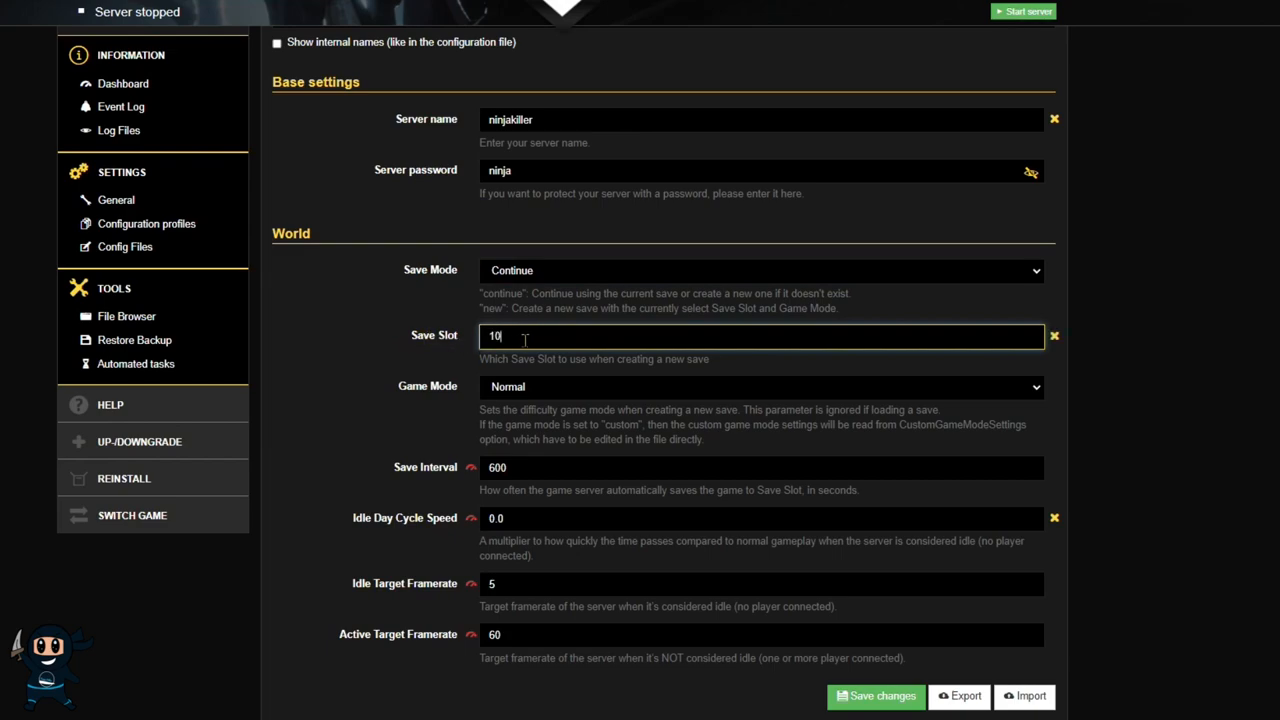
{"action": "type", "text": "2"}
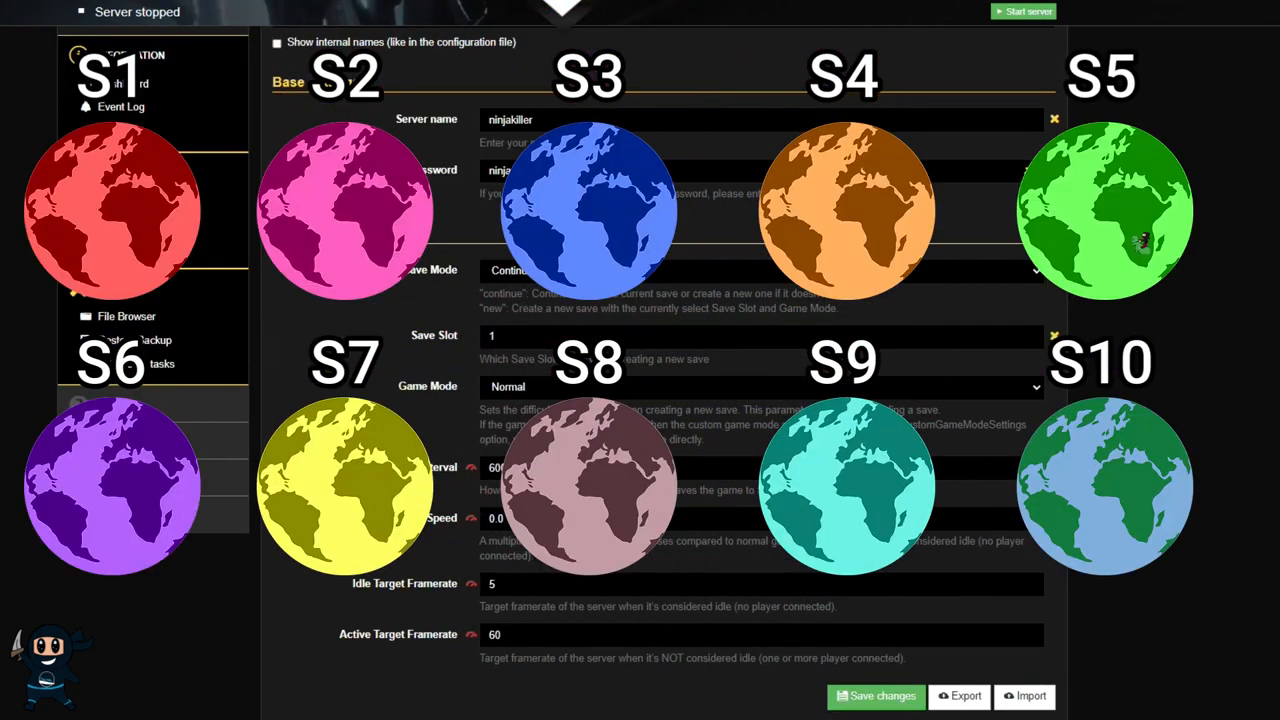
Change Game Mode from Normal to Hard, then reopen the Save Mode dropdown.
{"action": "left_click", "coordinate": [760, 387]}
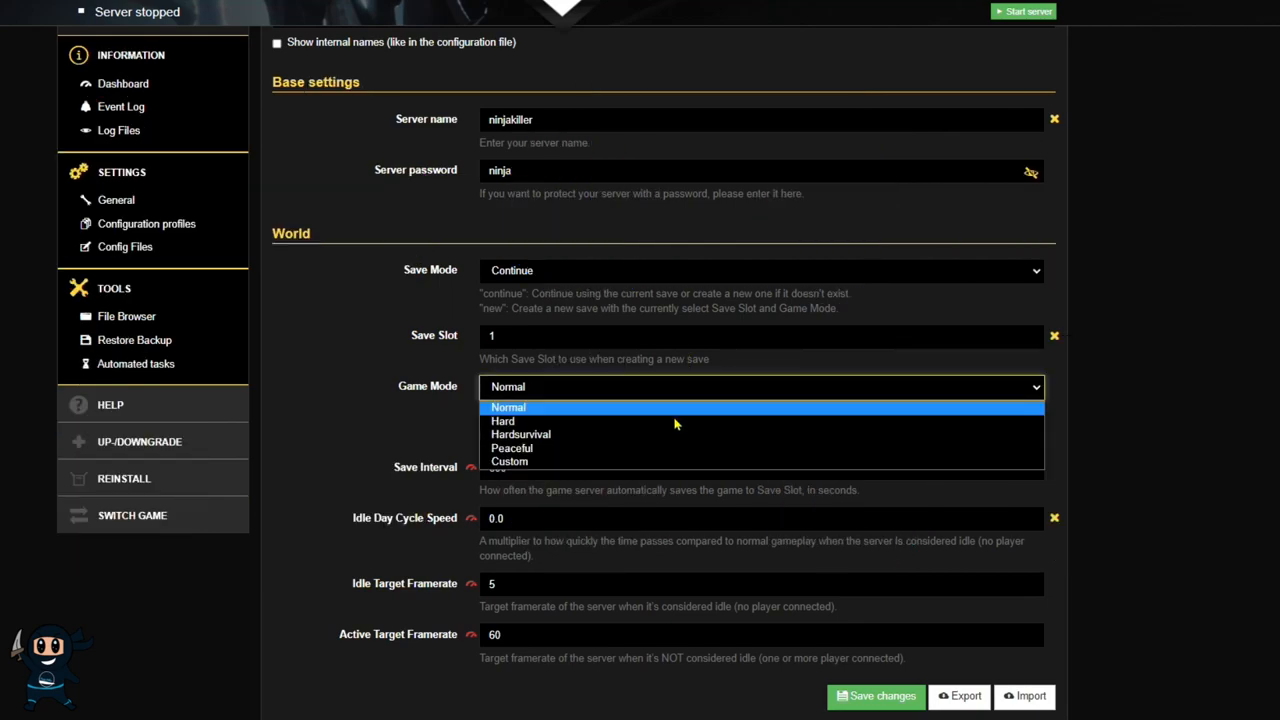
{"action": "mouse_move", "coordinate": [675, 448]}
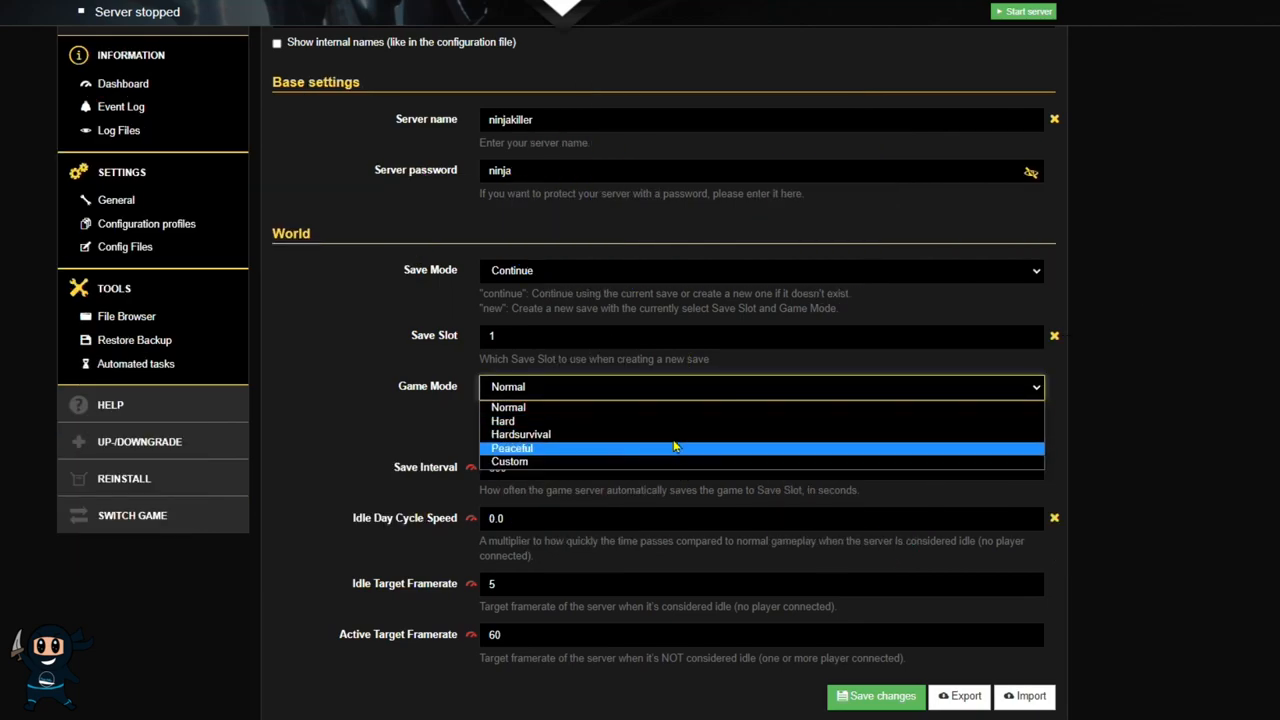
{"action": "left_click", "coordinate": [508, 407]}
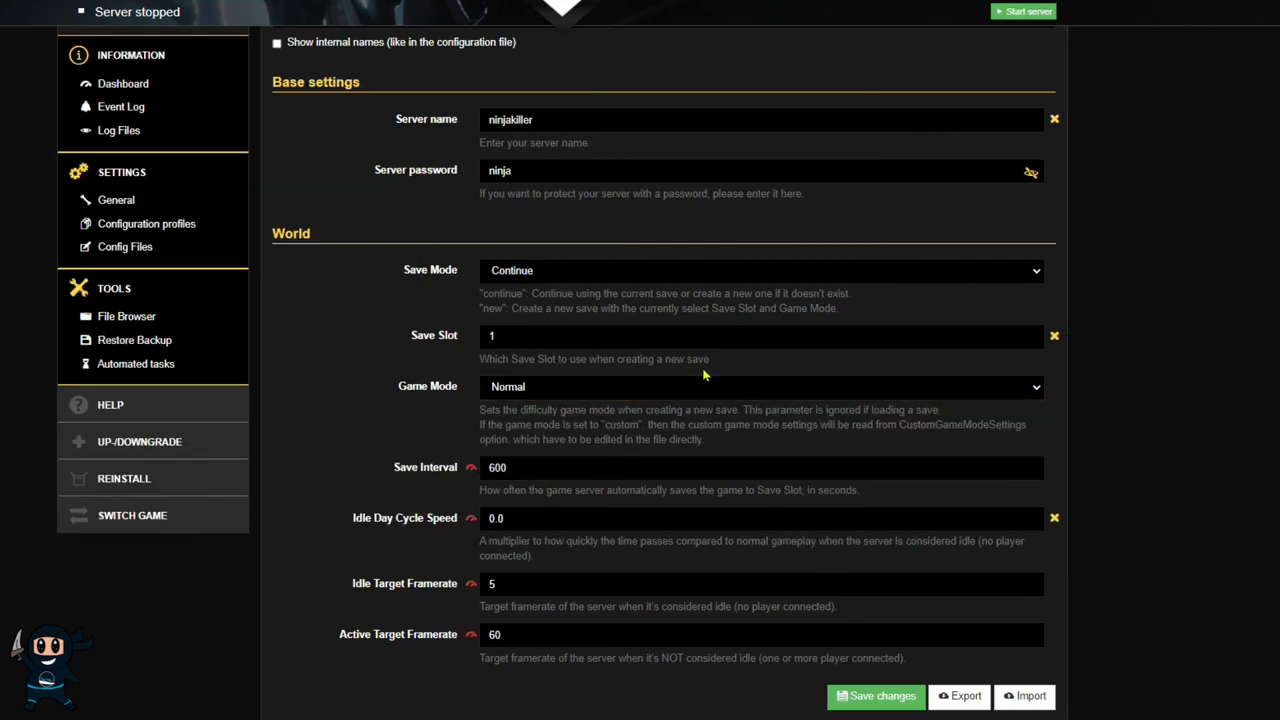
{"action": "left_click", "coordinate": [760, 387]}
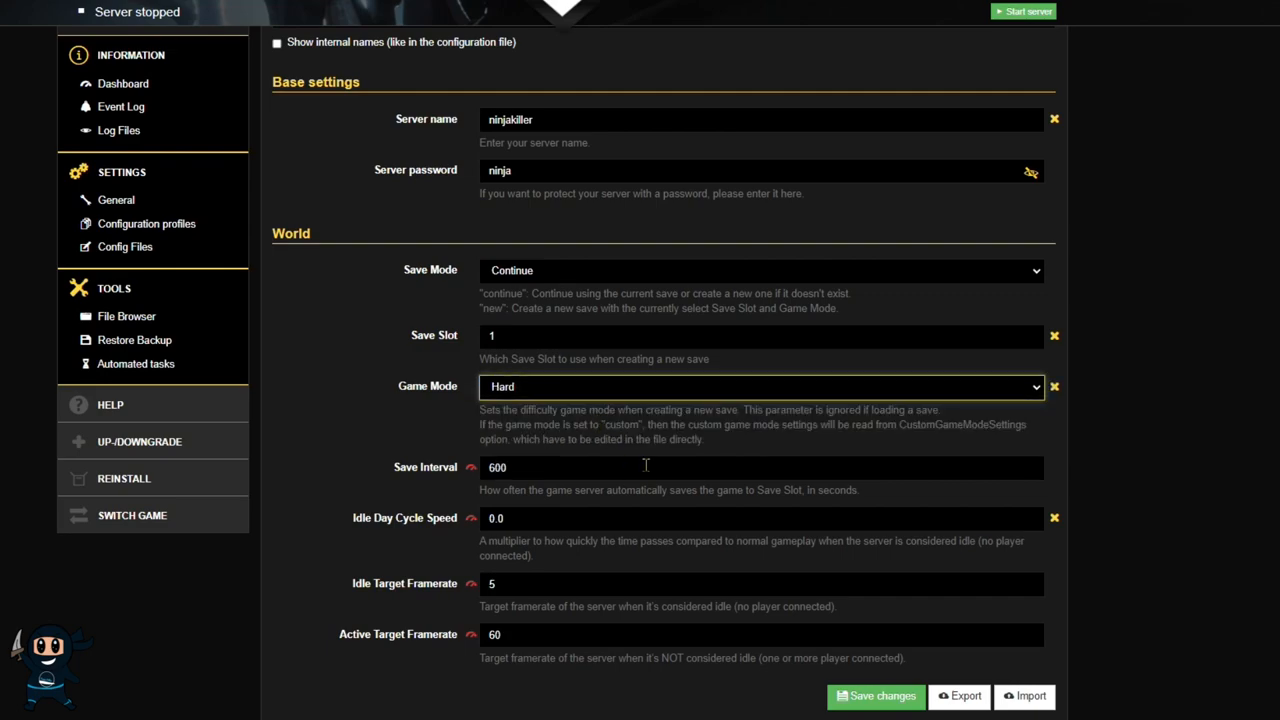
{"action": "mouse_move", "coordinate": [1020, 26]}
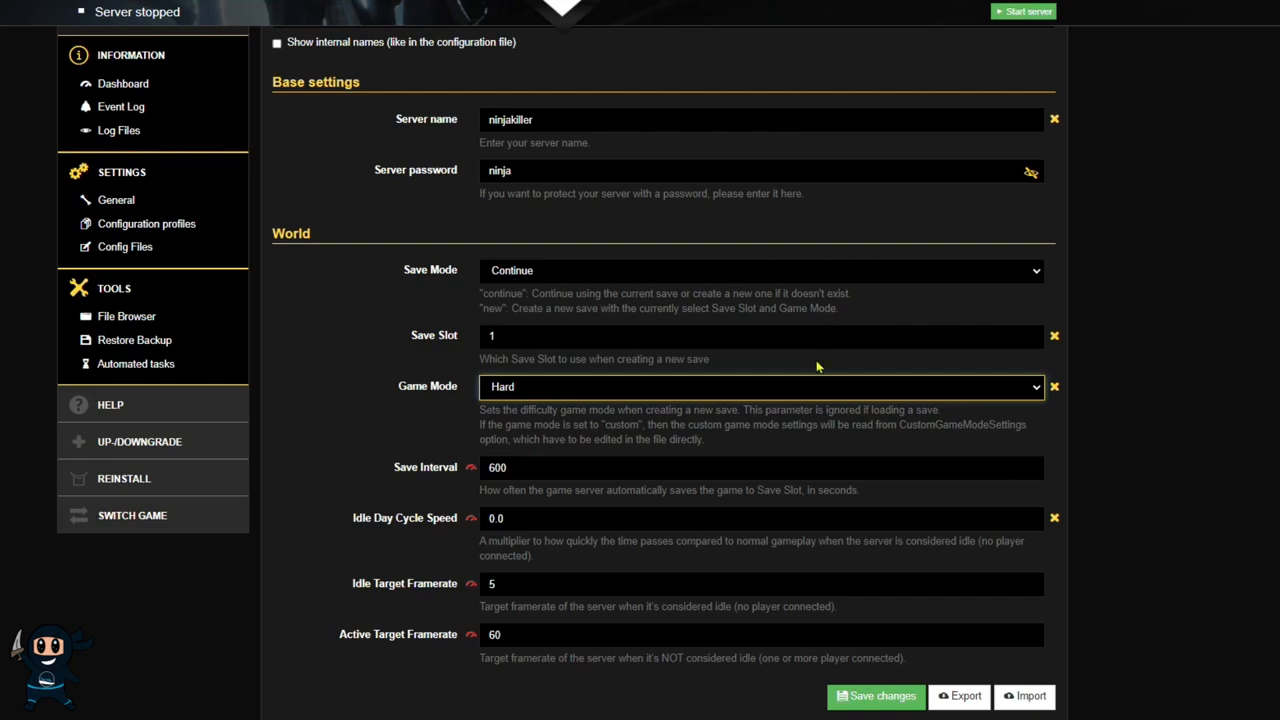
{"action": "mouse_move", "coordinate": [667, 360]}
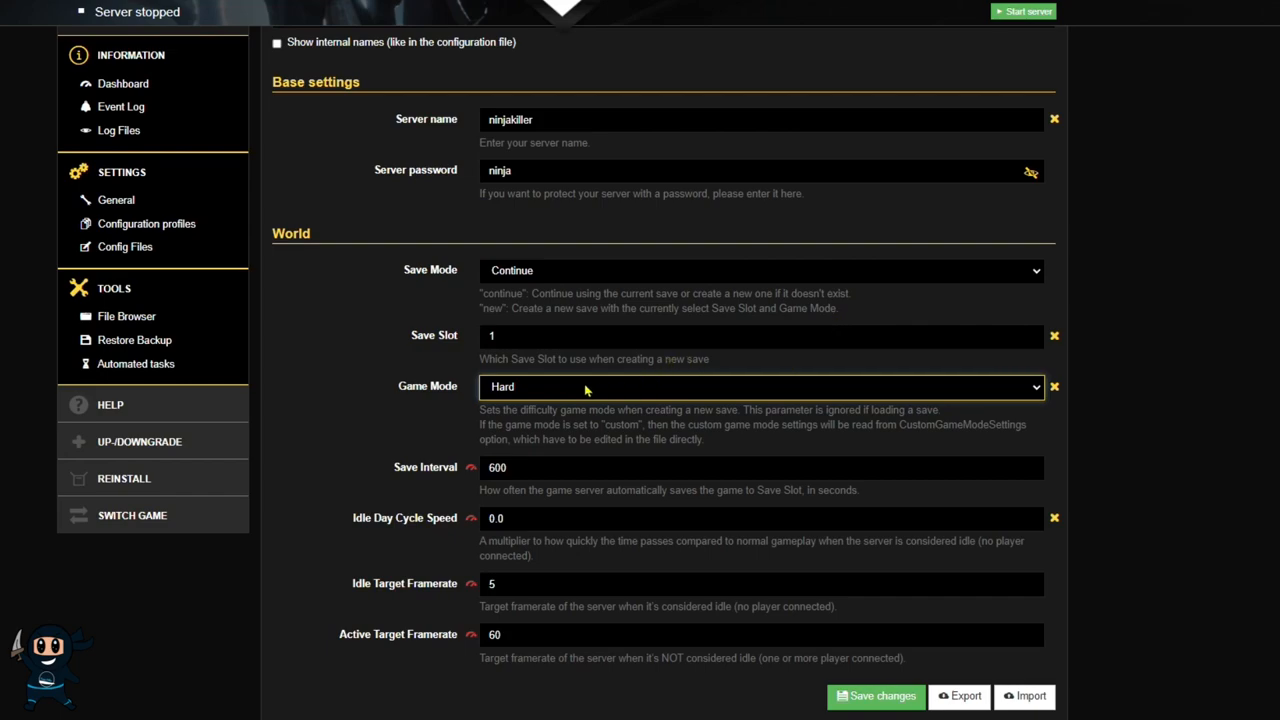
{"action": "mouse_move", "coordinate": [632, 358]}
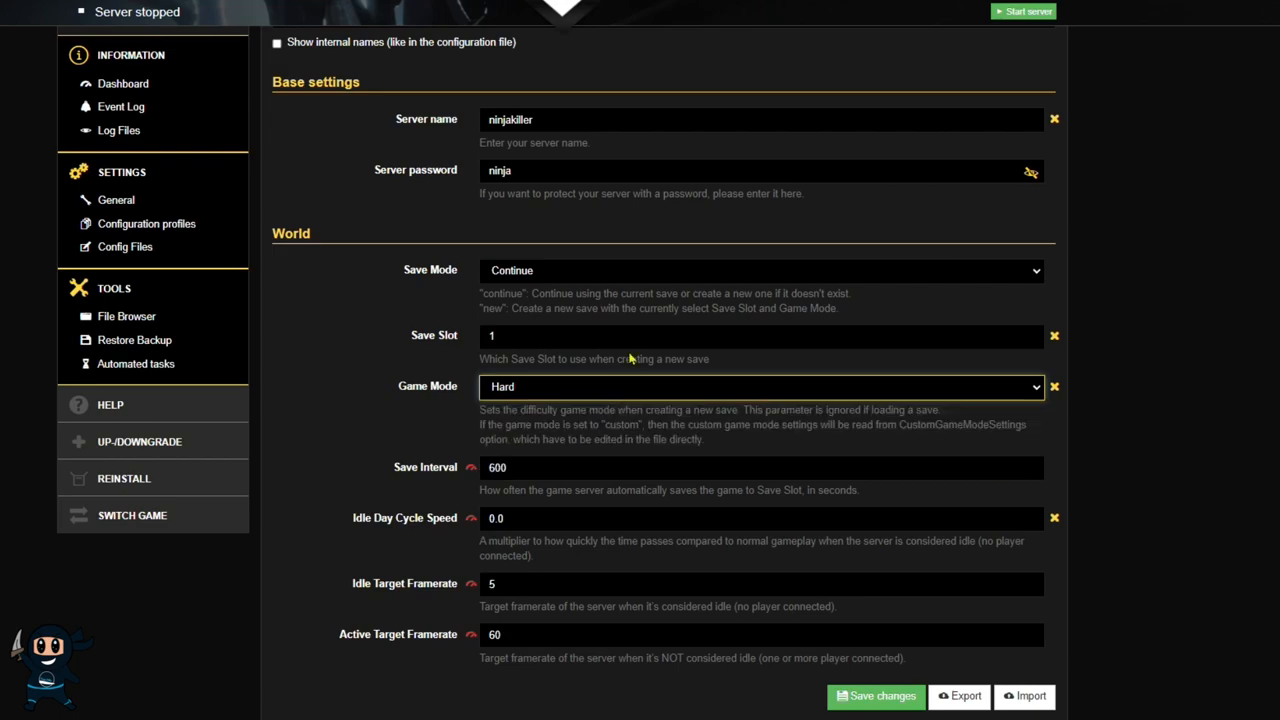
{"action": "left_click", "coordinate": [760, 270]}
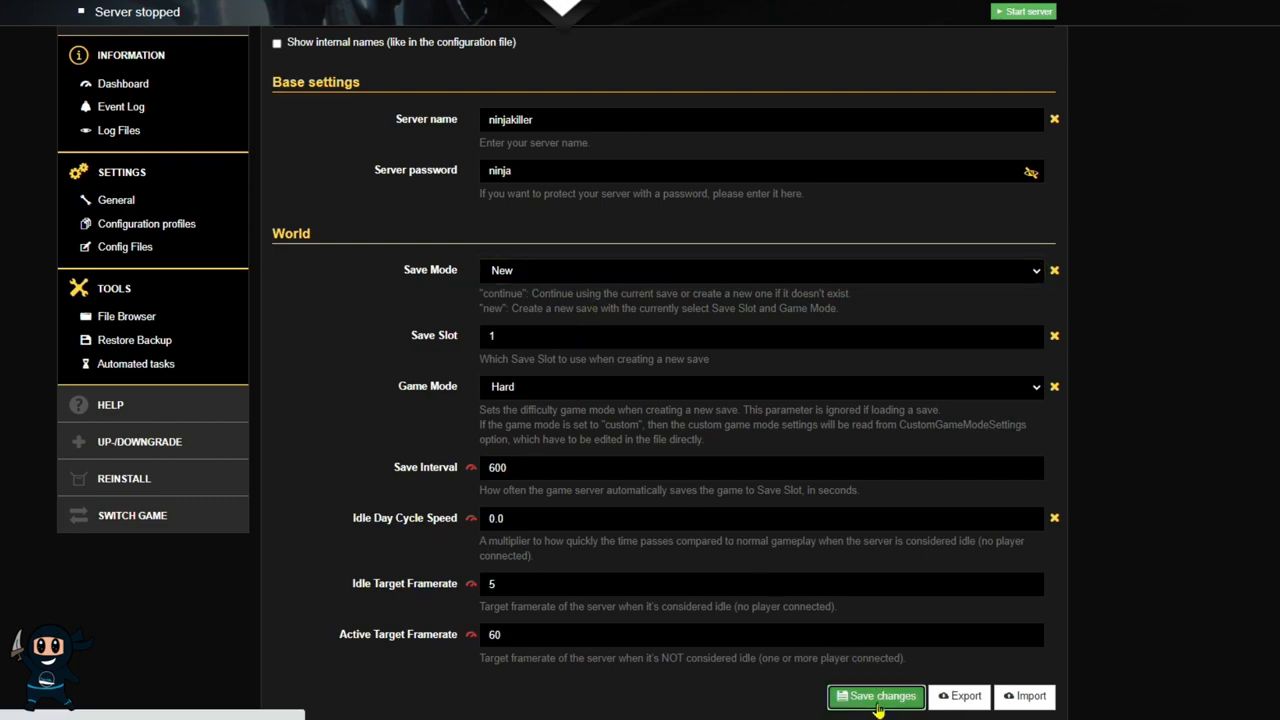
{"action": "mouse_move", "coordinate": [900, 365]}
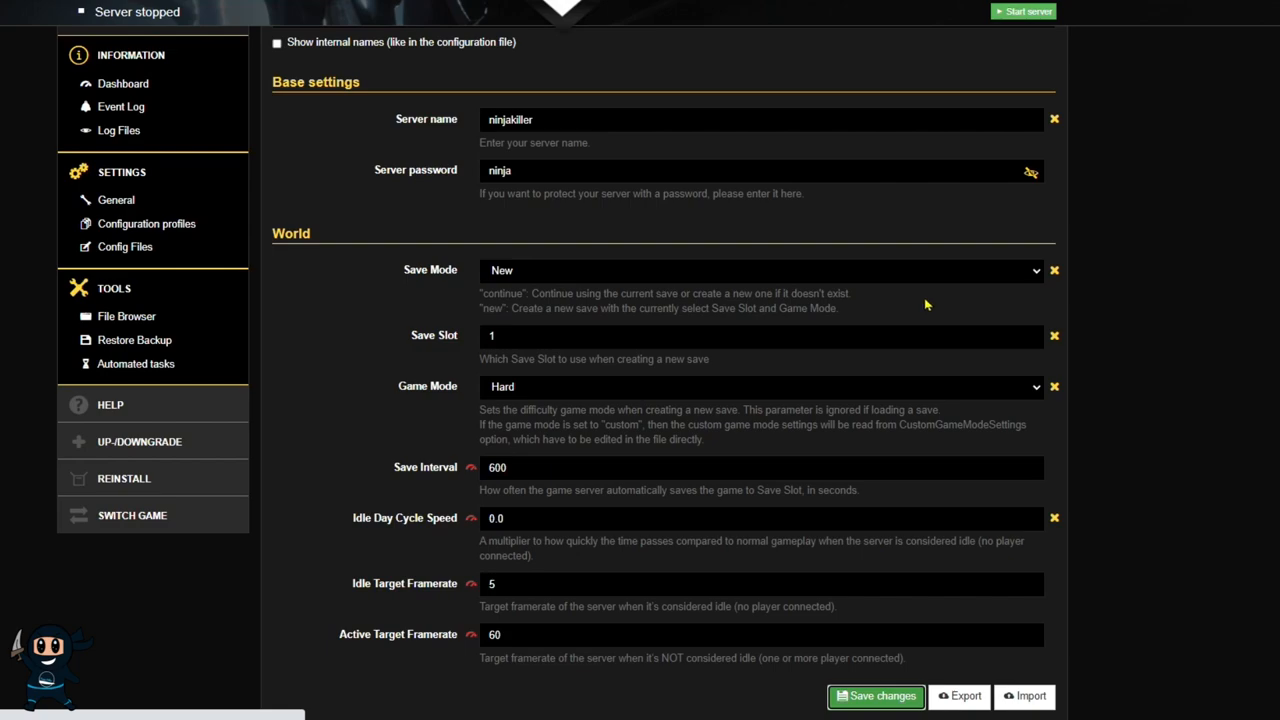
Save the server settings with Save Mode New and Game Mode Hard.
{"action": "left_click", "coordinate": [1027, 172]}
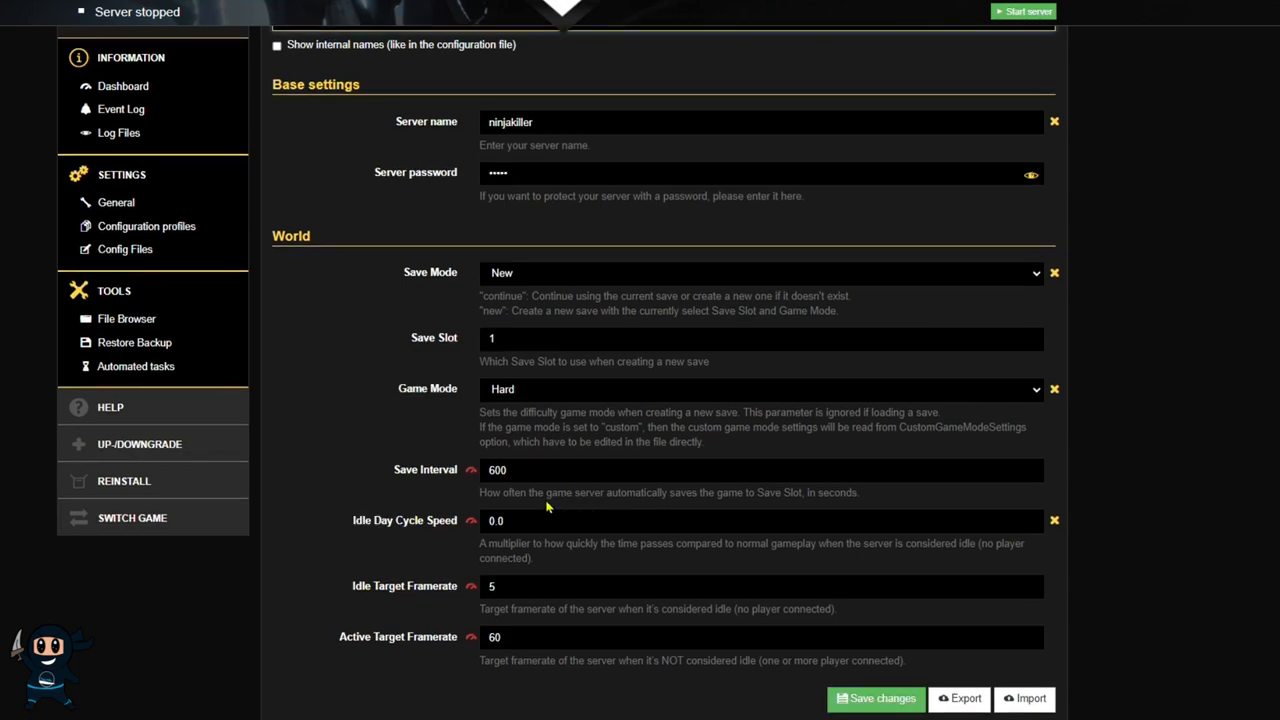
{"action": "mouse_move", "coordinate": [538, 482]}
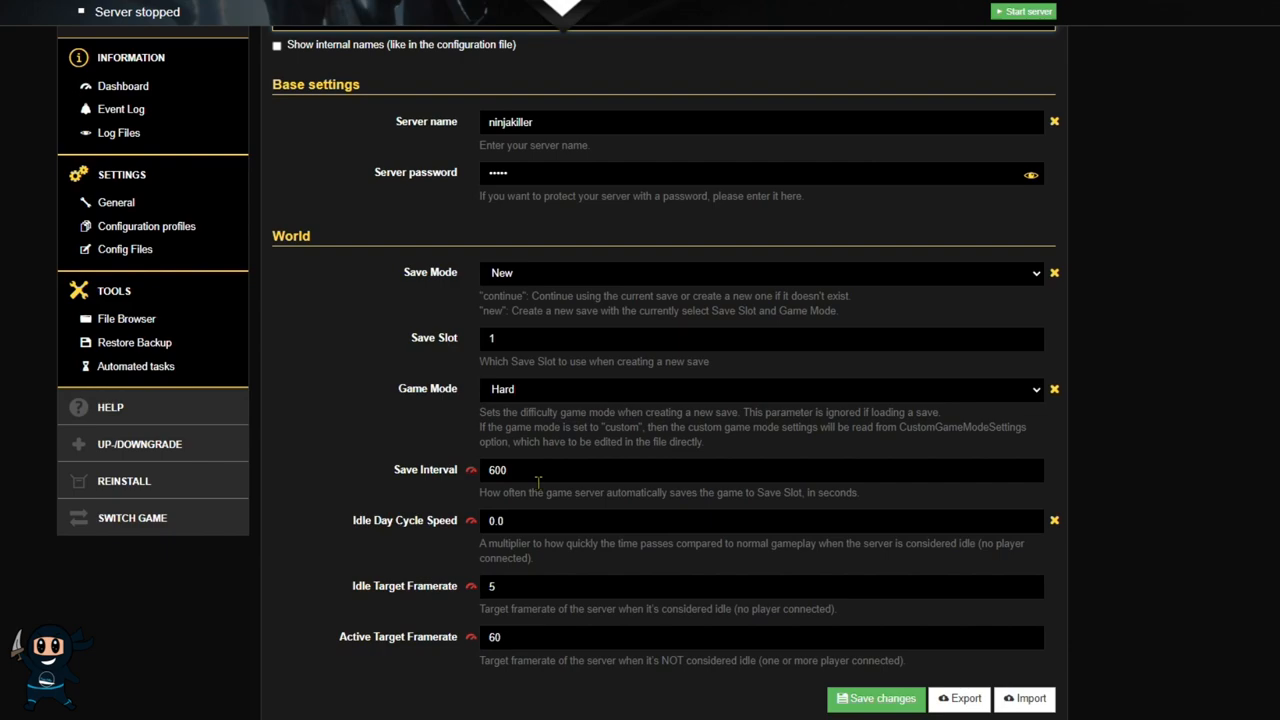
Lower the Save Interval to 300 seconds and save the settings.
{"action": "type", "text": "300"}
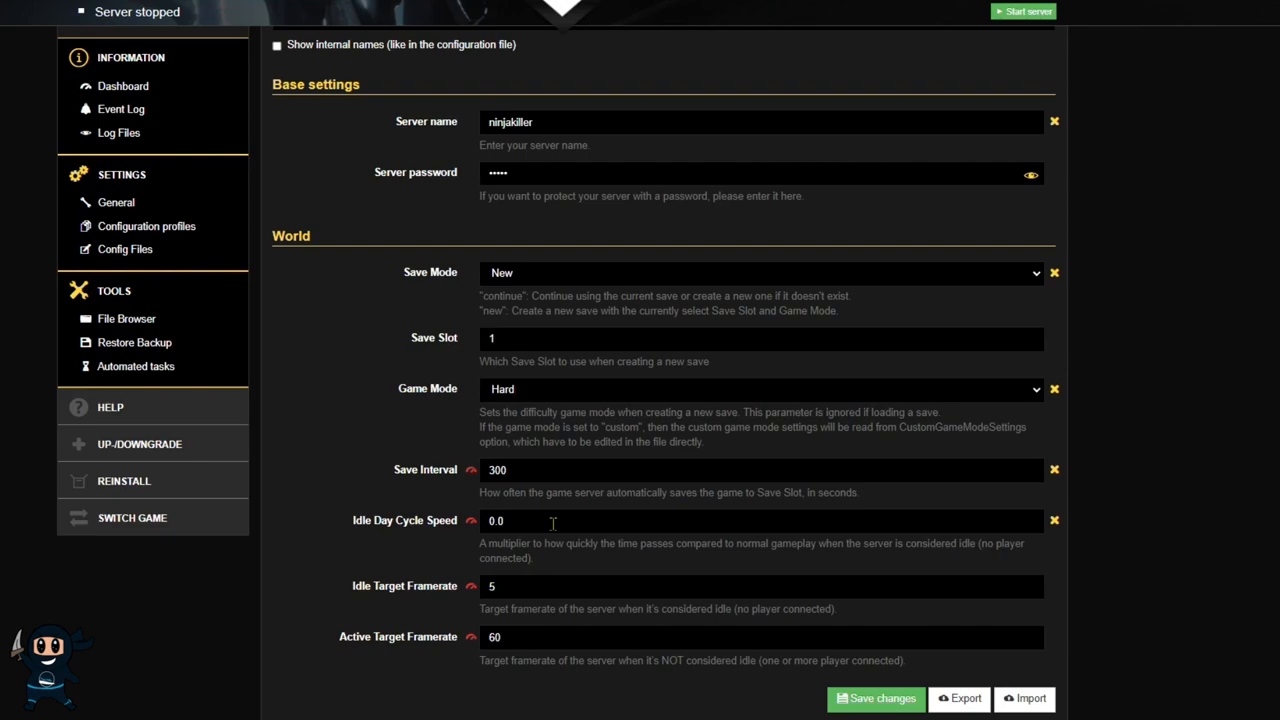
{"action": "mouse_move", "coordinate": [595, 544]}
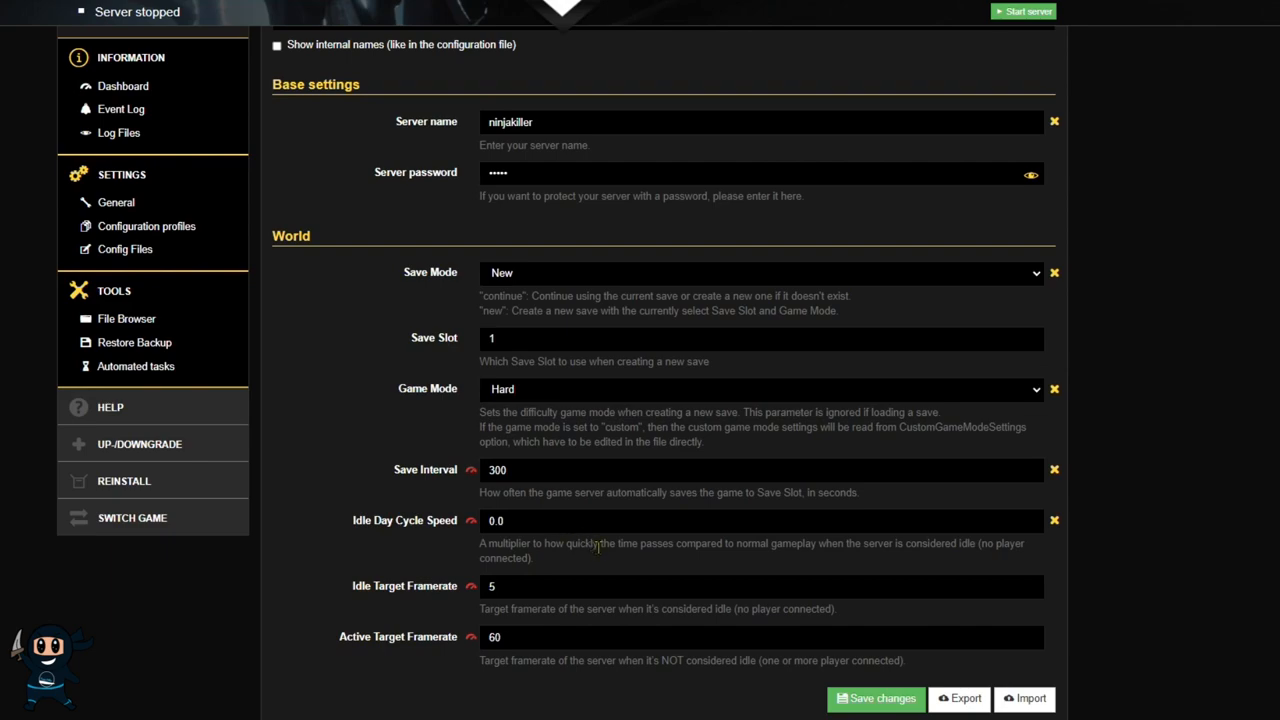
{"action": "mouse_move", "coordinate": [645, 586]}
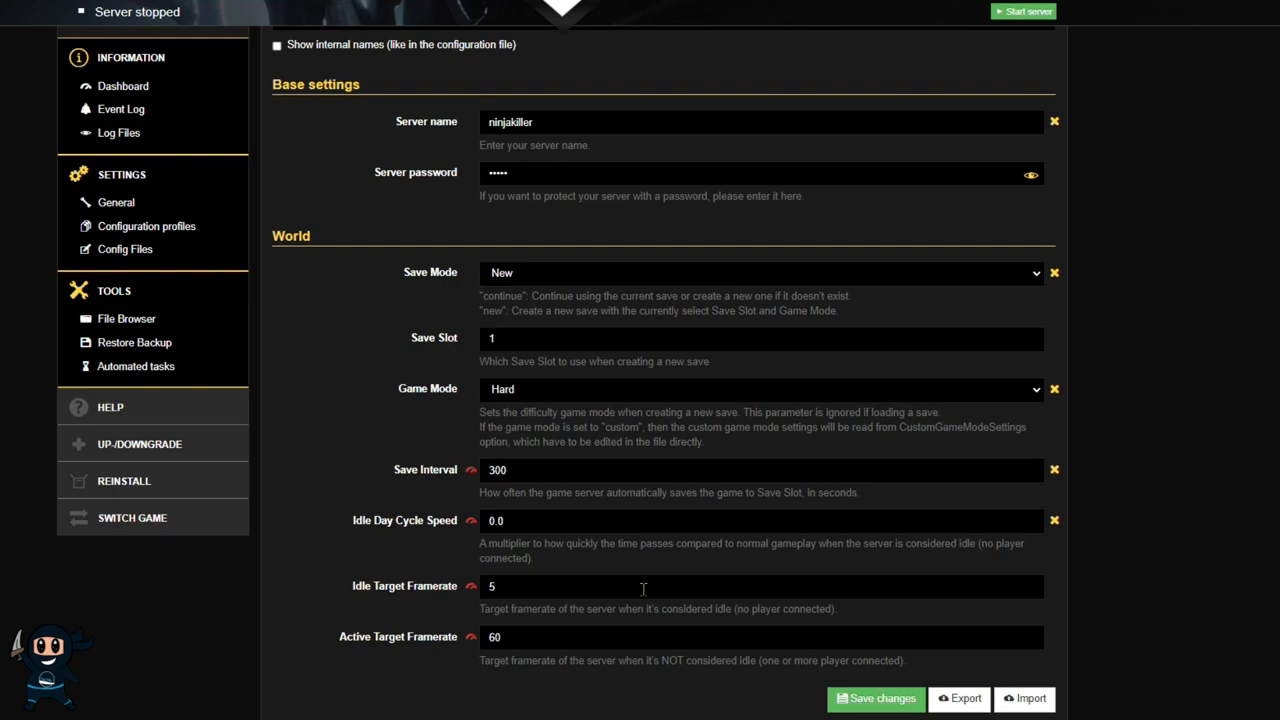
{"action": "mouse_move", "coordinate": [592, 493]}
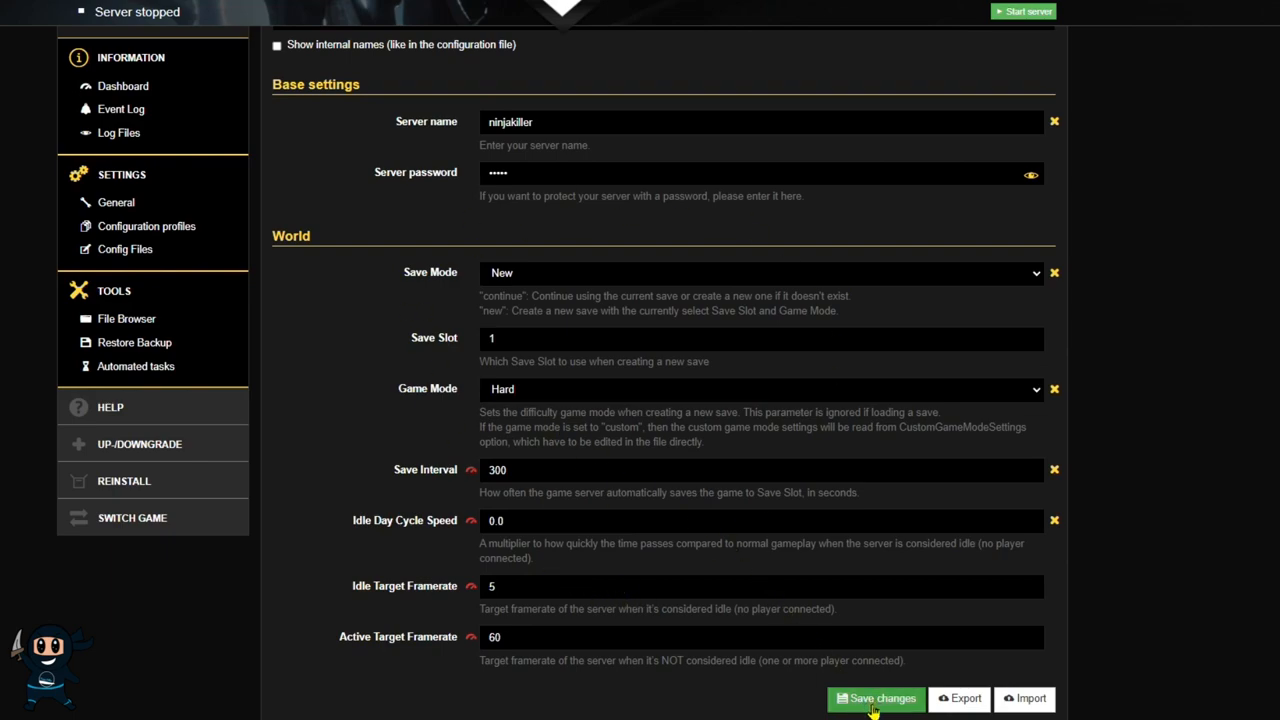
{"action": "left_click", "coordinate": [1025, 11]}
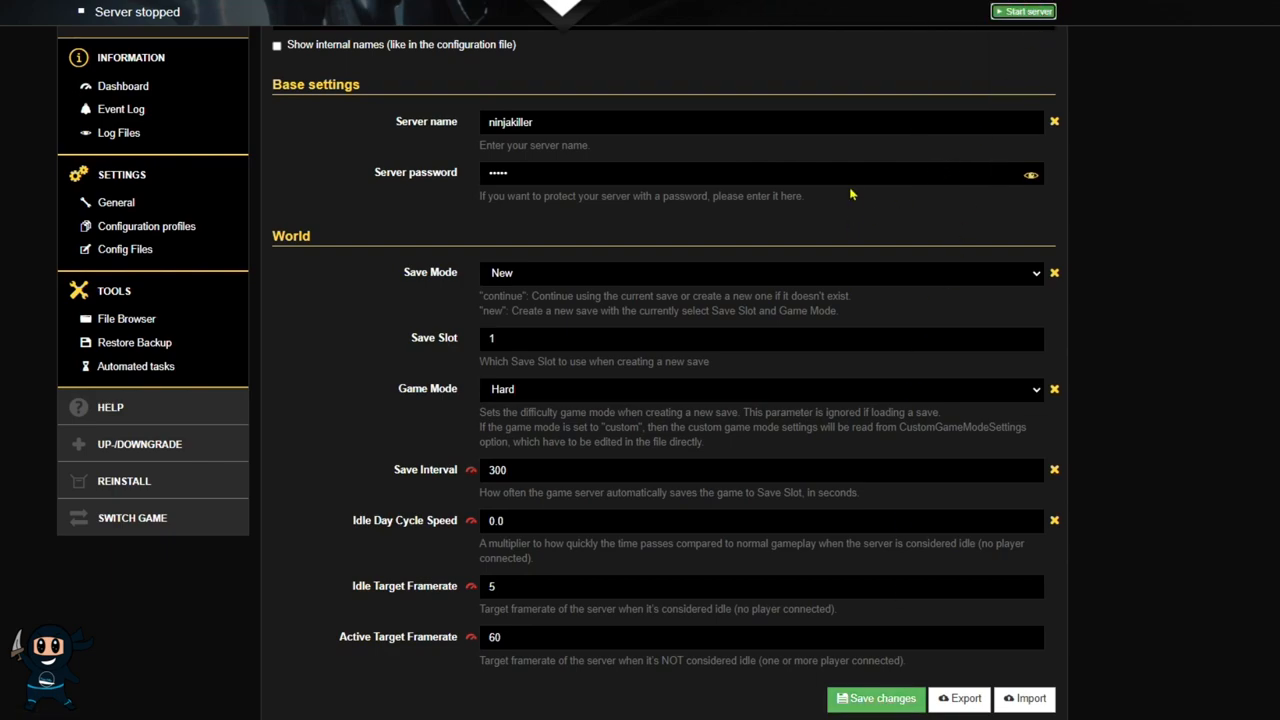
{"action": "left_click", "coordinate": [1021, 12]}
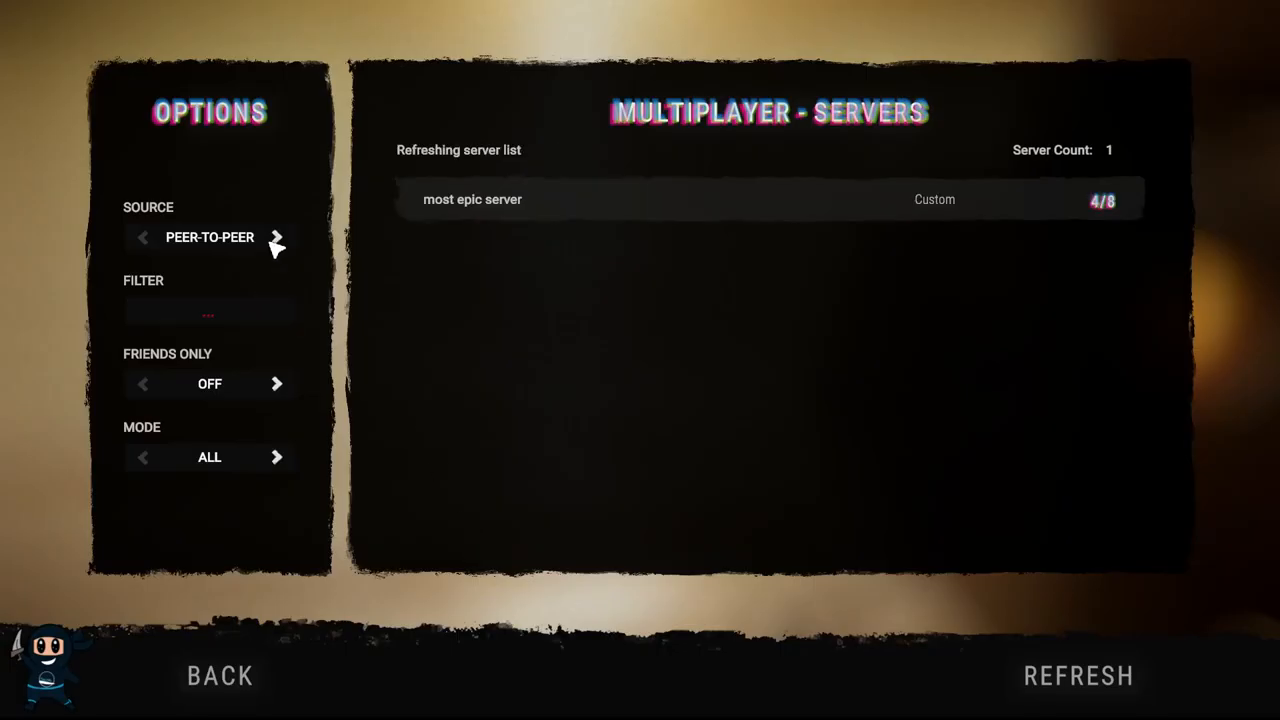
Join the password-protected ninjakiller dedicated server, then quit back to the main menu.
{"action": "left_click", "coordinate": [277, 237]}
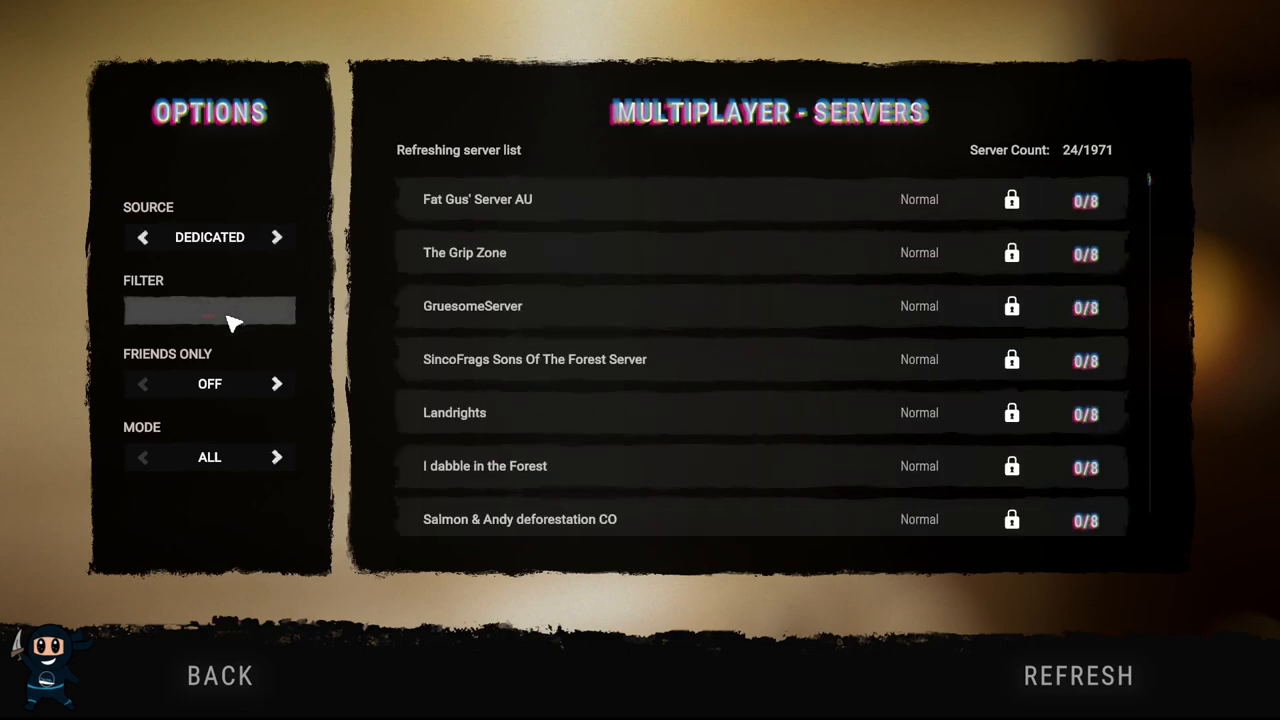
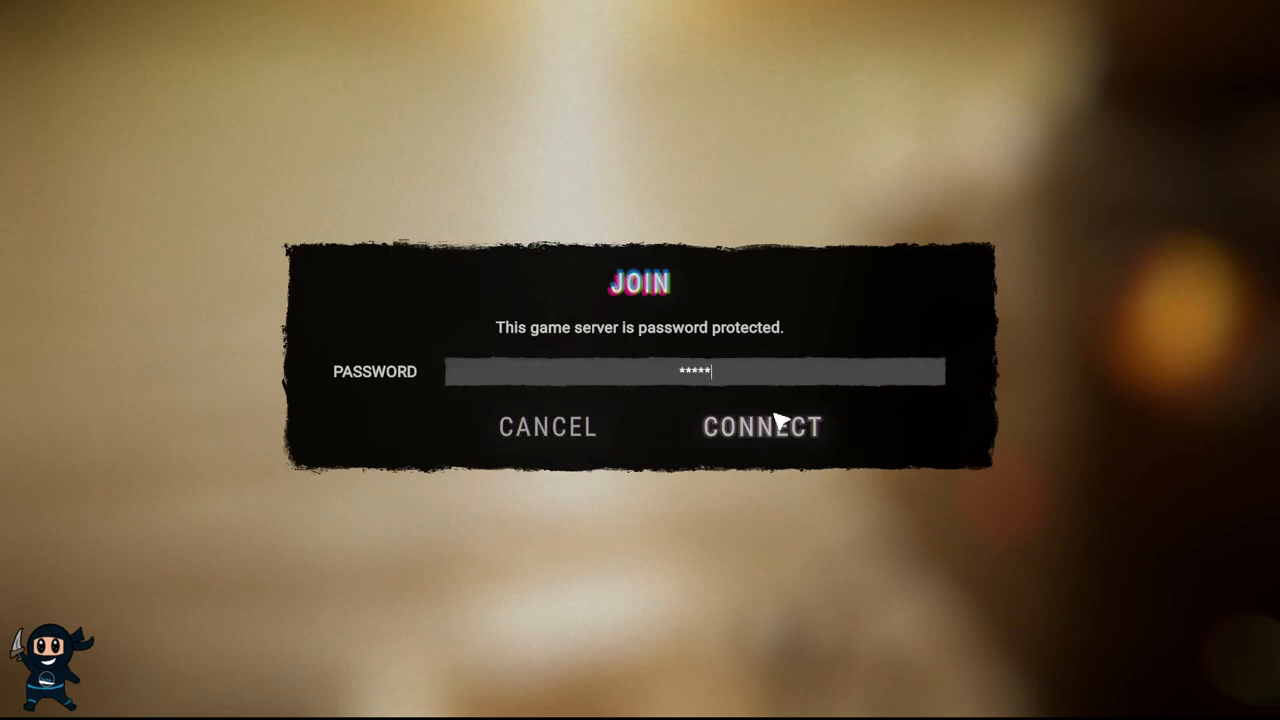
{"action": "left_click", "coordinate": [763, 426]}
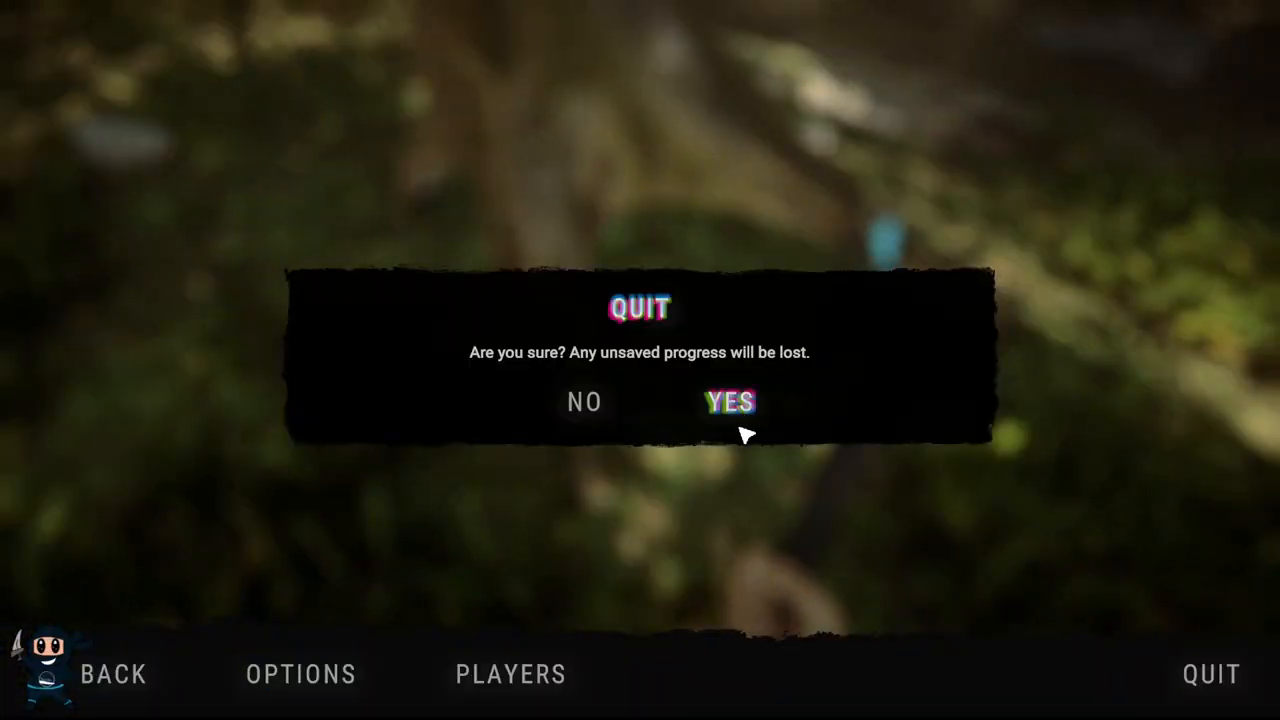
{"action": "left_click", "coordinate": [727, 402]}
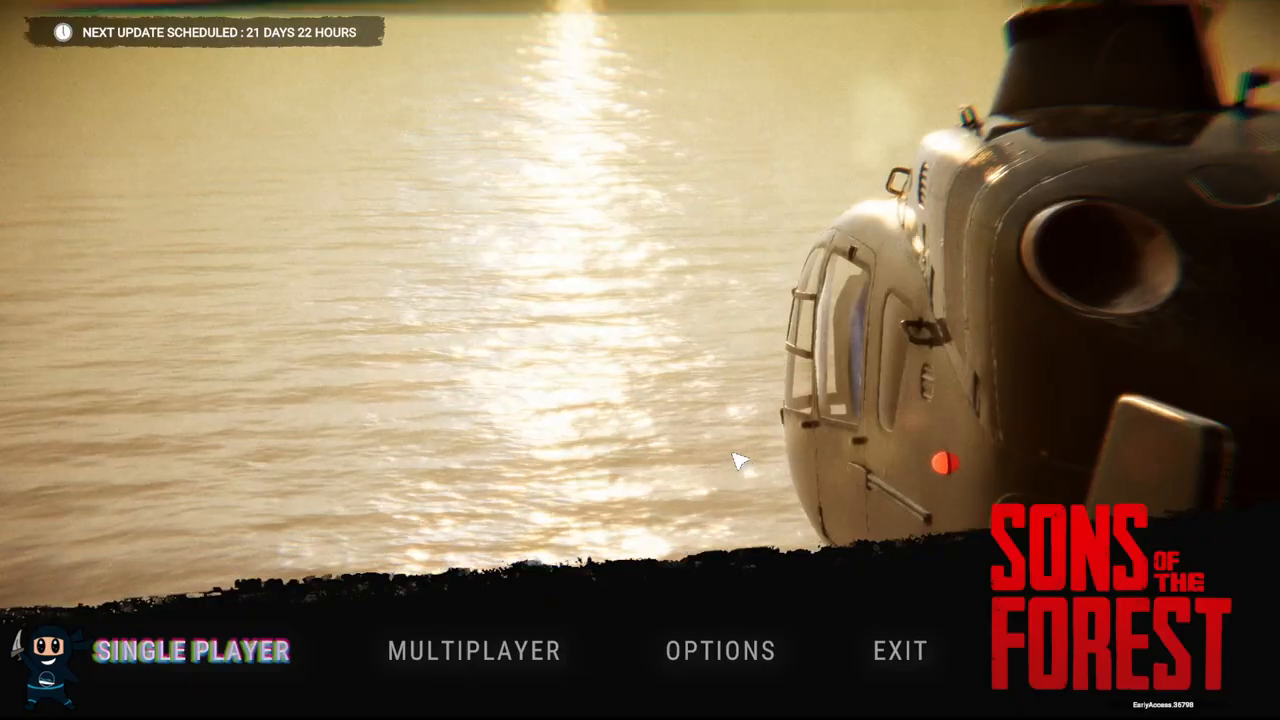
{"action": "left_click", "coordinate": [476, 650]}
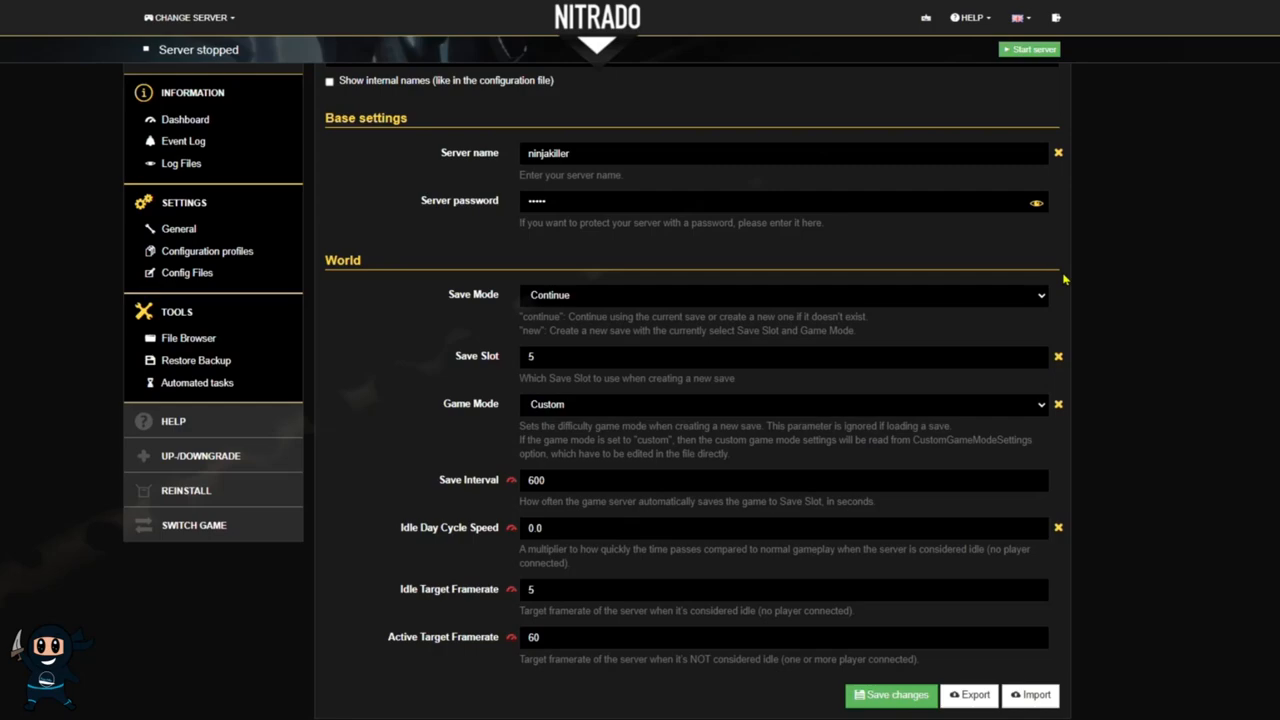
{"action": "mouse_move", "coordinate": [1059, 286]}
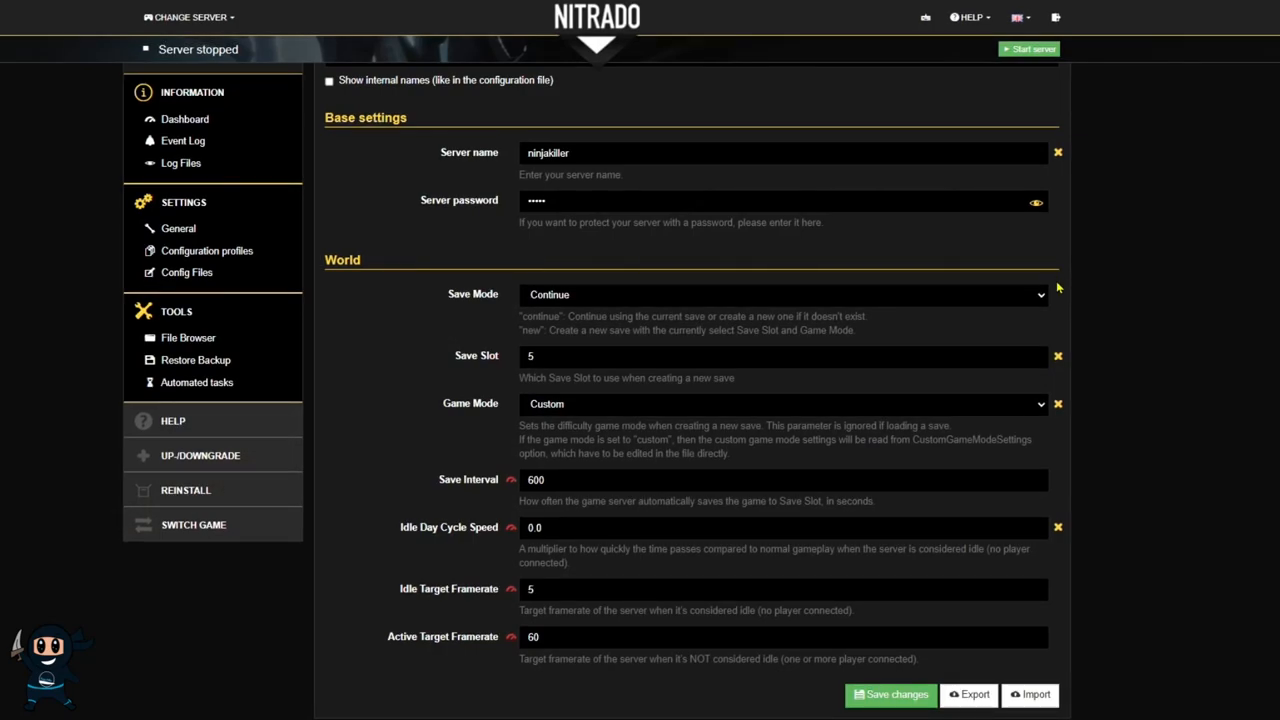
{"action": "mouse_move", "coordinate": [1060, 286]}
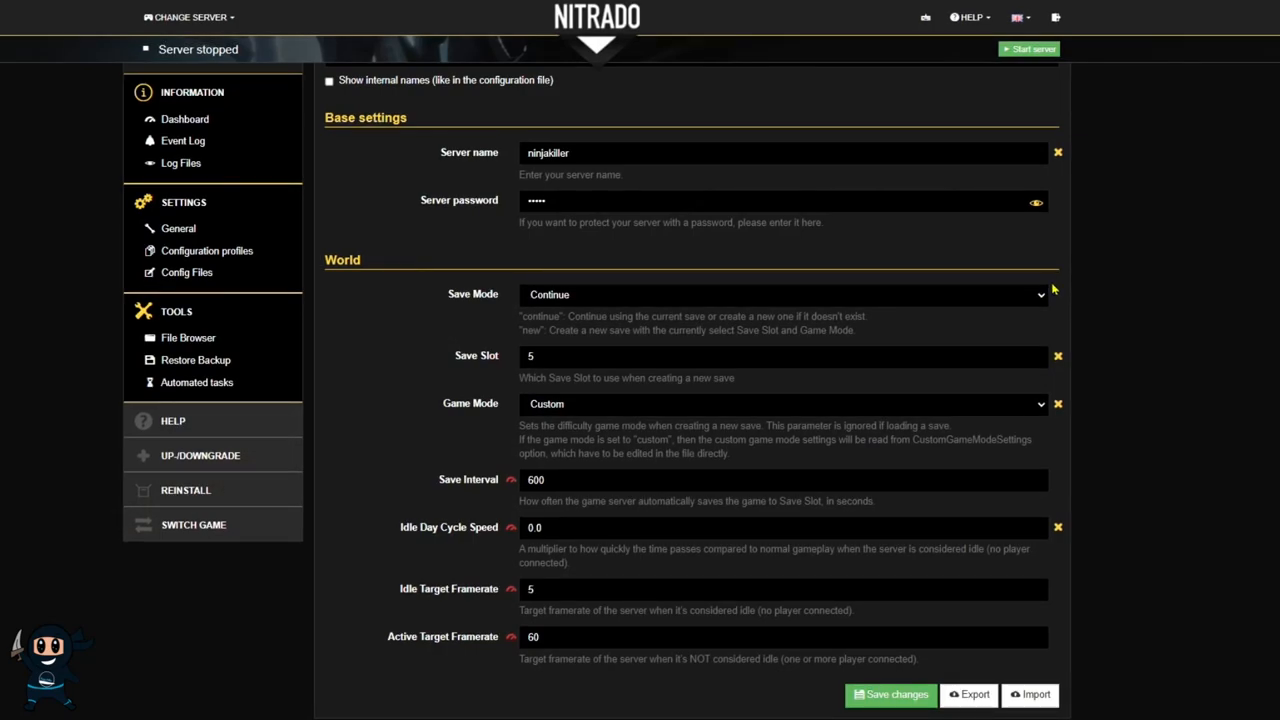
Set Save Mode Continue, Save Slot 5 and Game Mode Custom, and save.
{"action": "left_click", "coordinate": [783, 294]}
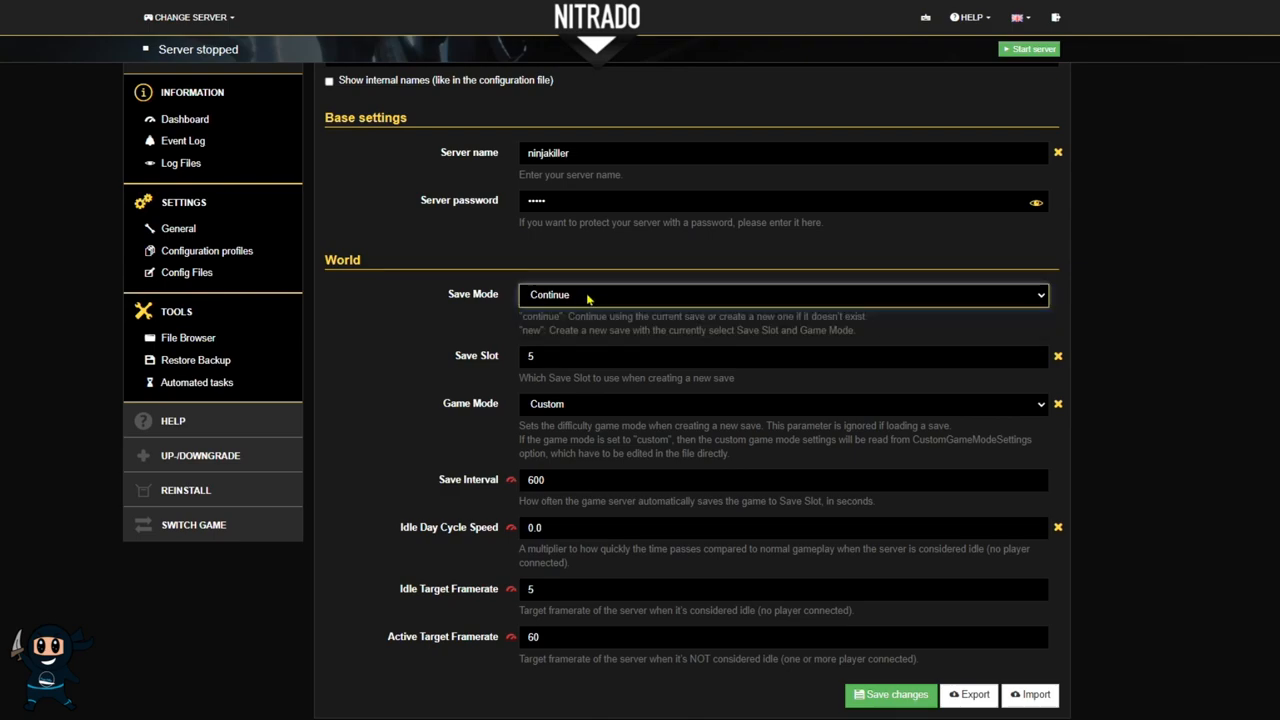
{"action": "left_click", "coordinate": [783, 356]}
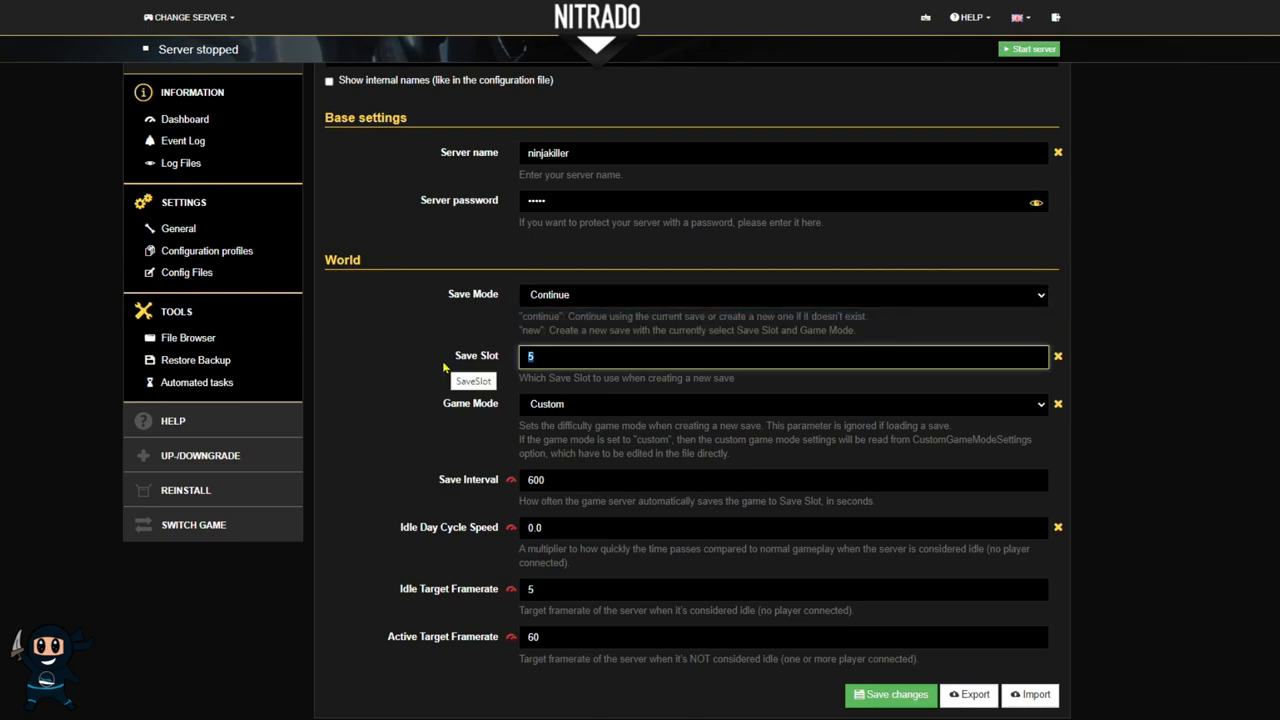
{"action": "mouse_move", "coordinate": [604, 420]}
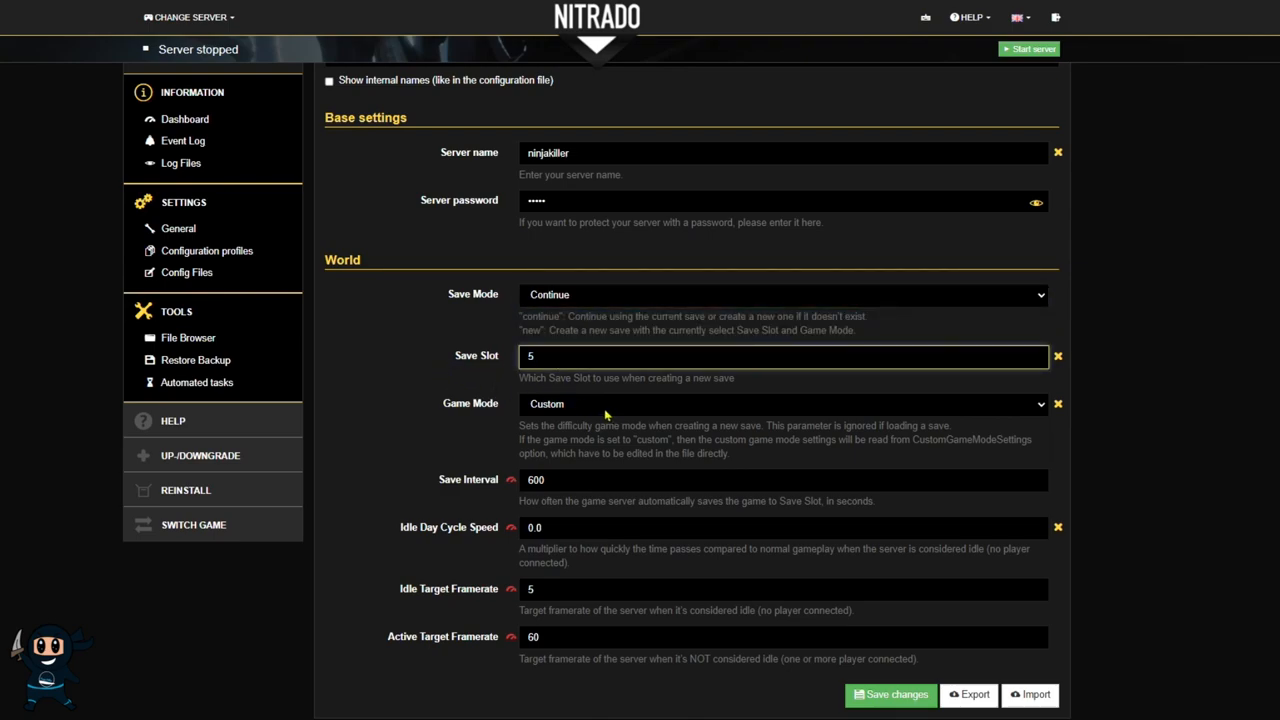
{"action": "left_click", "coordinate": [783, 404]}
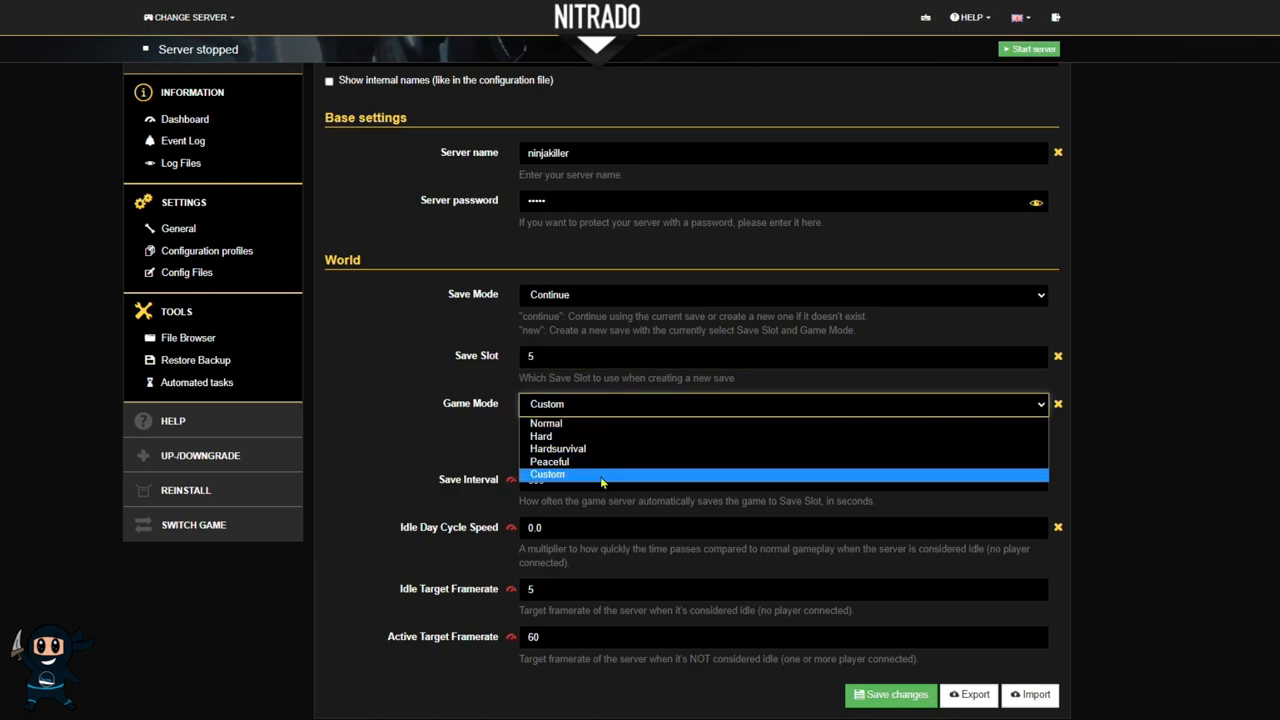
{"action": "left_click", "coordinate": [547, 474]}
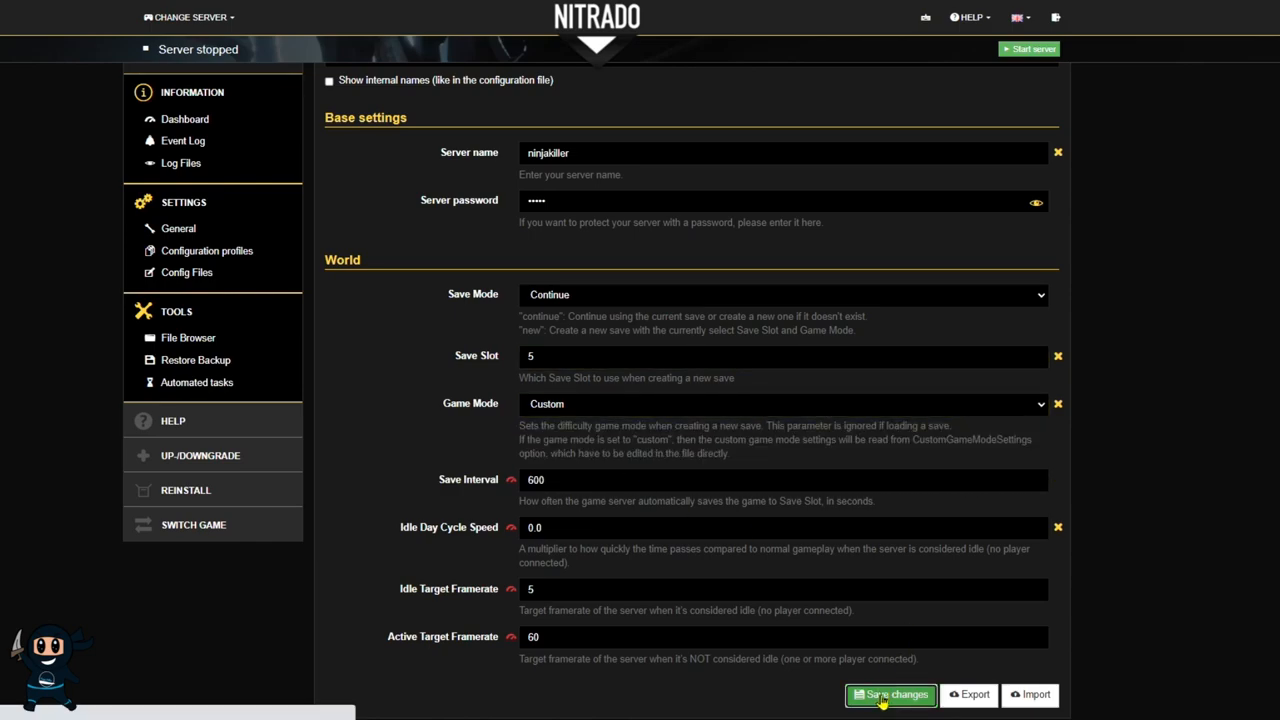
{"action": "left_click", "coordinate": [895, 695]}
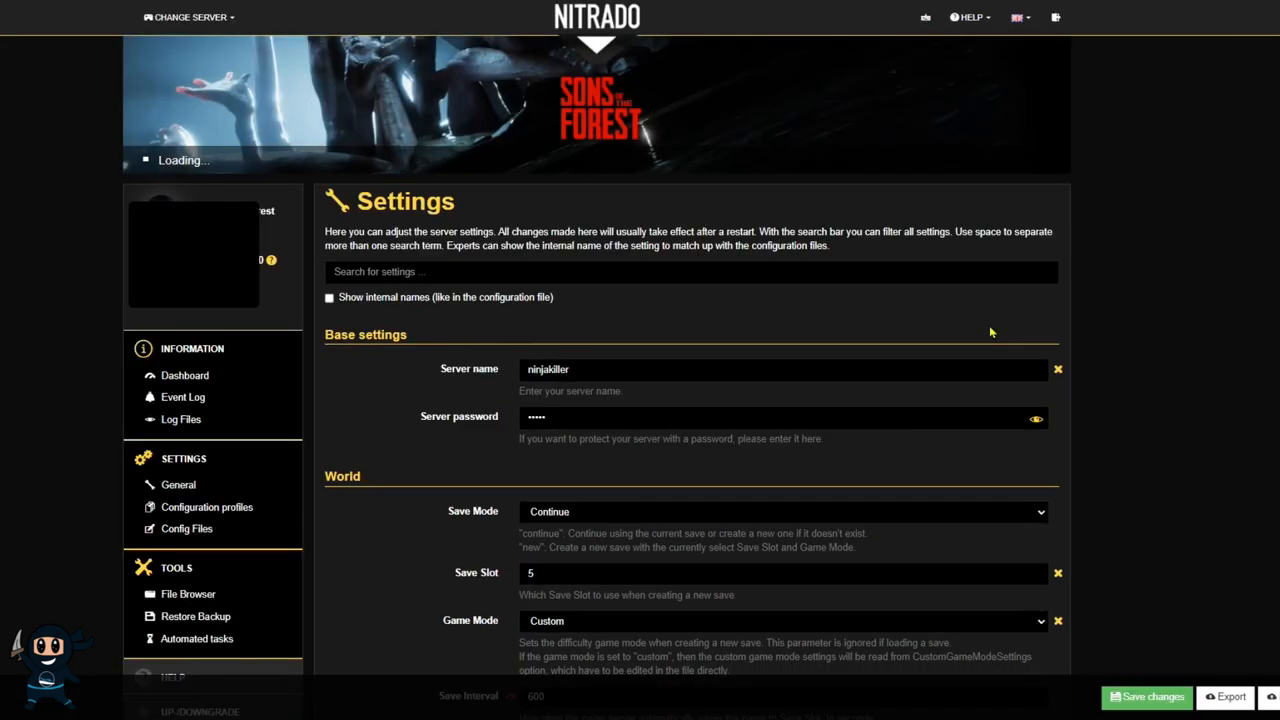
{"action": "scroll", "scroll_direction": "down", "scroll_amount": 3}
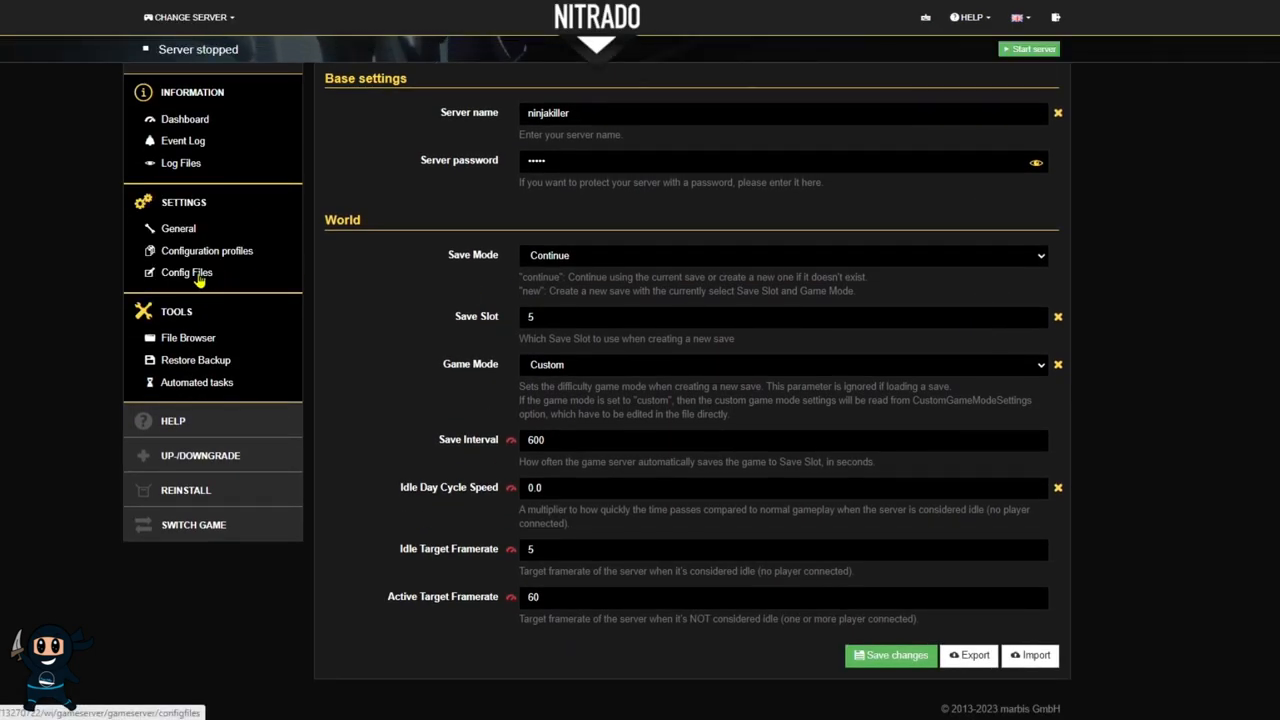
In dedicatedserver.cfg, set EnemyHealth, EnemyDamage, EnemyArmour and EnemyAggression to low.
{"action": "left_click", "coordinate": [184, 272]}
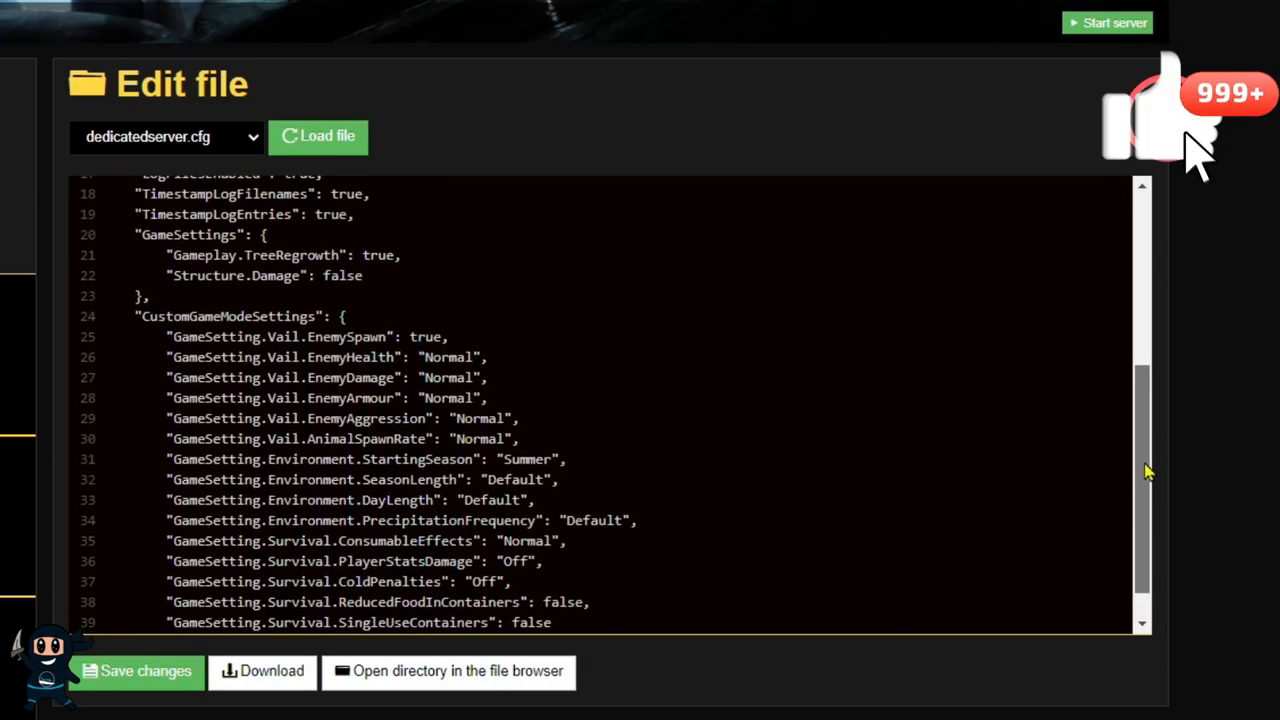
{"action": "scroll", "scroll_direction": "down", "scroll_amount": 3}
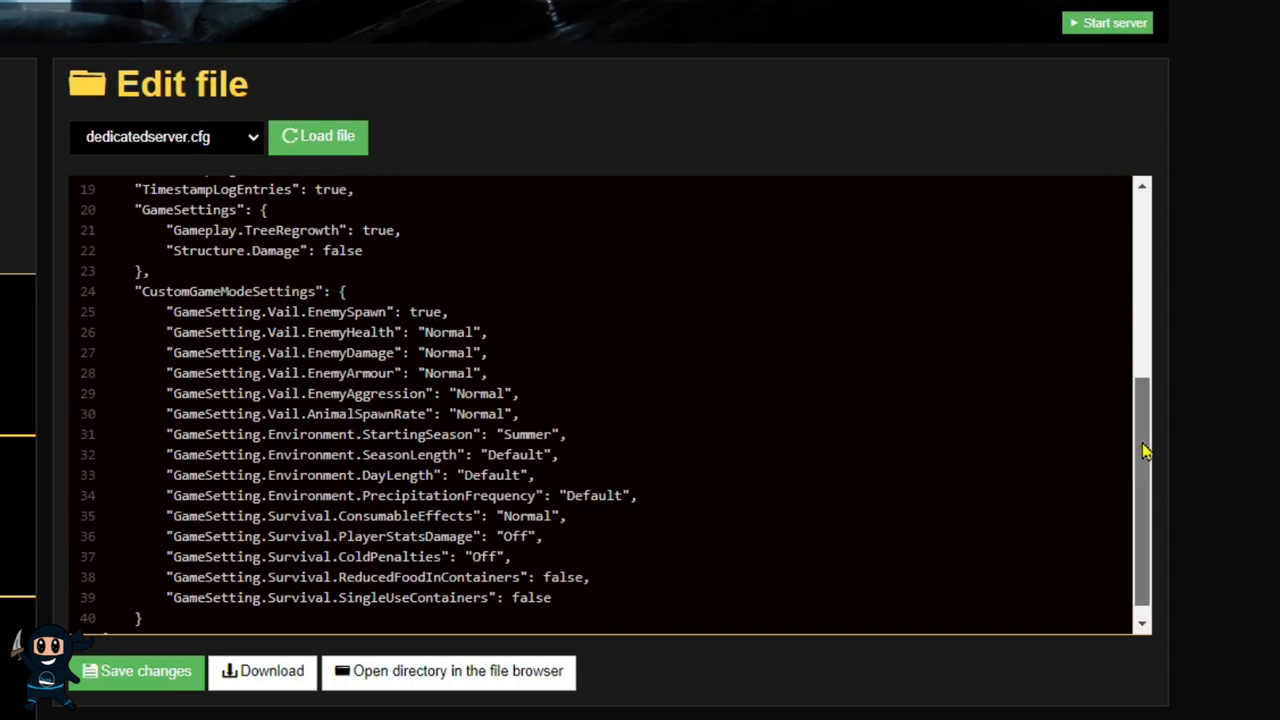
{"action": "scroll", "scroll_direction": "down", "scroll_amount": 3}
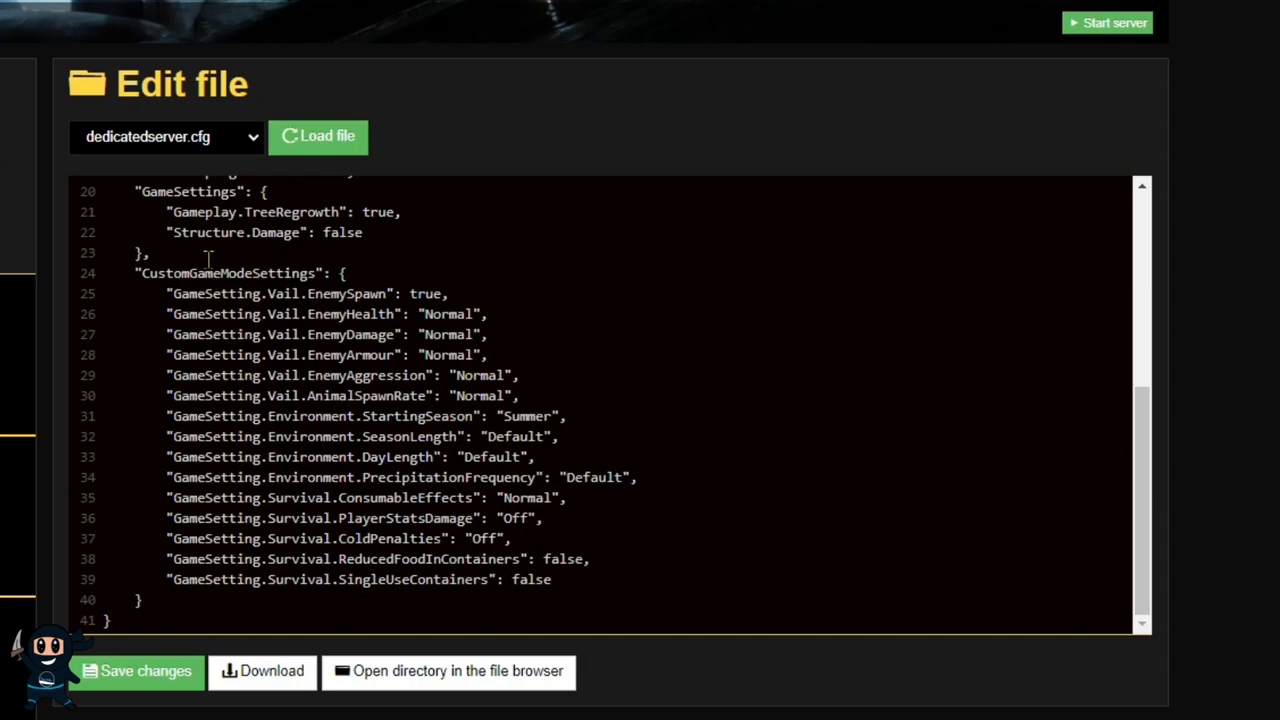
{"action": "mouse_move", "coordinate": [200, 253]}
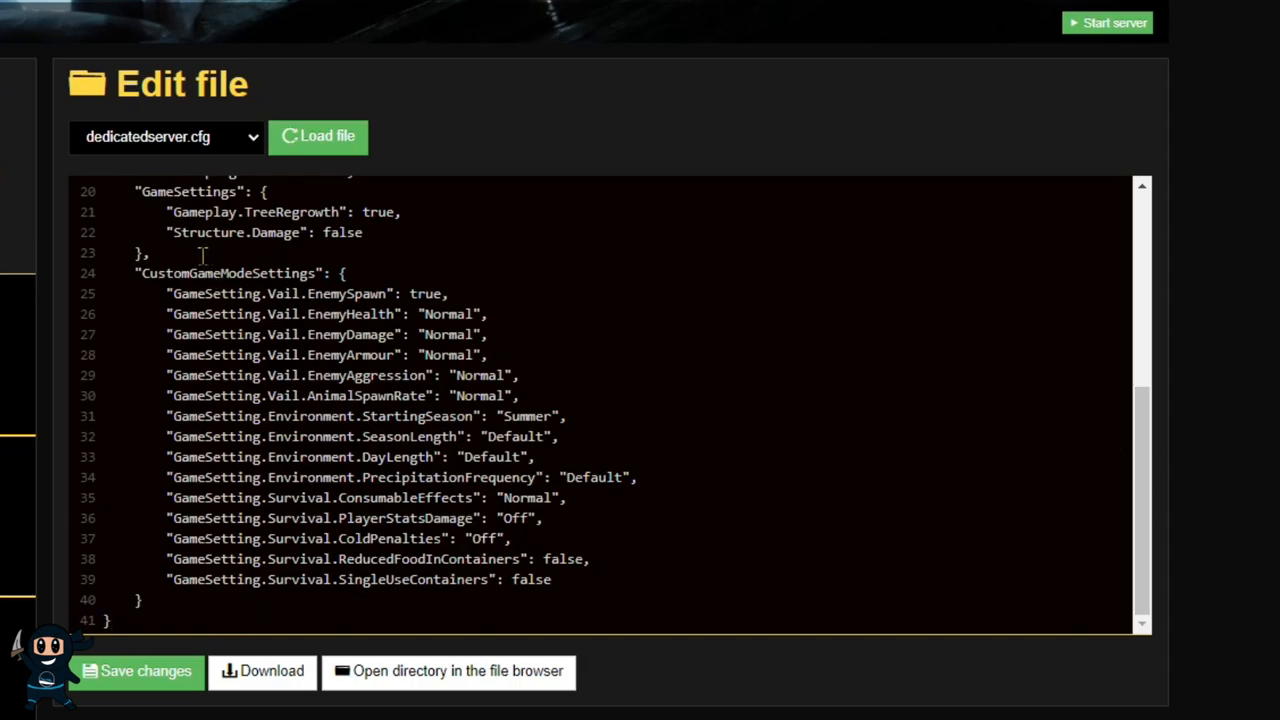
{"action": "left_click", "coordinate": [150, 252]}
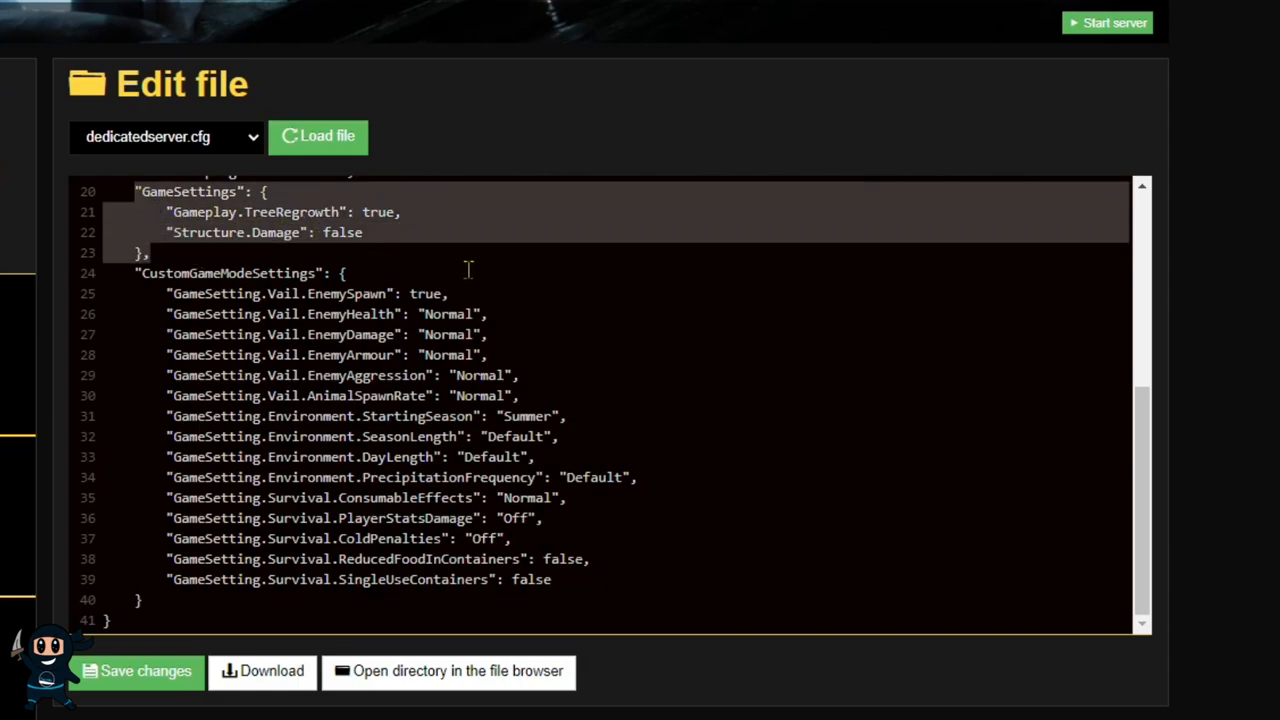
{"action": "mouse_move", "coordinate": [514, 357]}
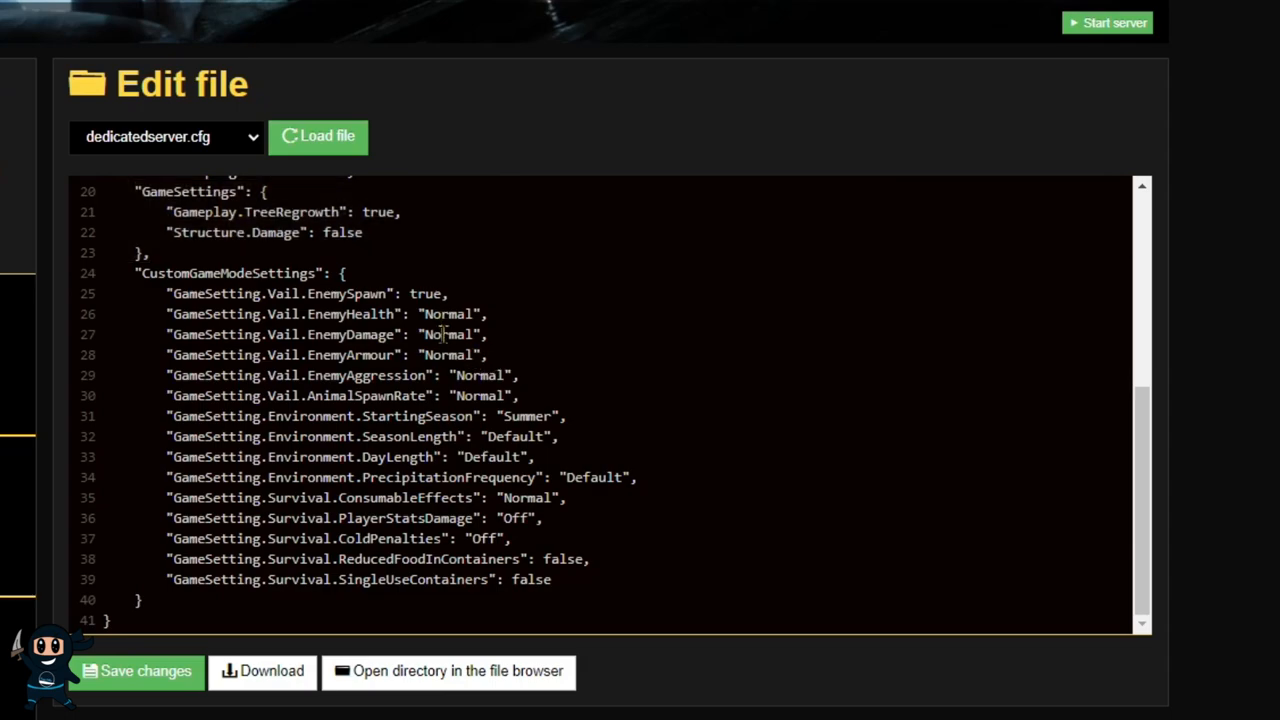
{"action": "type", "text": "low"}
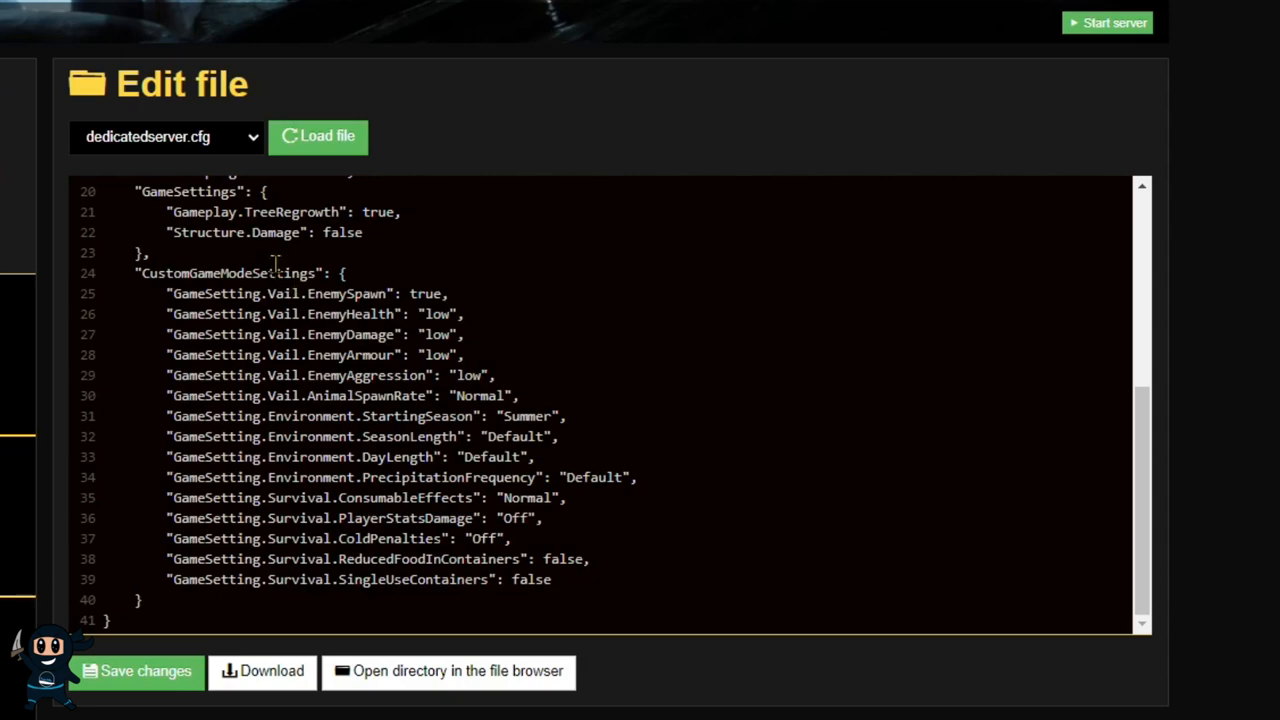
{"action": "mouse_move", "coordinate": [251, 158]}
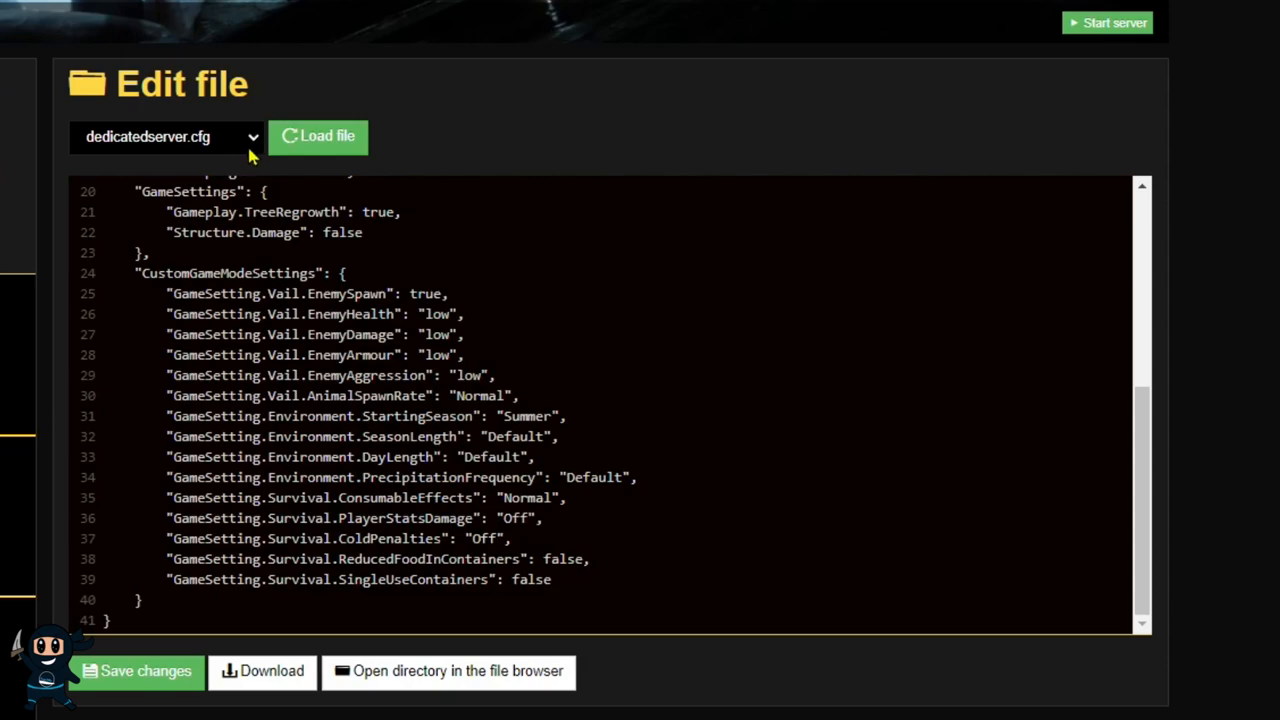
Load ownerswhitelist.txt into the config file editor.
{"action": "left_click", "coordinate": [165, 137]}
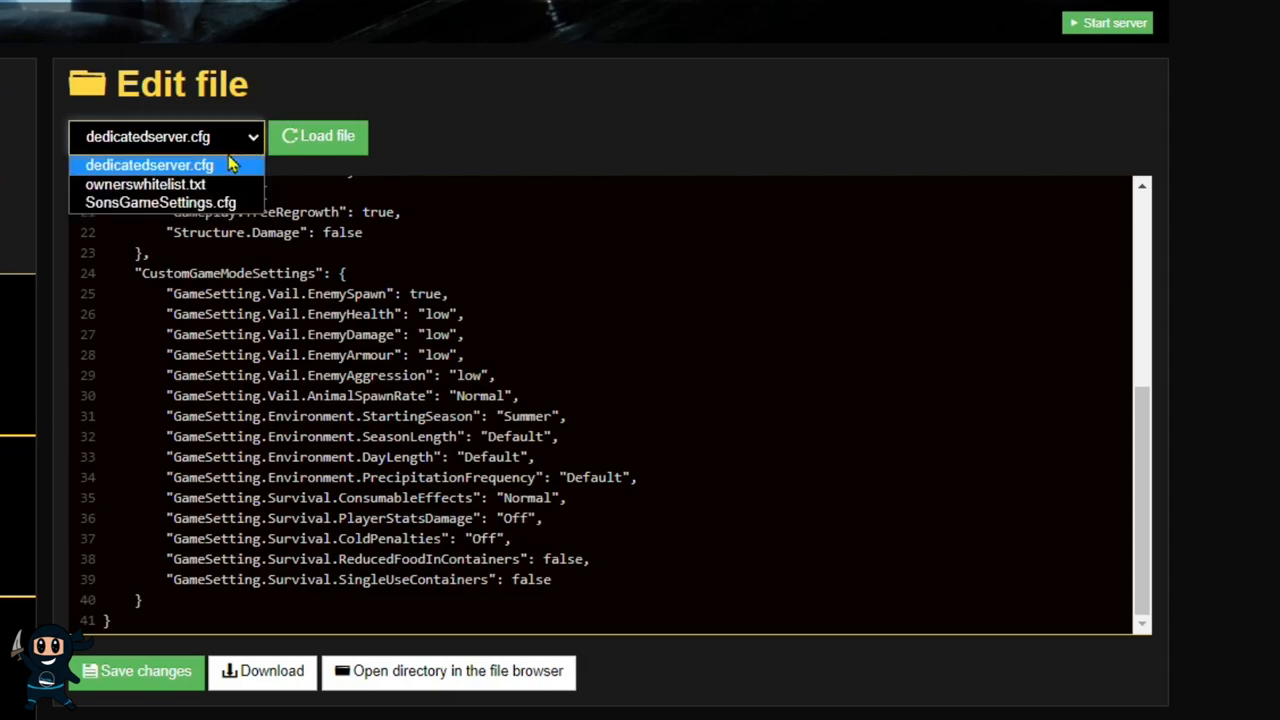
{"action": "left_click", "coordinate": [146, 184]}
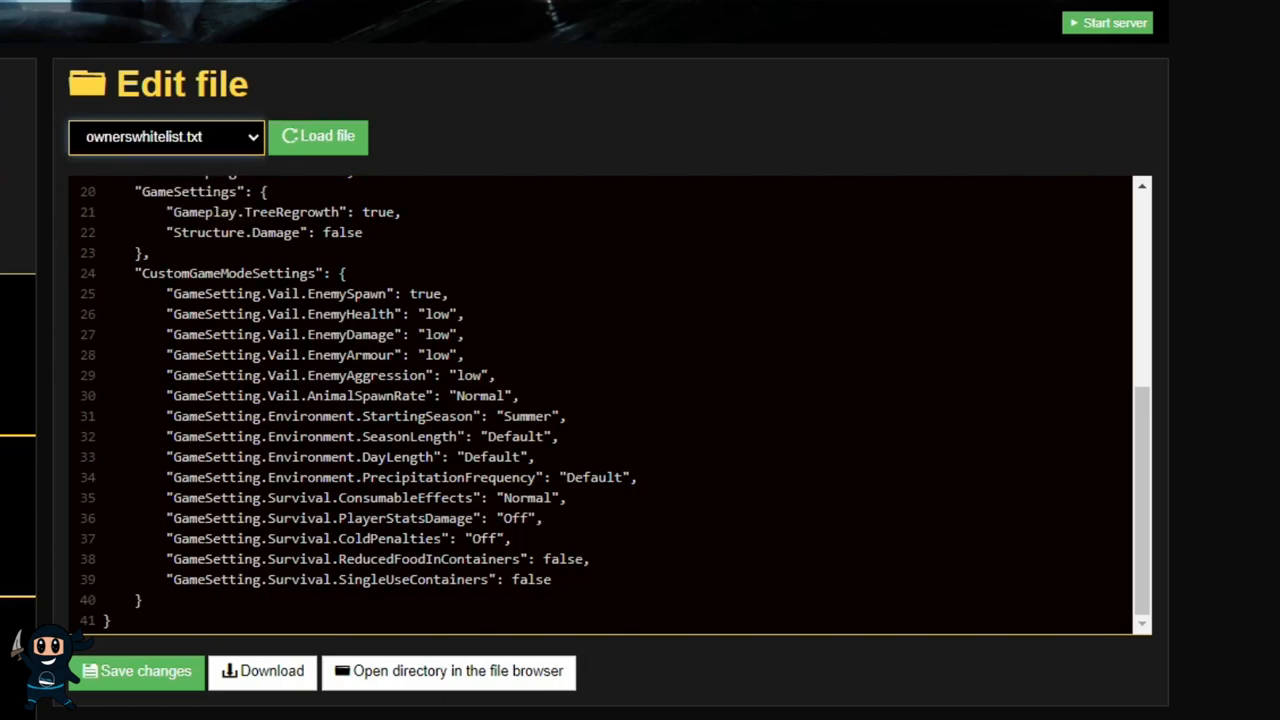
{"action": "left_click", "coordinate": [318, 136]}
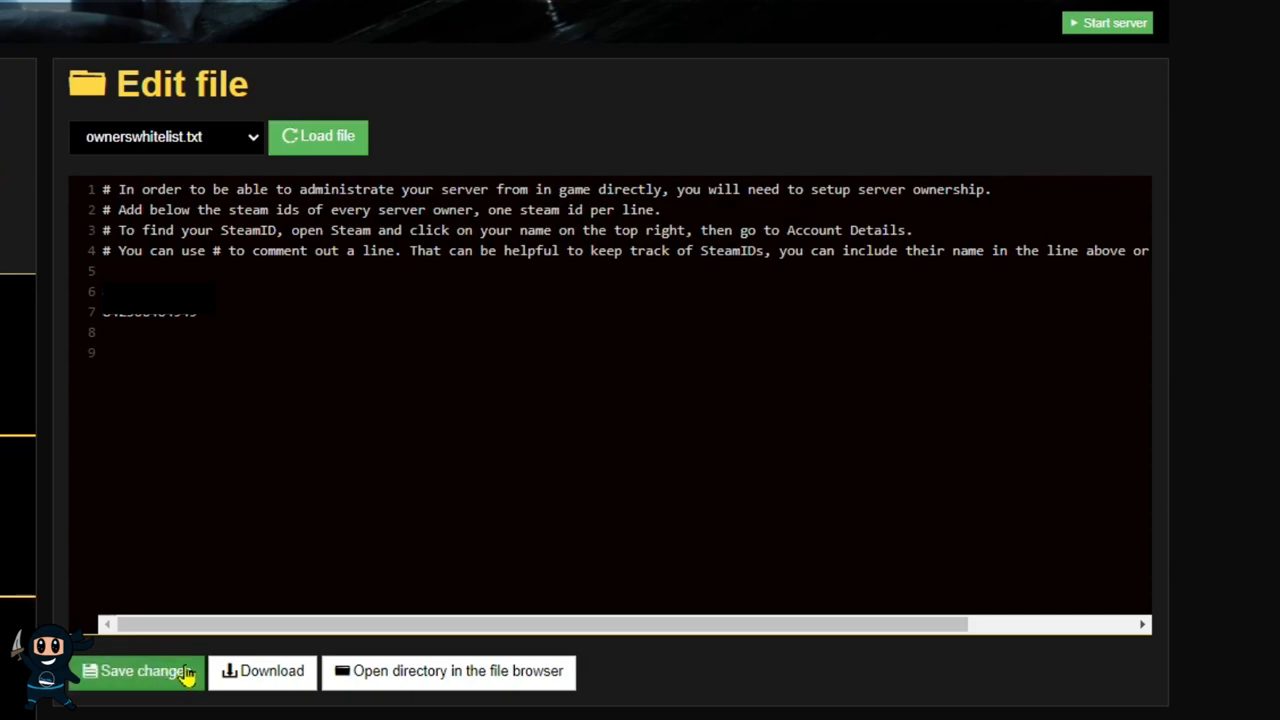
{"action": "mouse_move", "coordinate": [197, 671]}
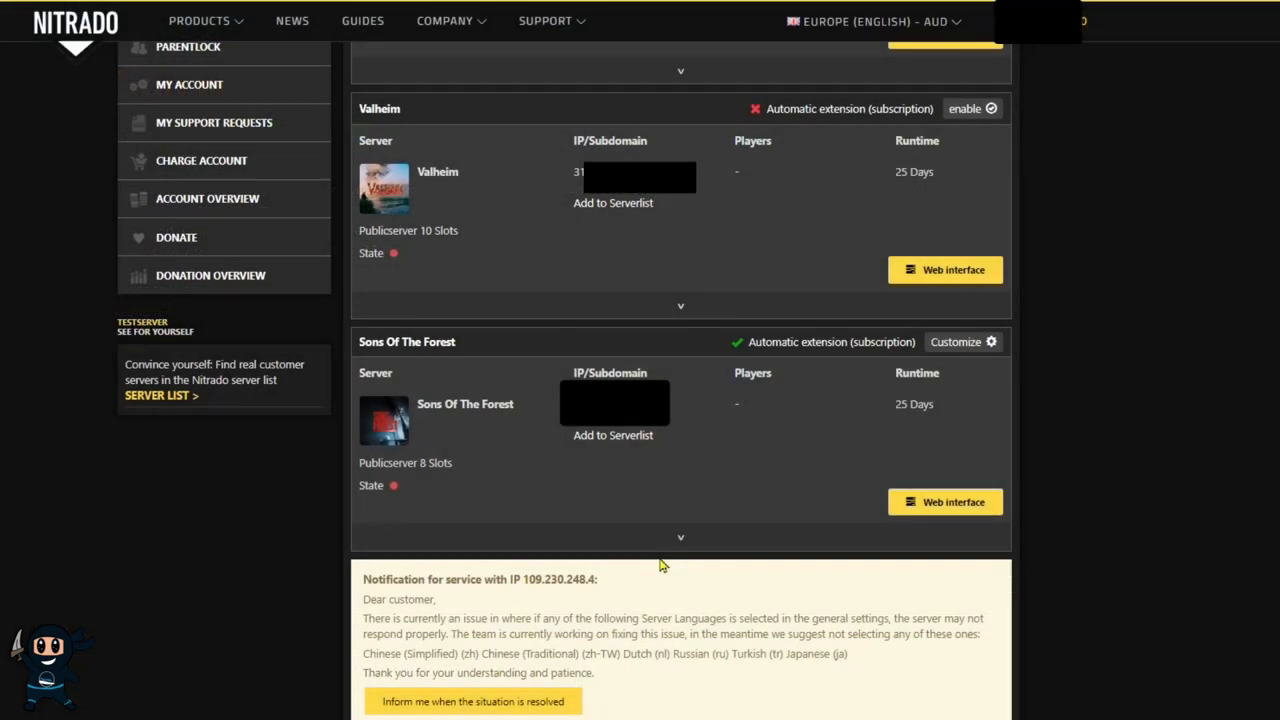
Open guest access rights for the Sons Of The Forest server and focus the Username field.
{"action": "left_click", "coordinate": [680, 537]}
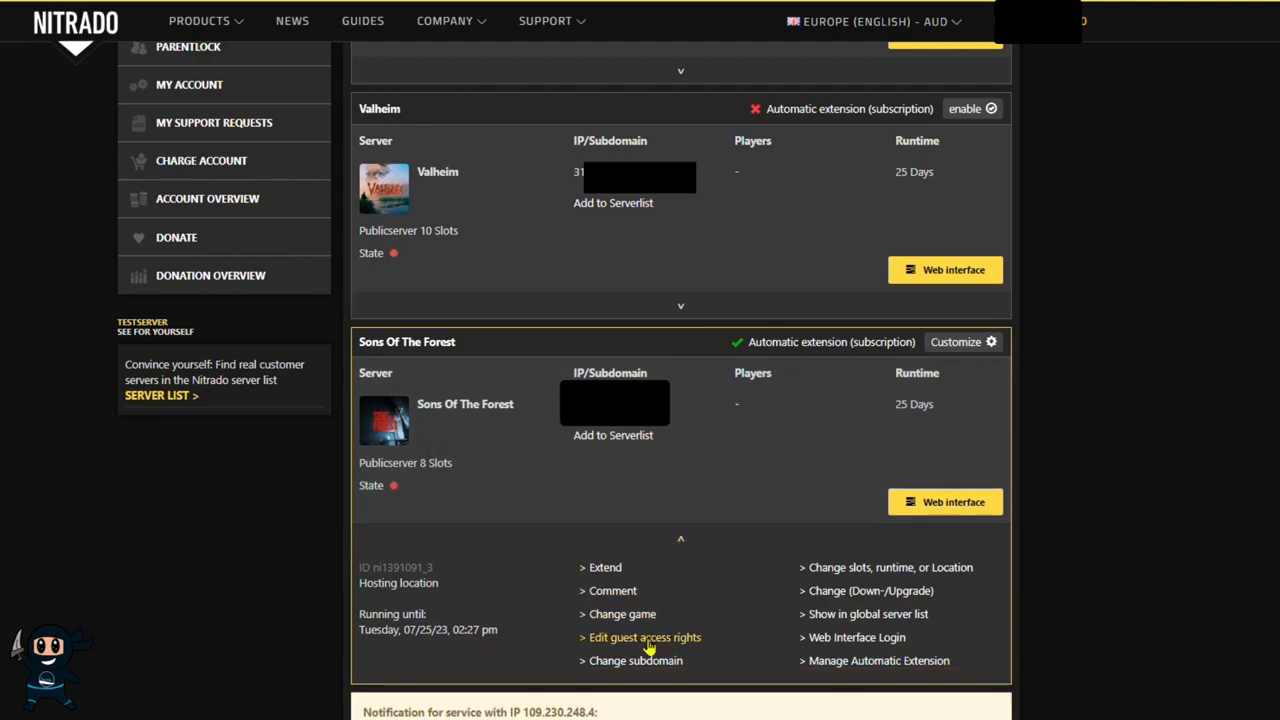
{"action": "left_click", "coordinate": [640, 637]}
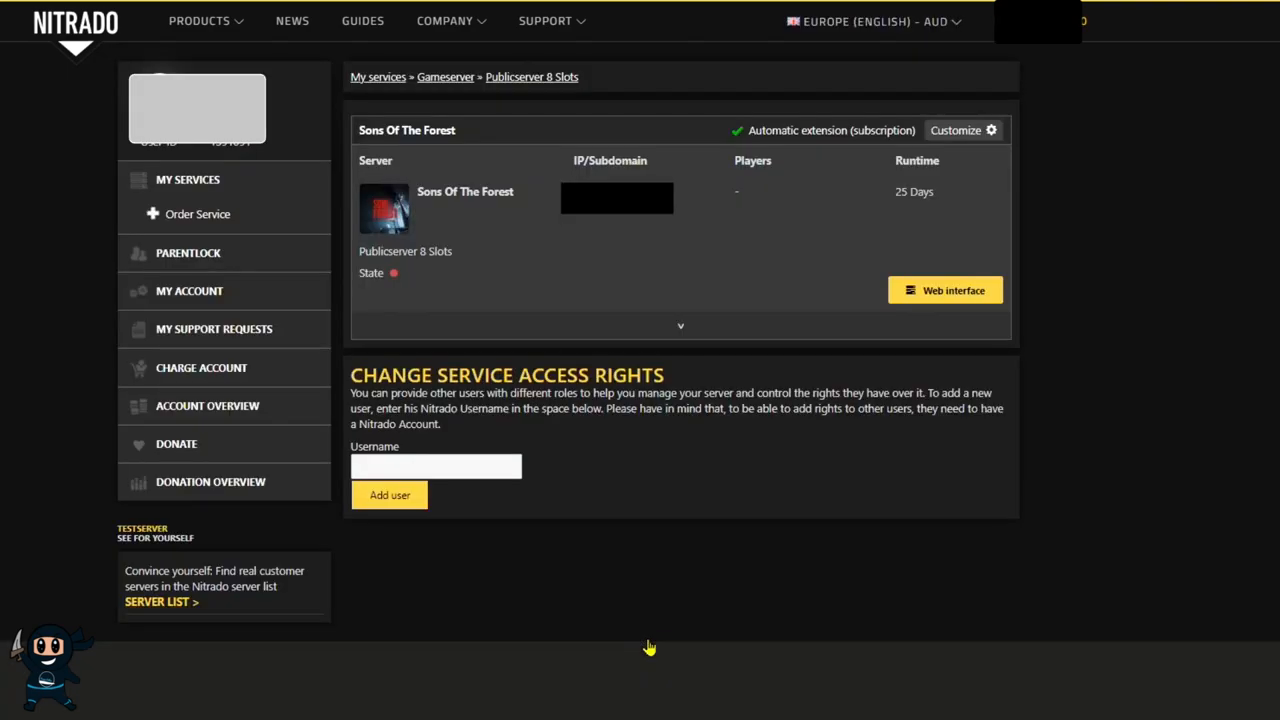
{"action": "left_click", "coordinate": [436, 466]}
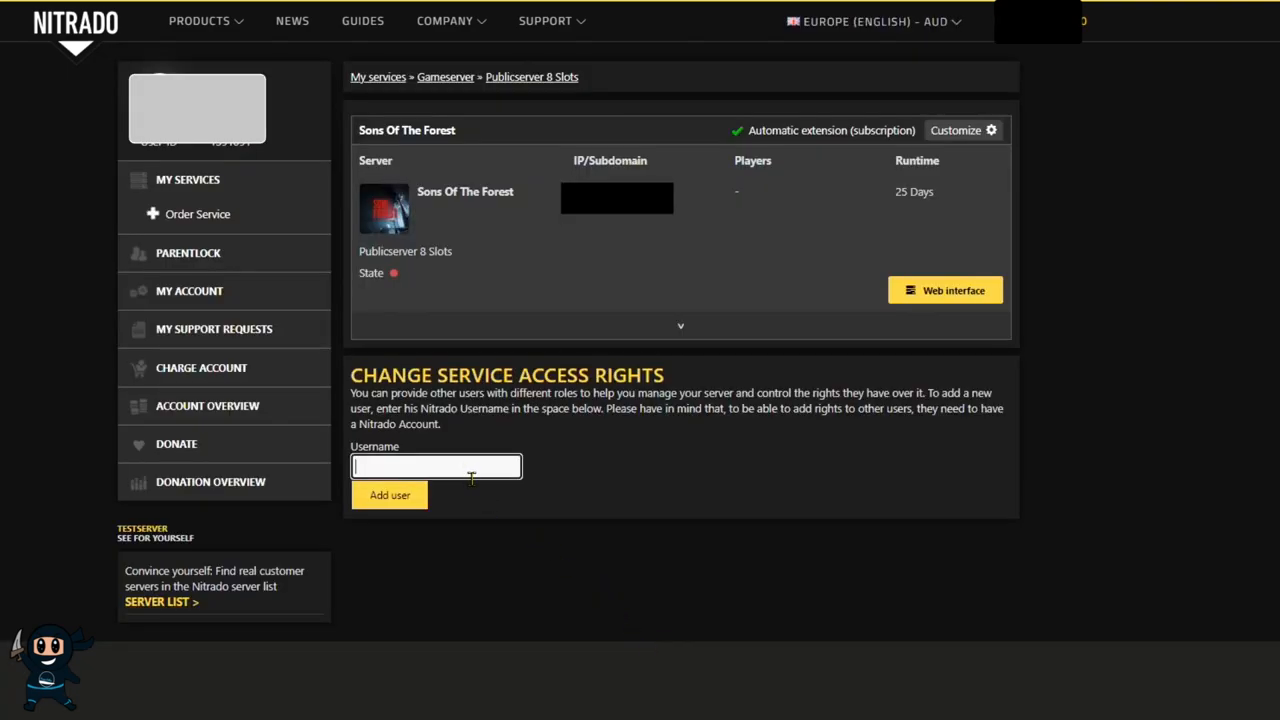